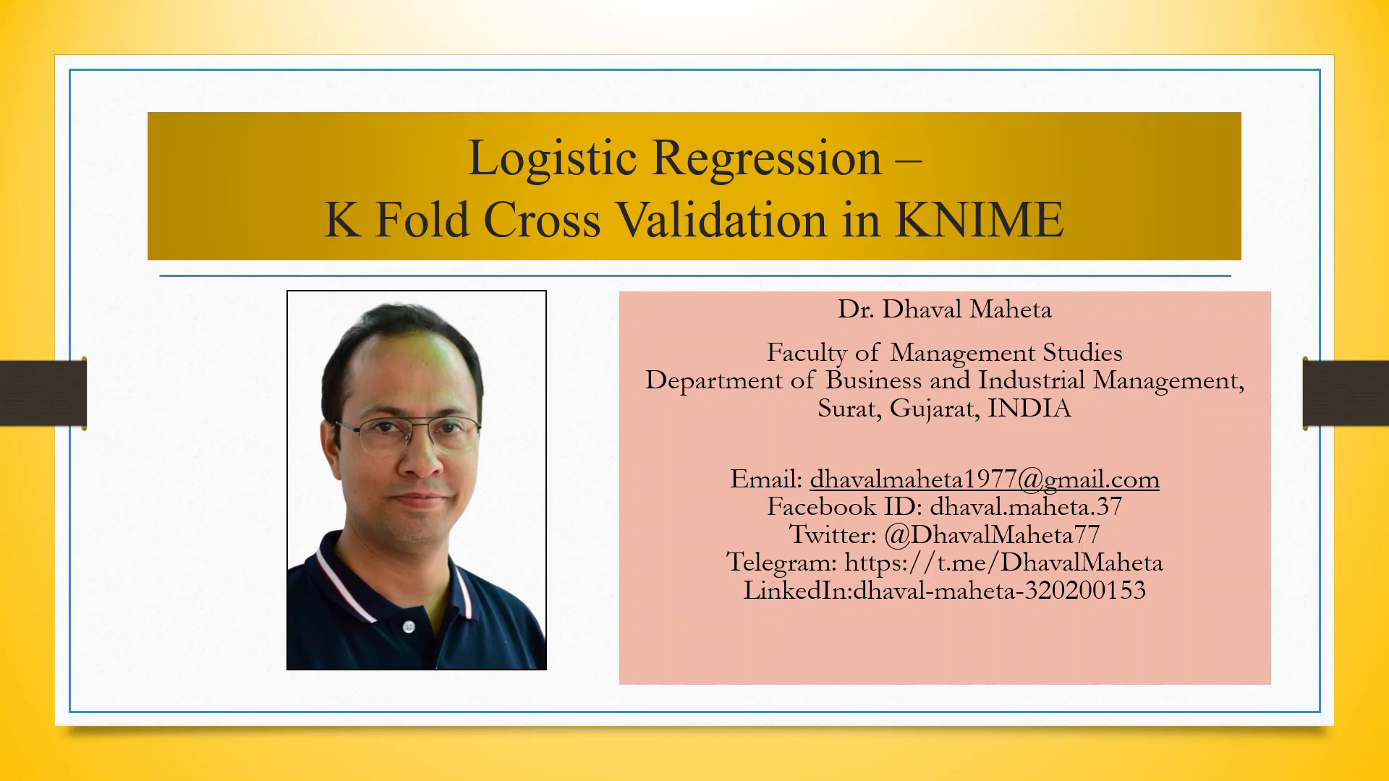
Advance the slide show to the Cross Validation definition slide.
{"action": "key", "text": "right"}
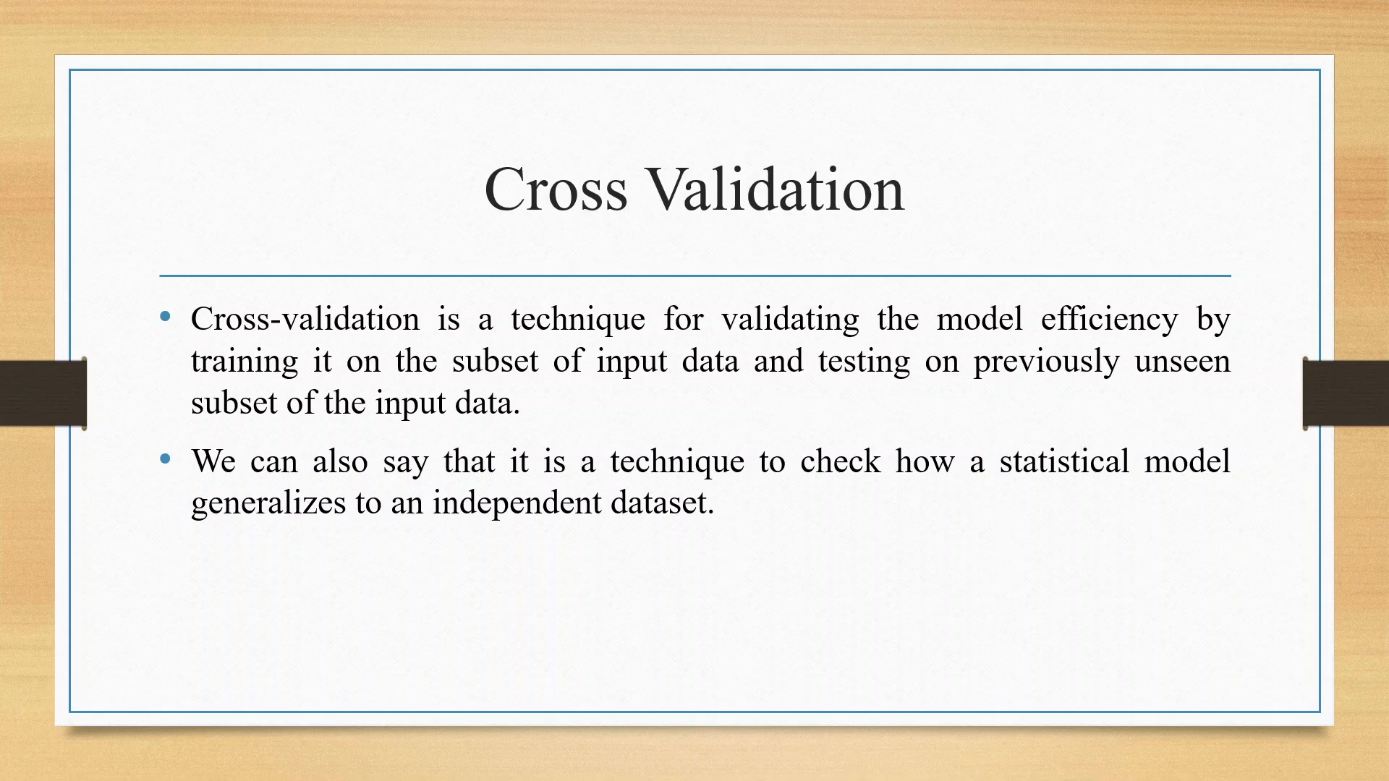
Advance the slide show to the cross-validation flow diagram slide.
{"action": "key", "text": "Right"}
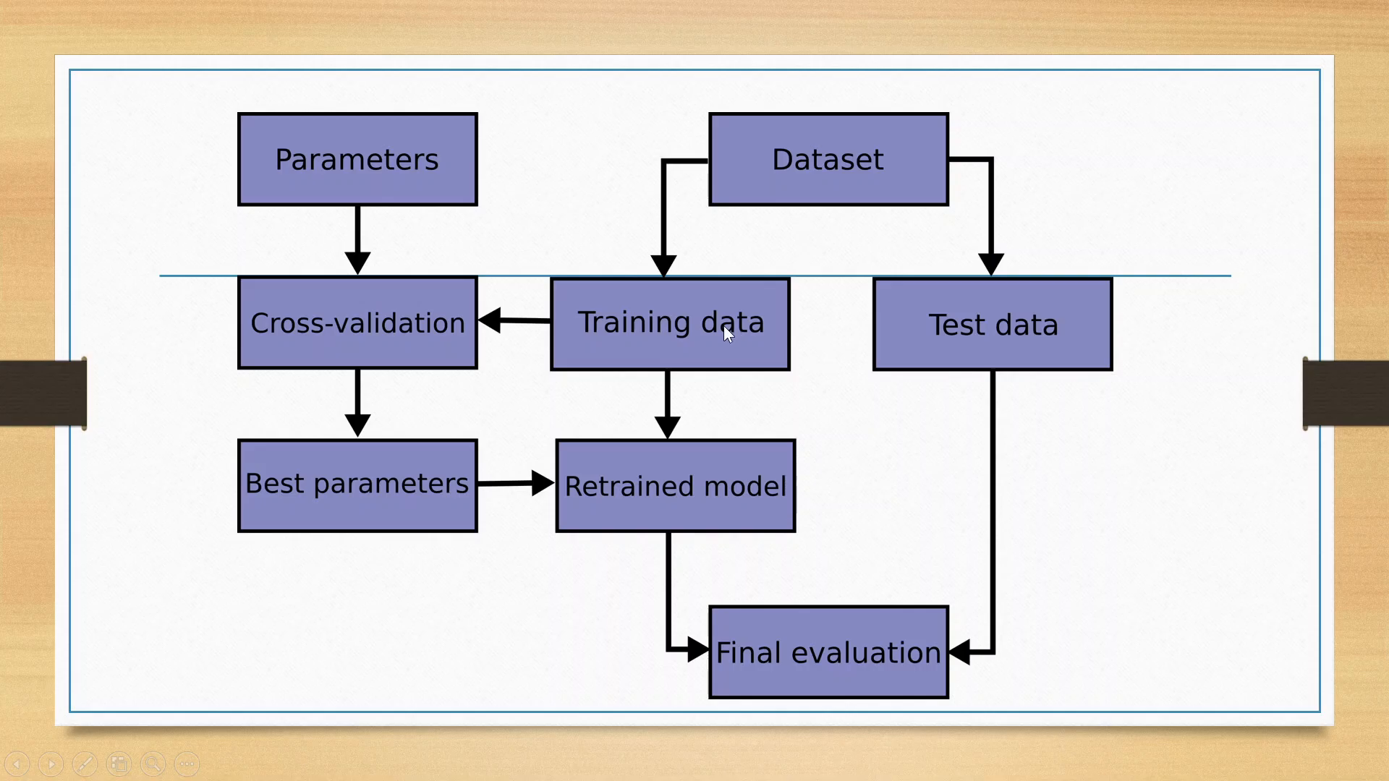
{"action": "mouse_move", "coordinate": [700, 368]}
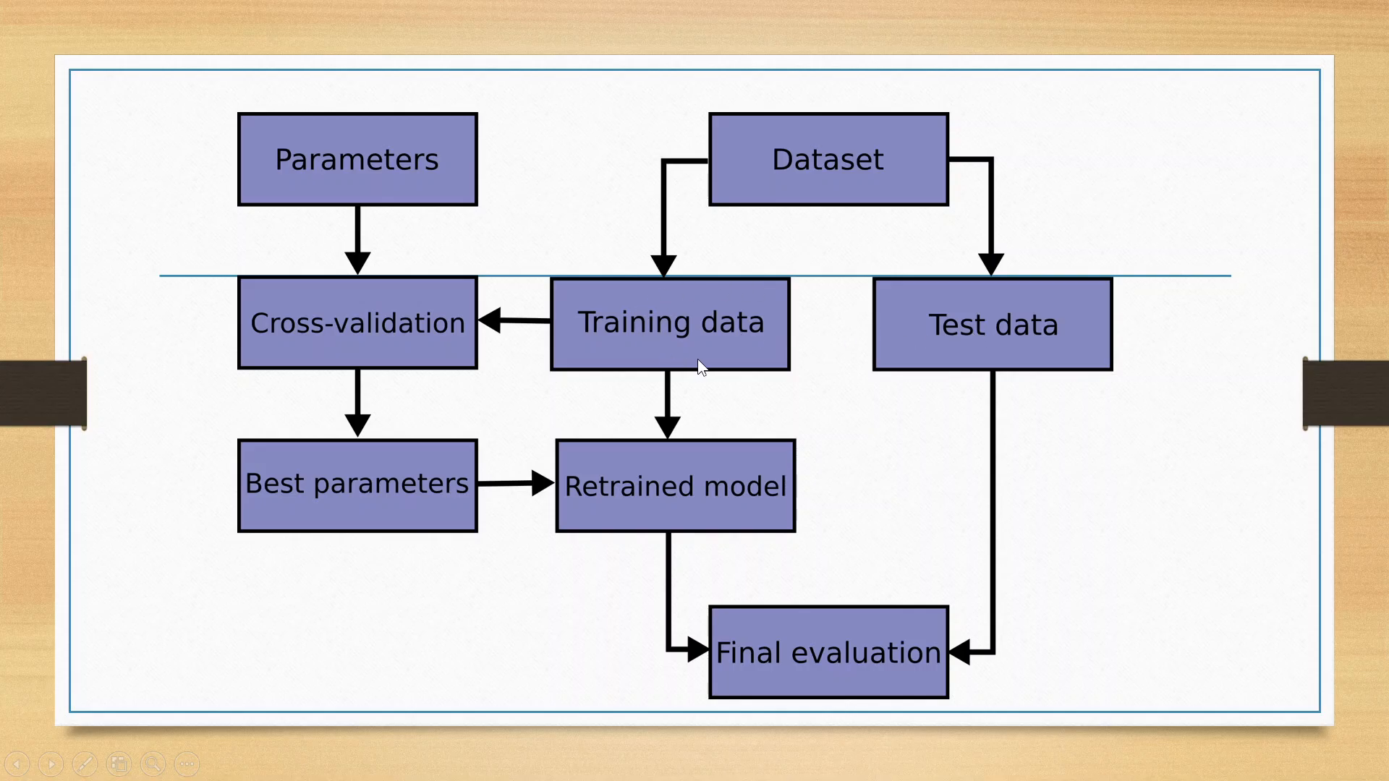
{"action": "mouse_move", "coordinate": [459, 346]}
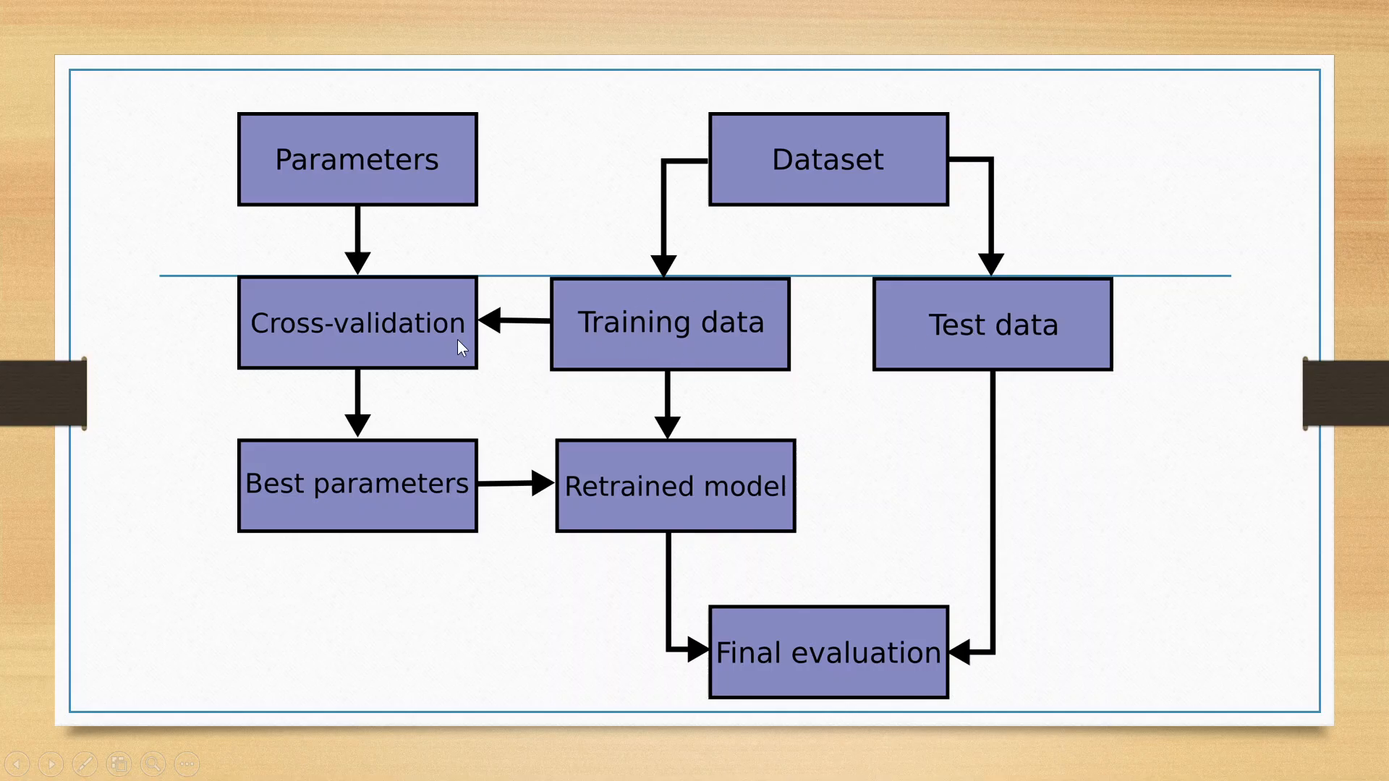
{"action": "mouse_move", "coordinate": [447, 346]}
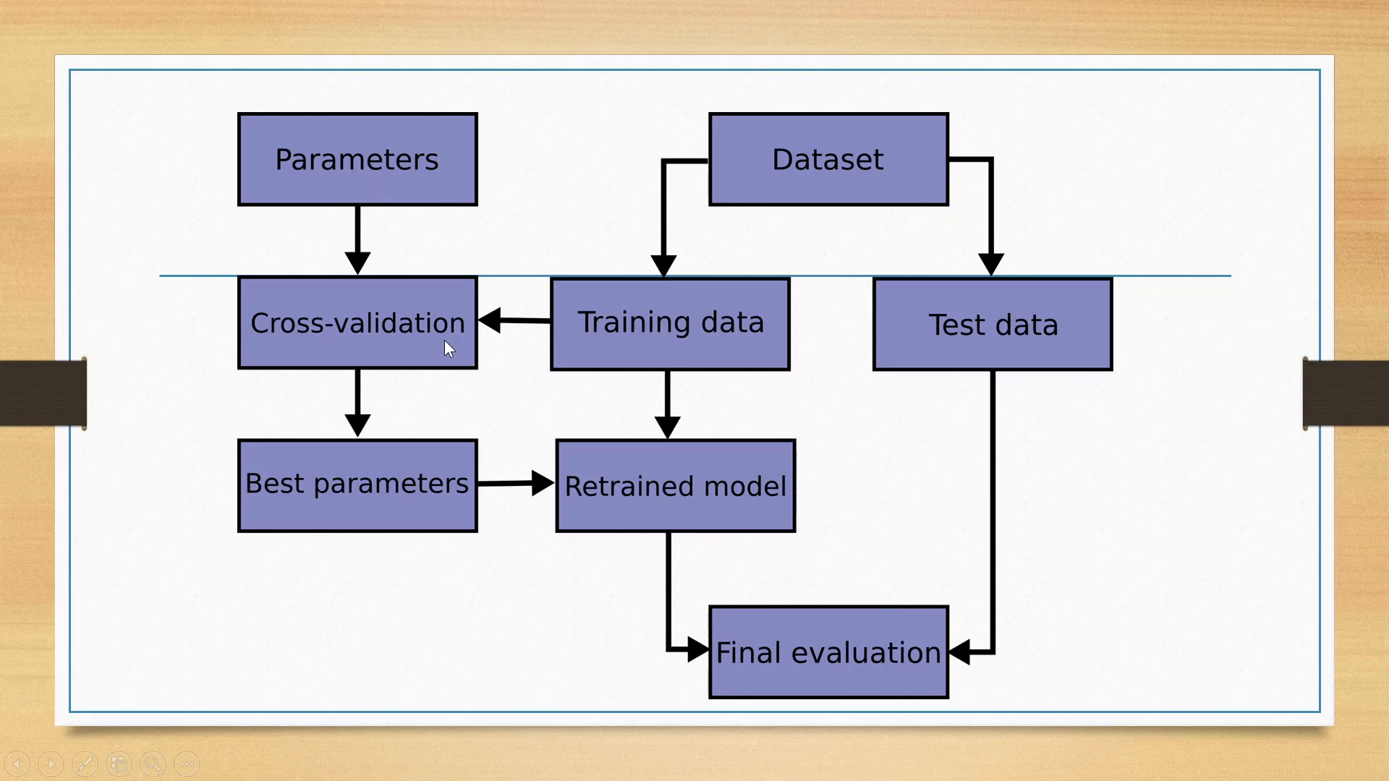
{"action": "mouse_move", "coordinate": [430, 220]}
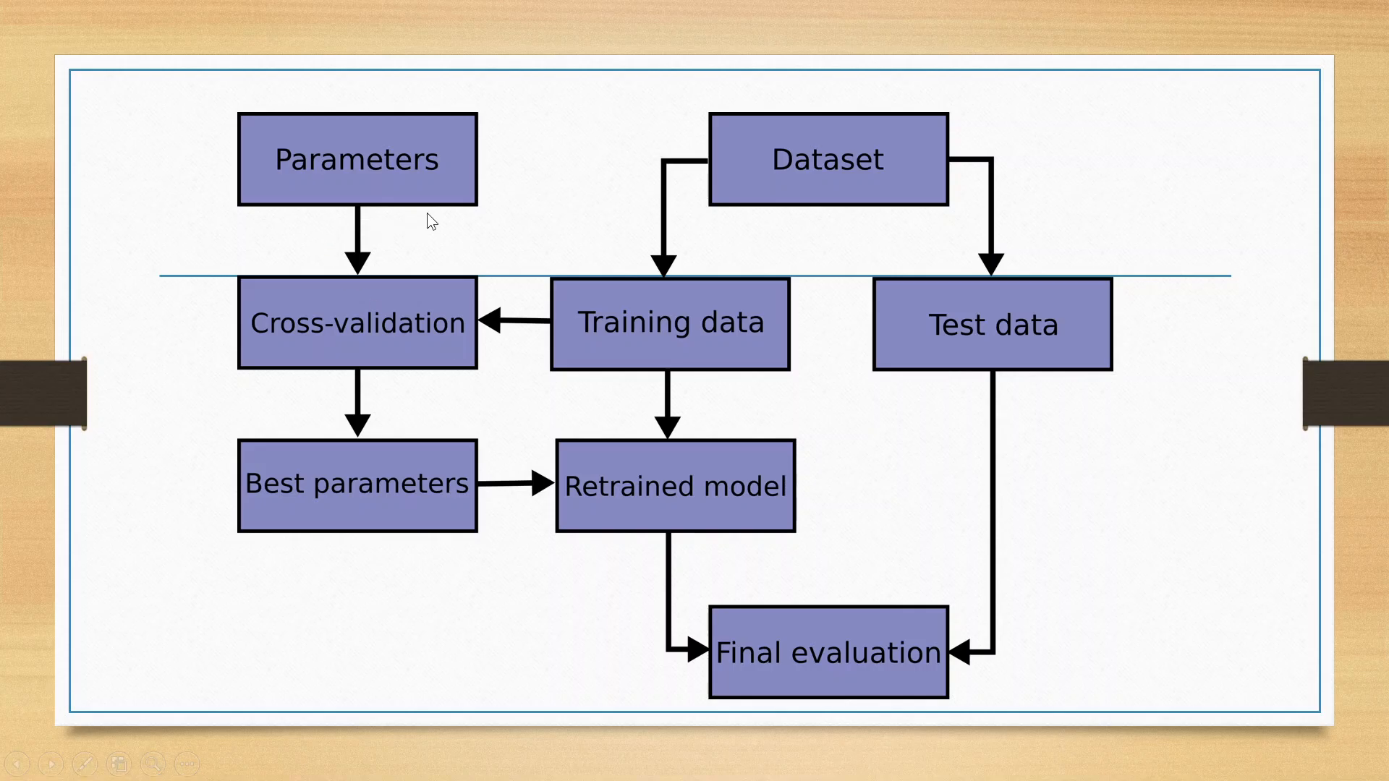
{"action": "mouse_move", "coordinate": [359, 479]}
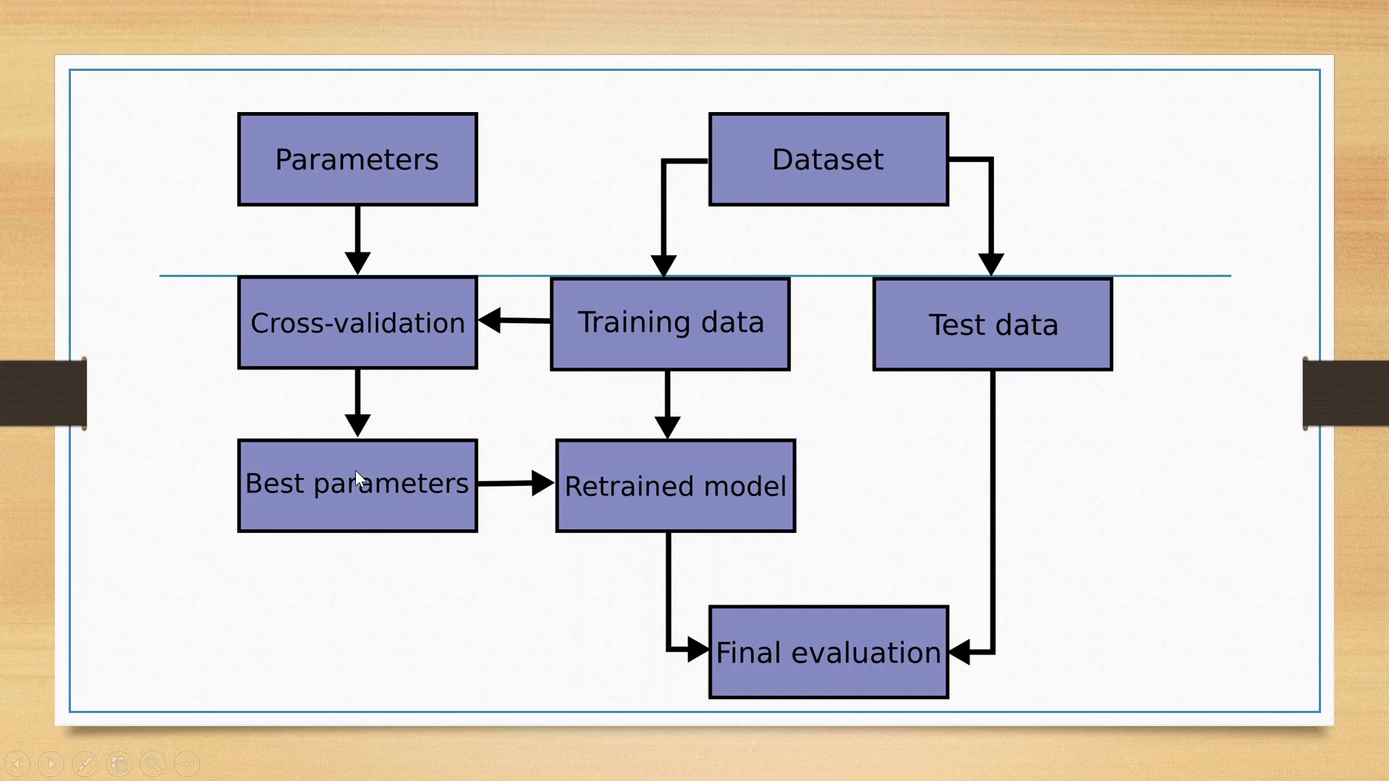
{"action": "mouse_move", "coordinate": [362, 498]}
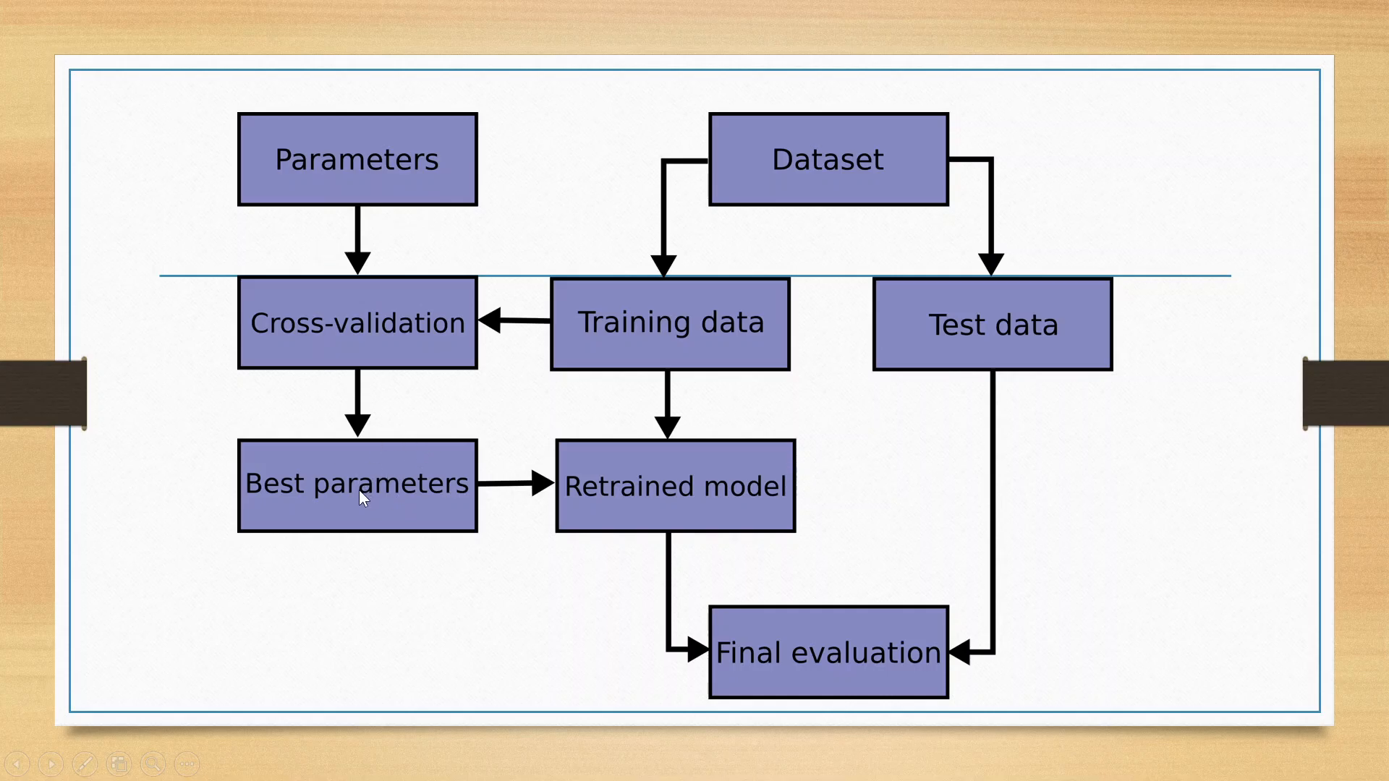
{"action": "mouse_move", "coordinate": [719, 529]}
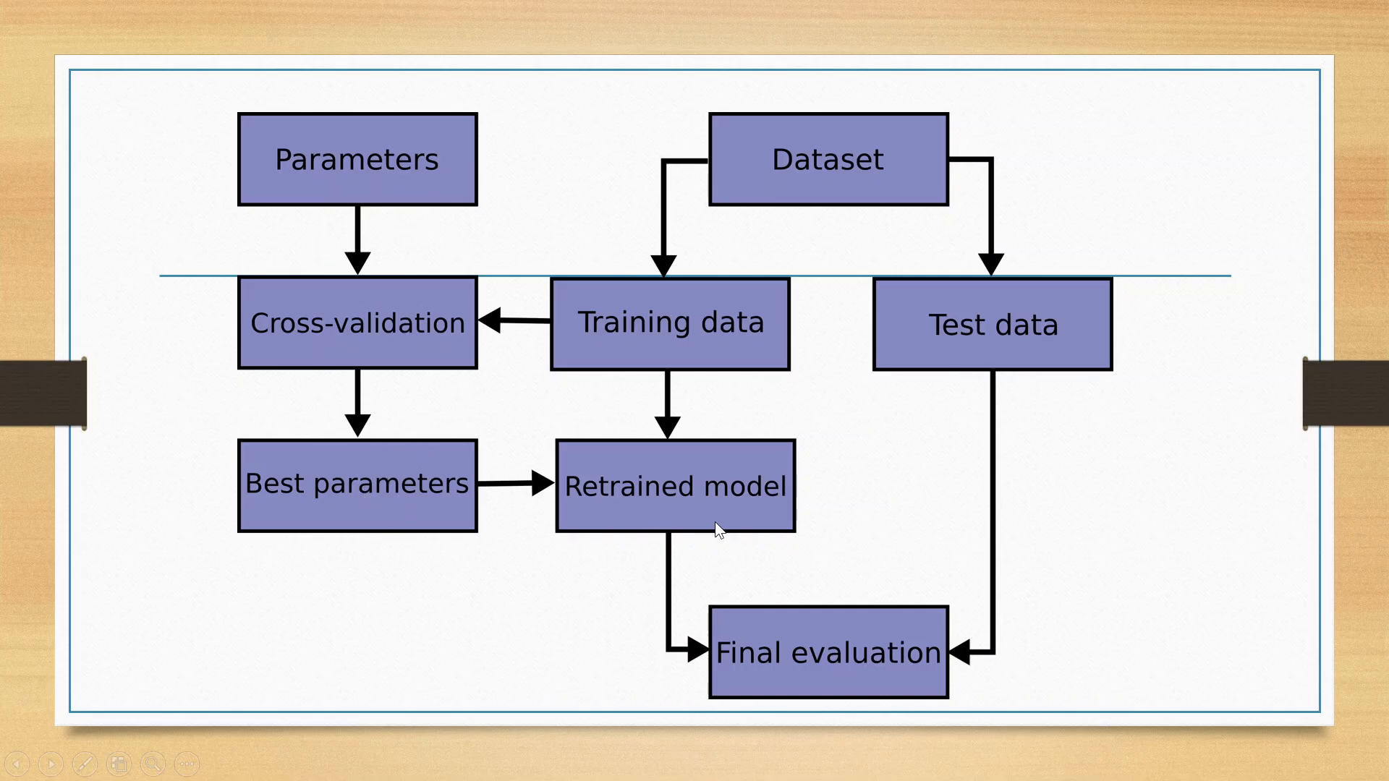
{"action": "mouse_move", "coordinate": [669, 530]}
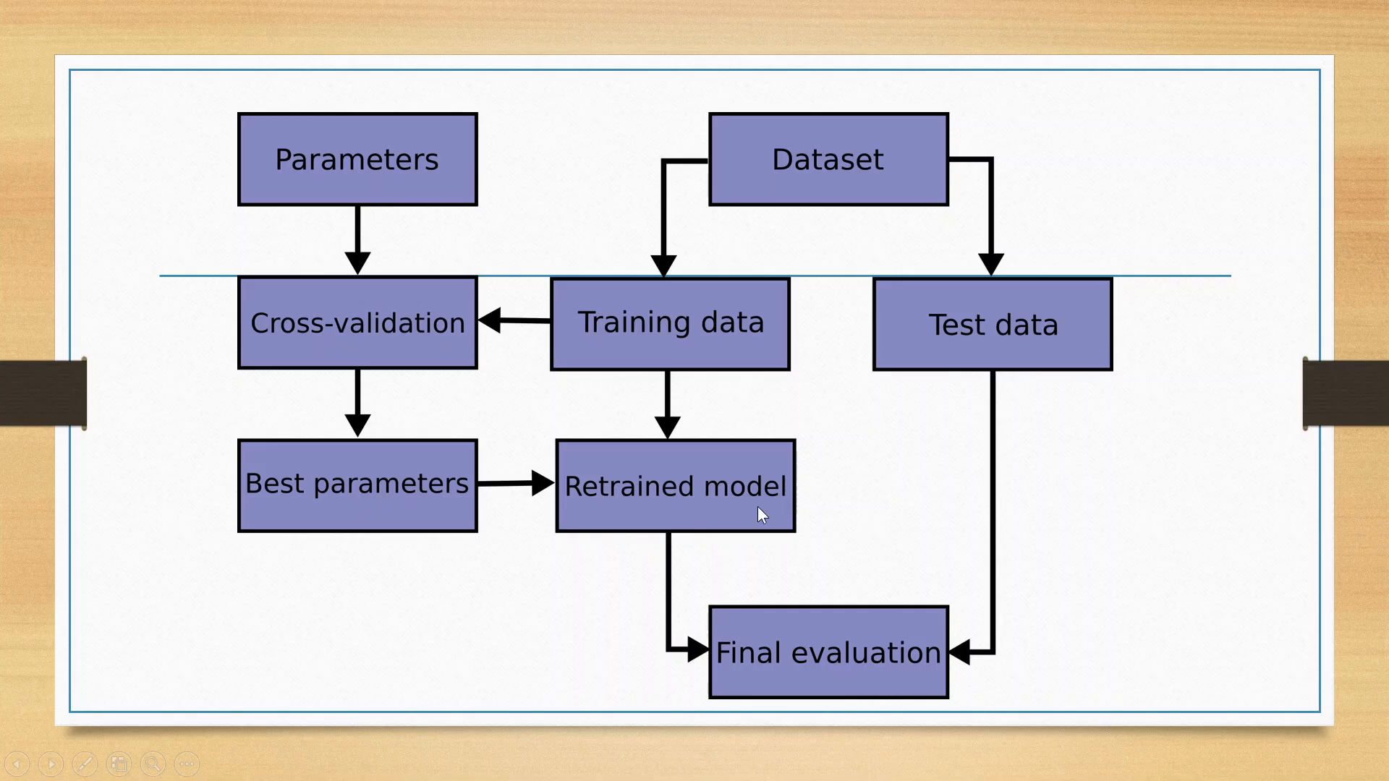
{"action": "mouse_move", "coordinate": [947, 512]}
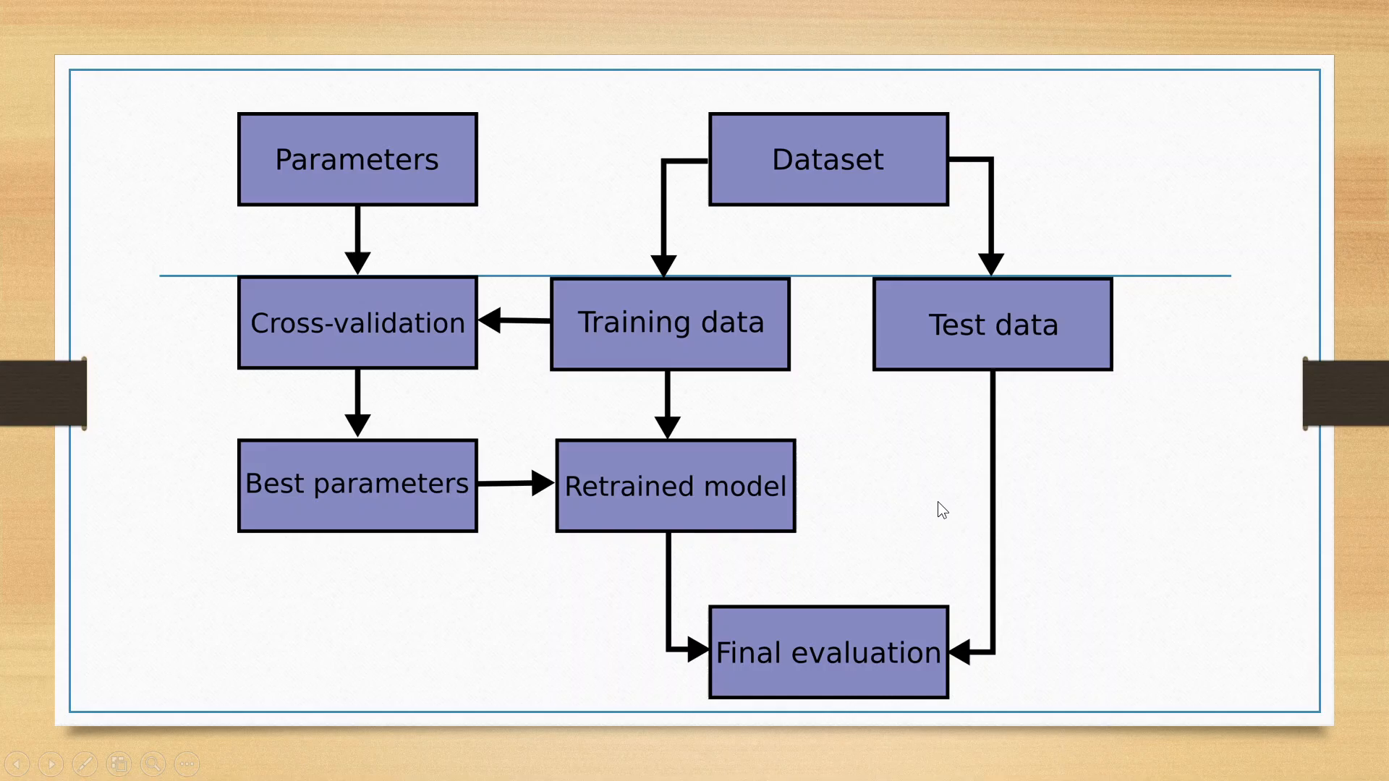
{"action": "mouse_move", "coordinate": [483, 431]}
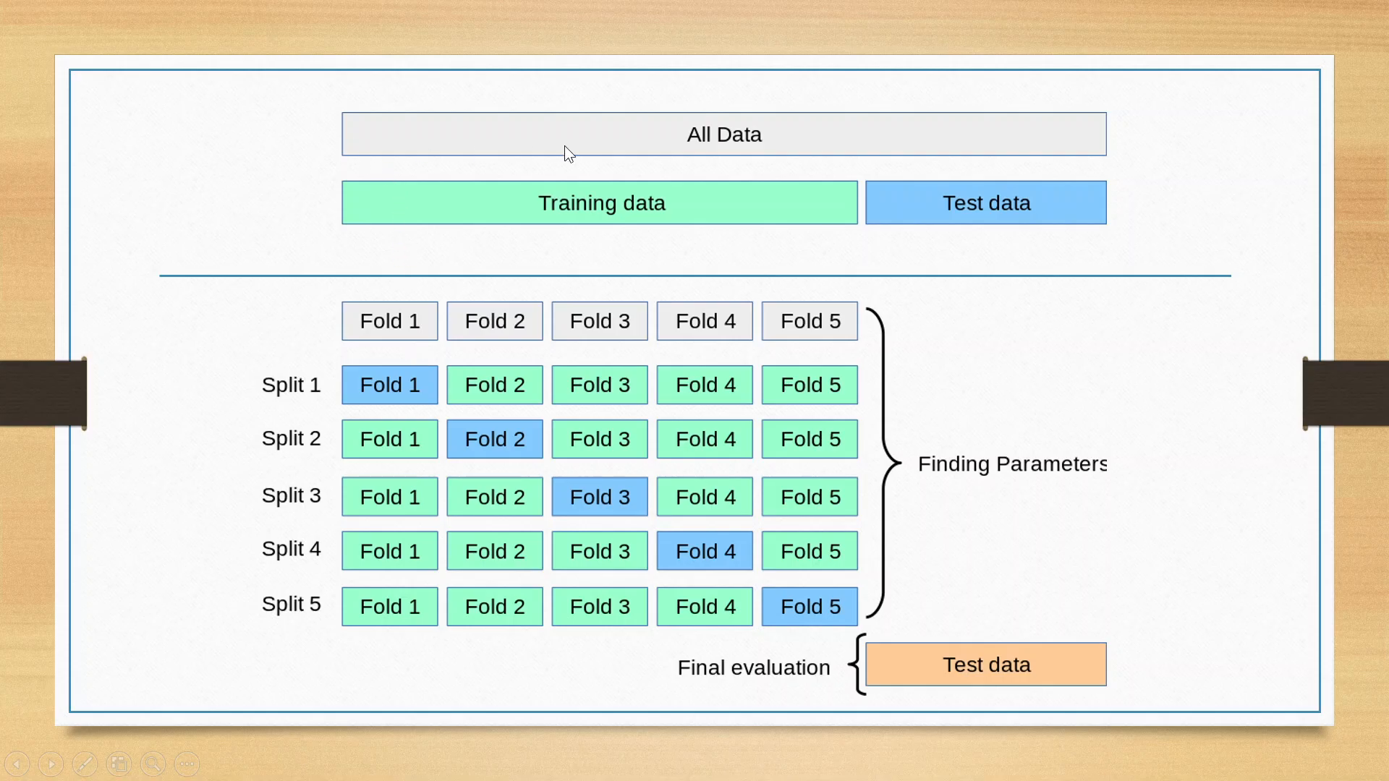
{"action": "mouse_move", "coordinate": [1103, 145]}
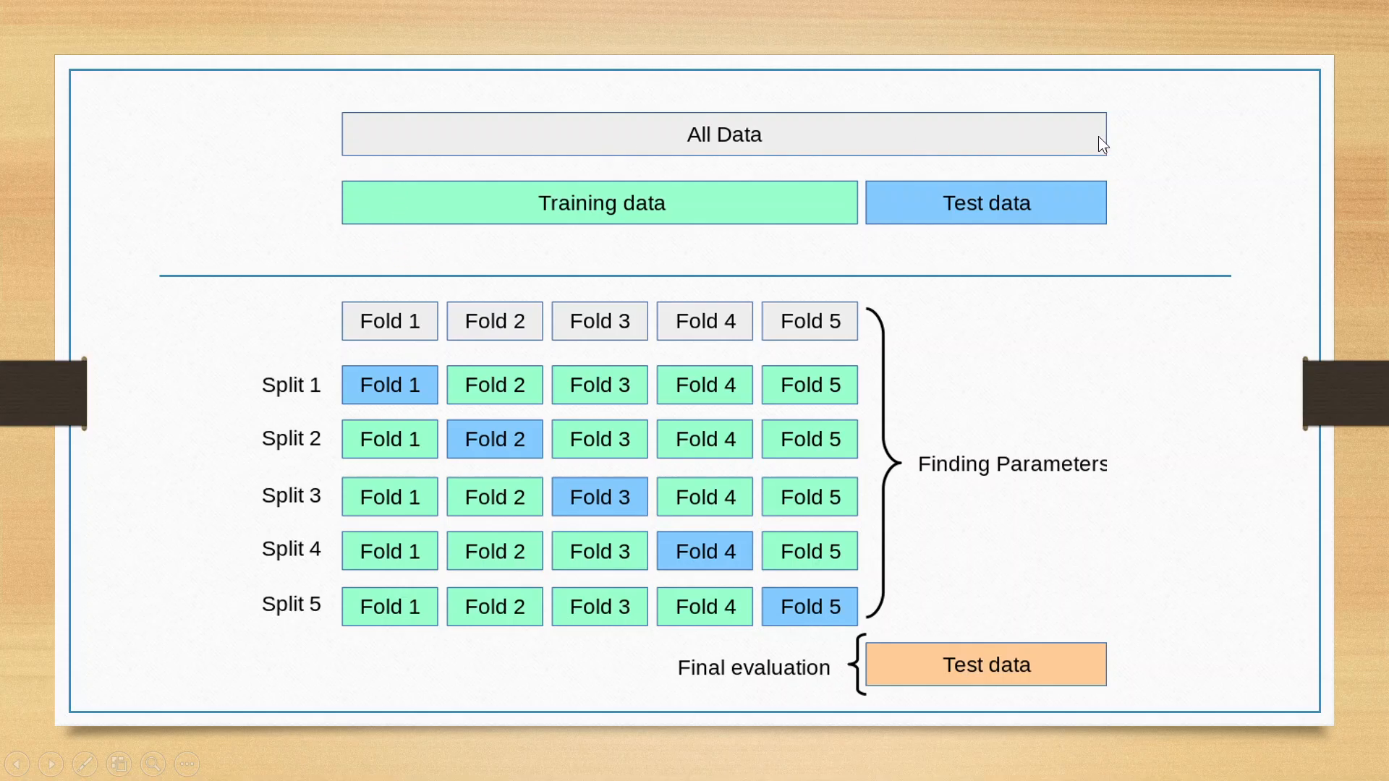
{"action": "mouse_move", "coordinate": [1102, 145]}
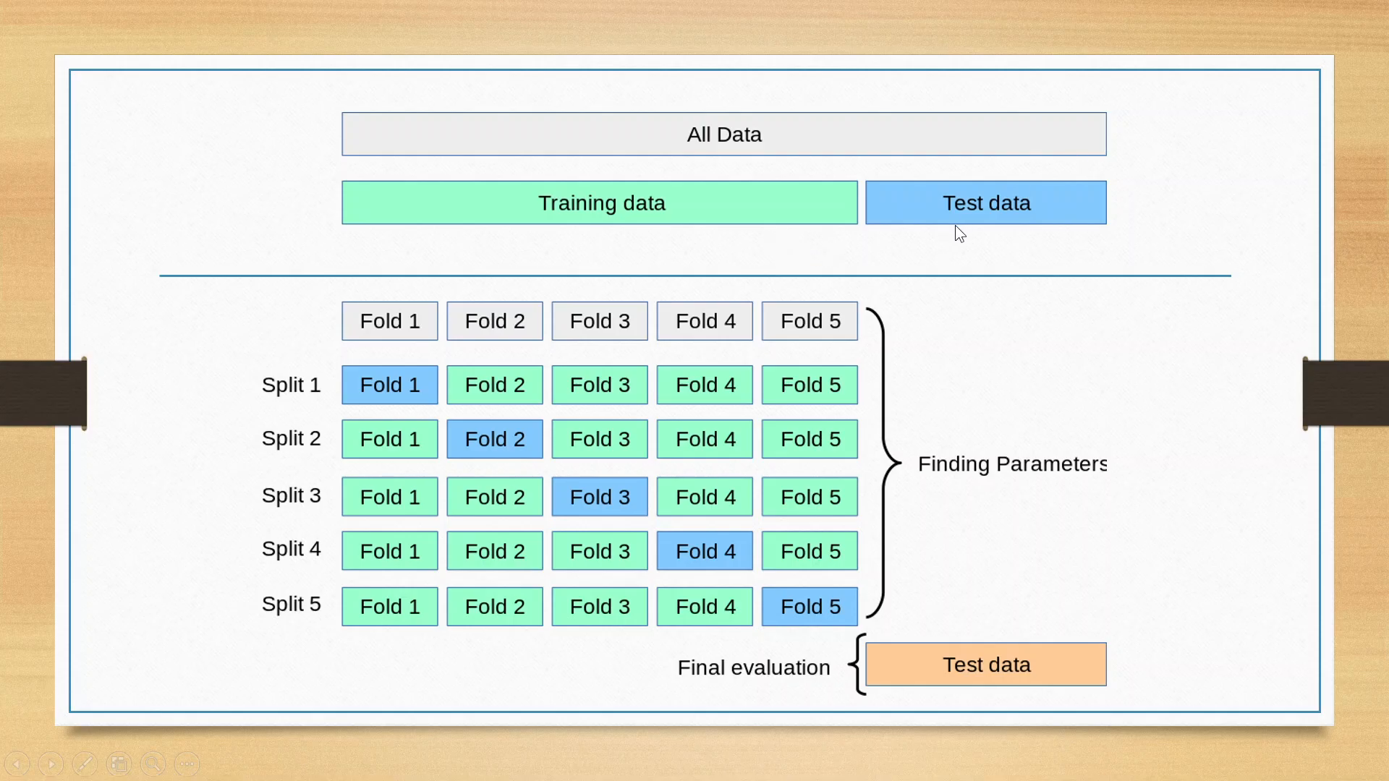
{"action": "mouse_move", "coordinate": [983, 231]}
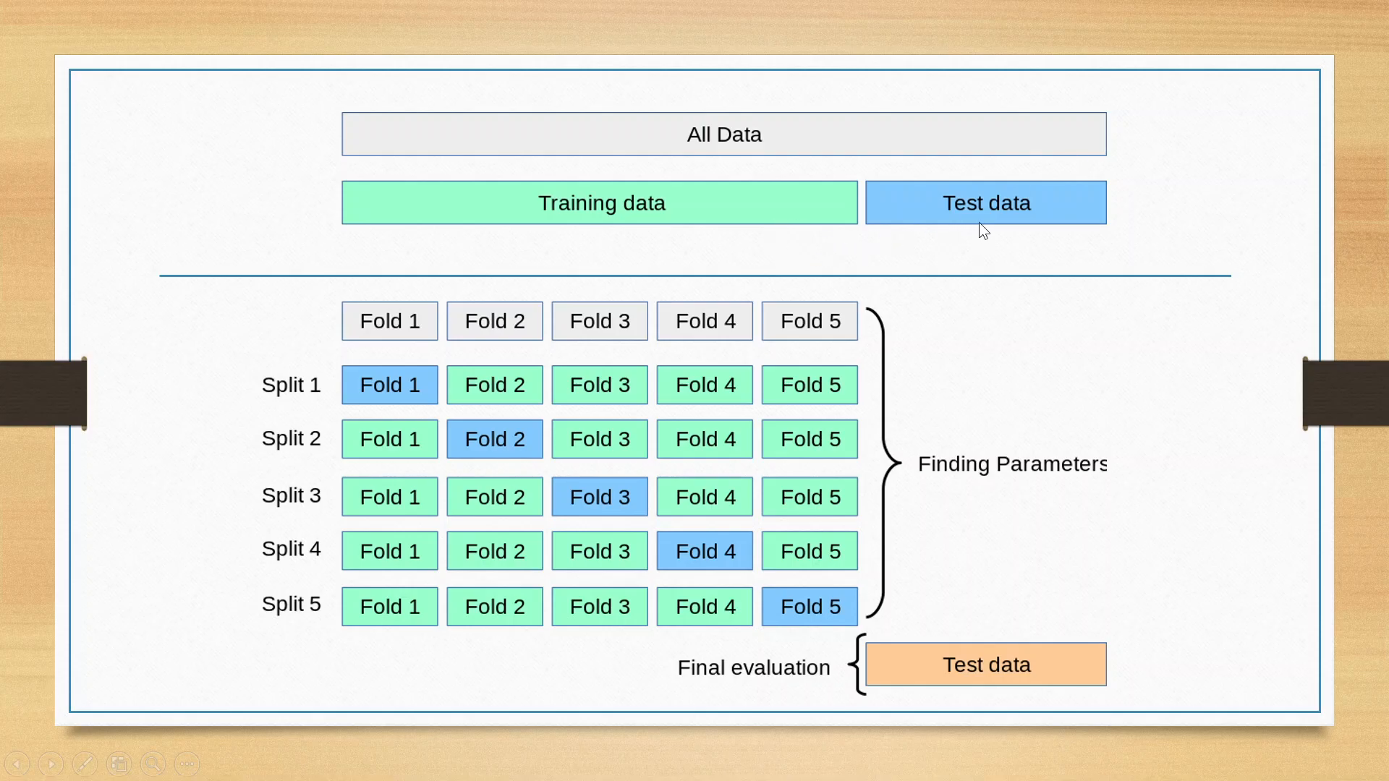
{"action": "mouse_move", "coordinate": [947, 320]}
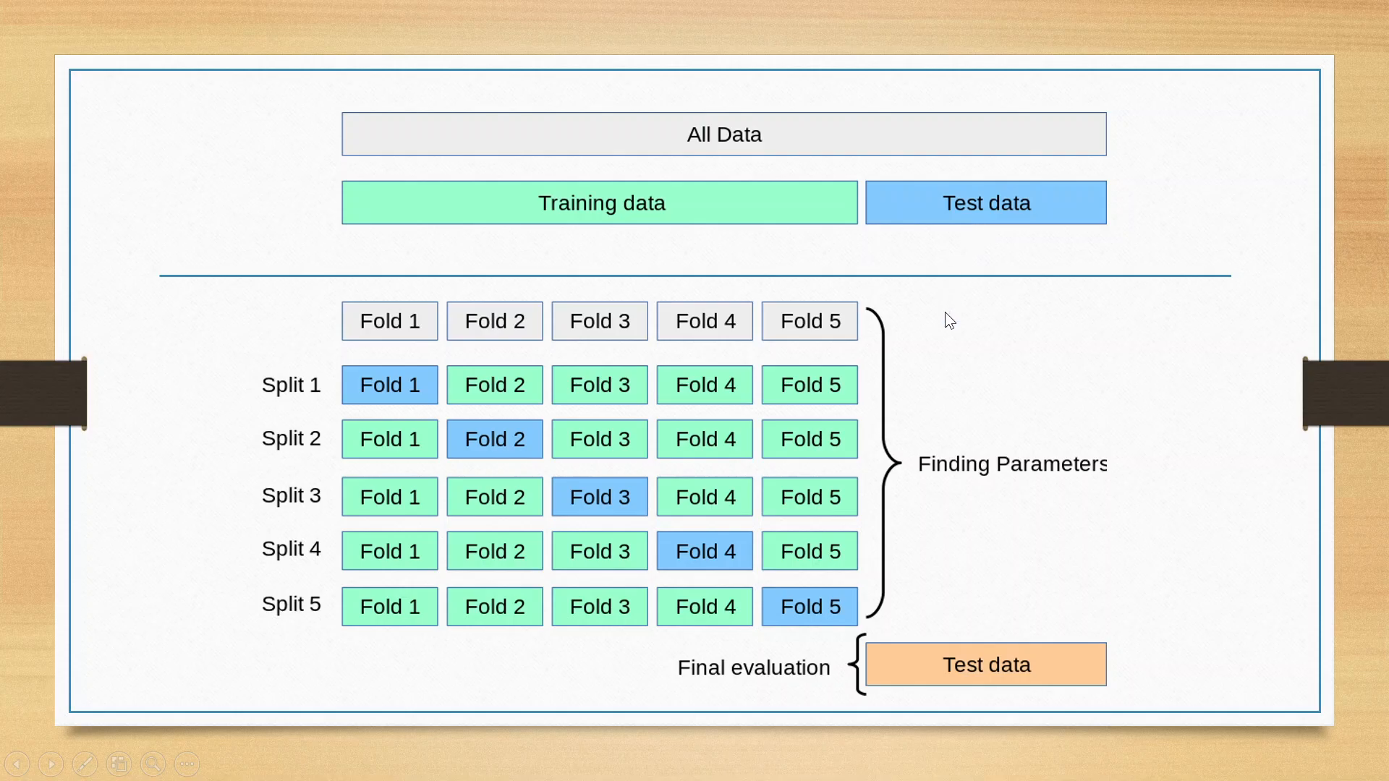
{"action": "mouse_move", "coordinate": [875, 345]}
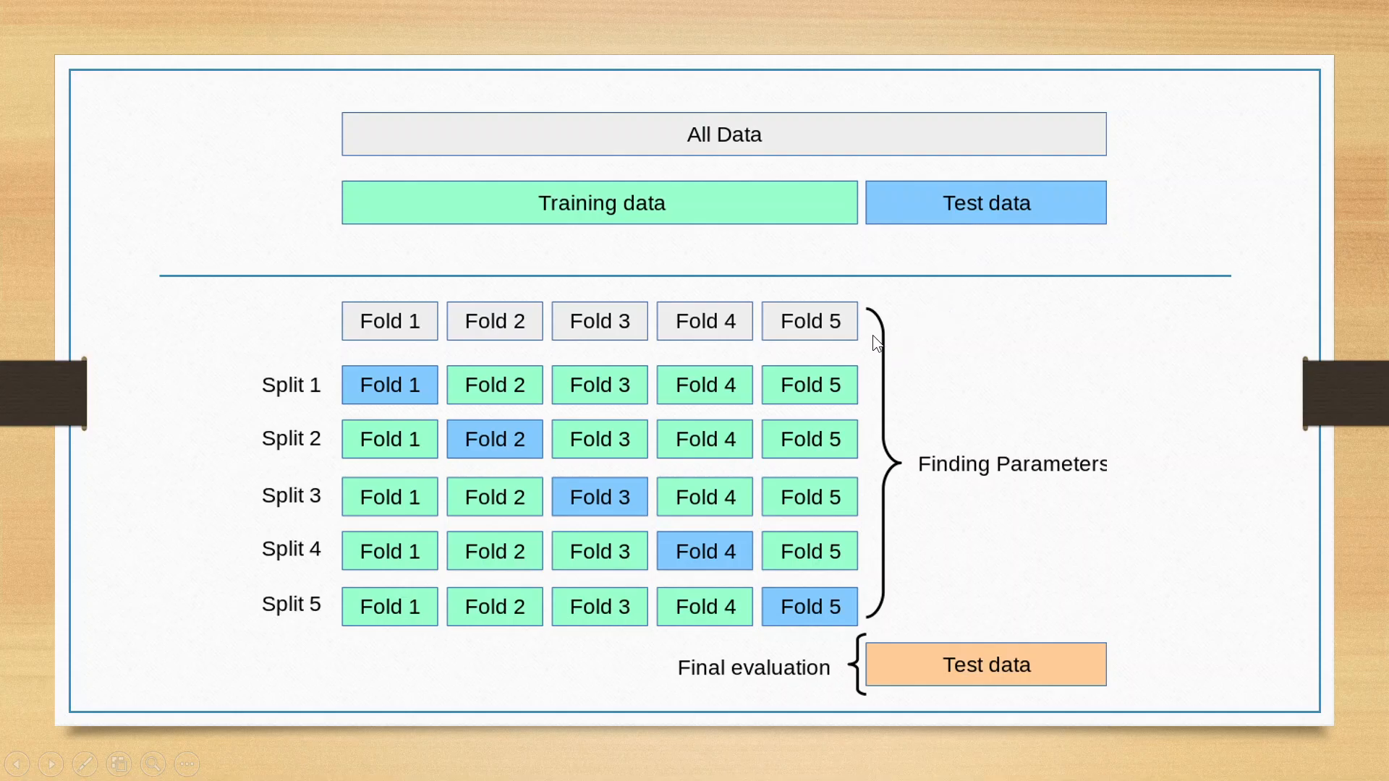
{"action": "mouse_move", "coordinate": [853, 339]}
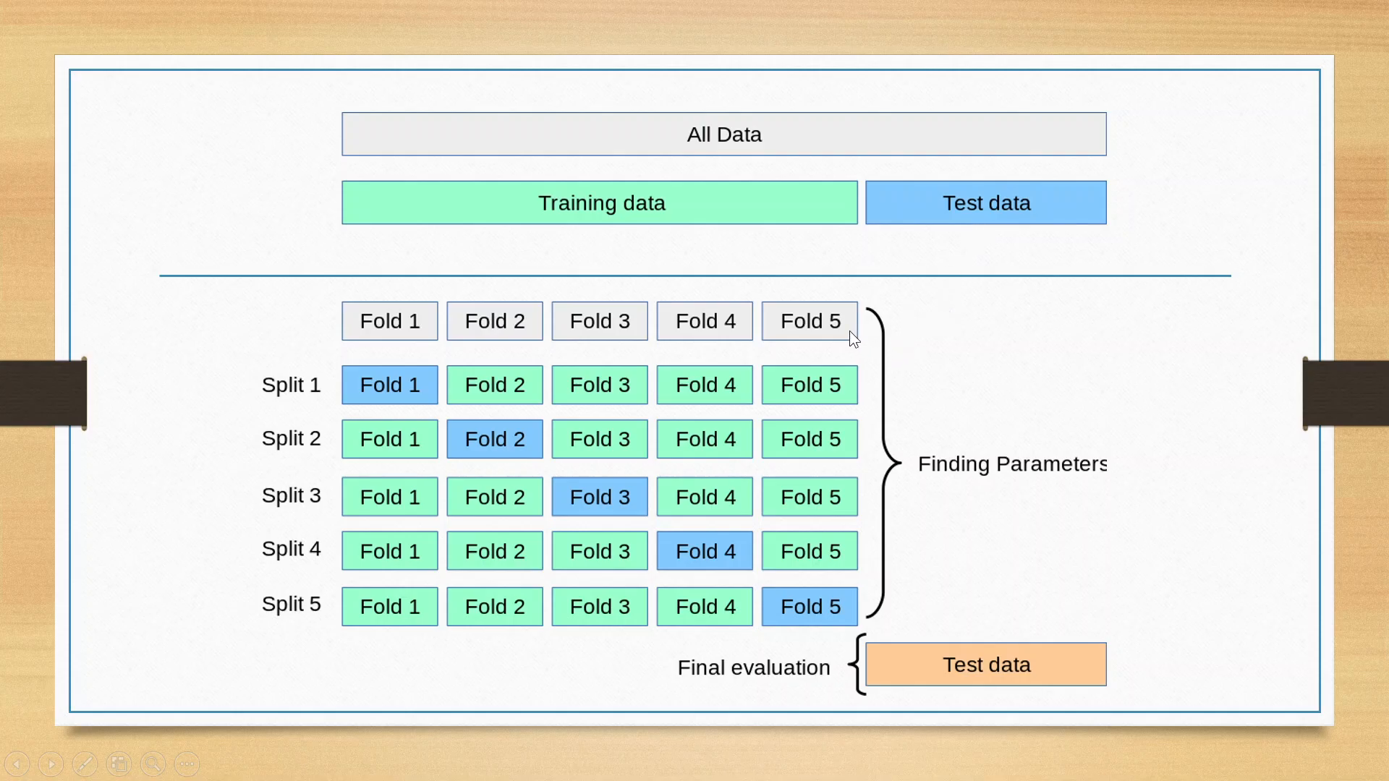
{"action": "mouse_move", "coordinate": [459, 344]}
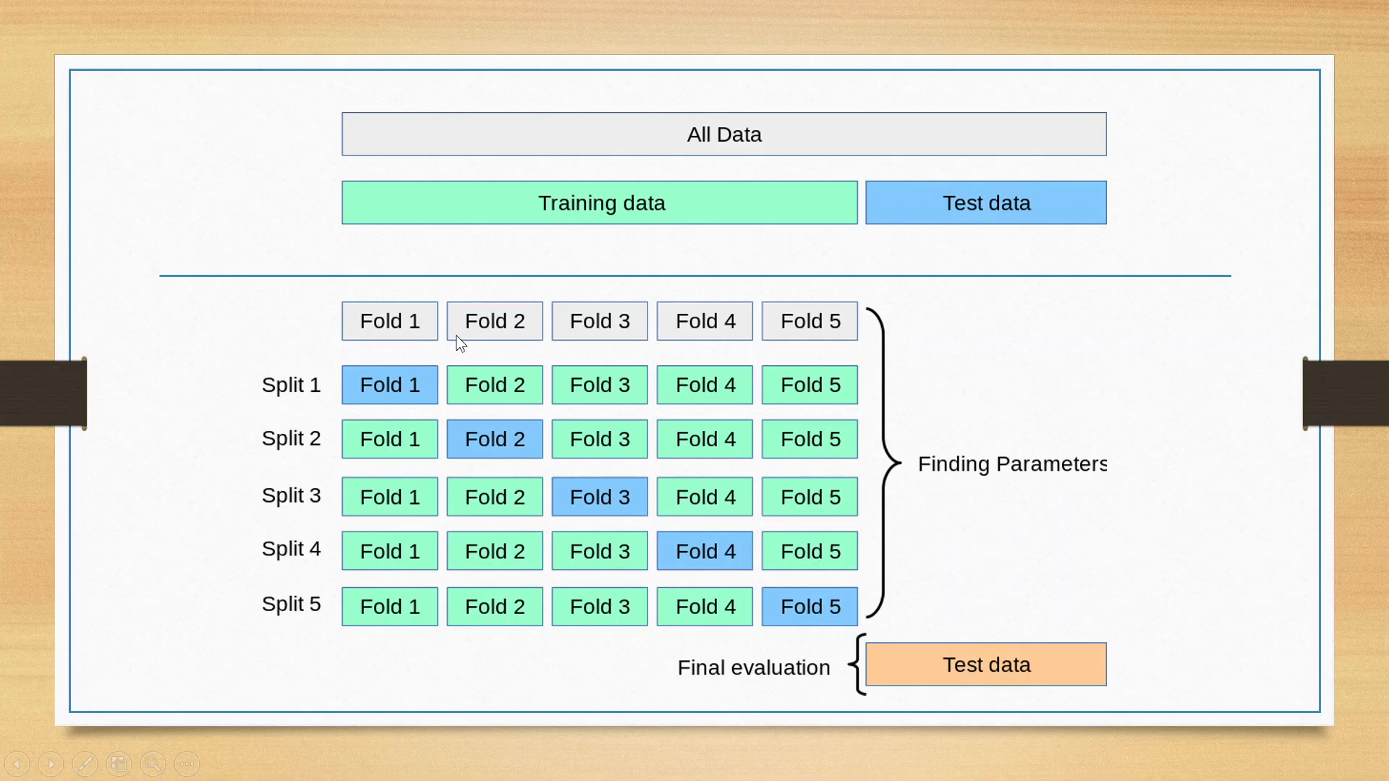
{"action": "mouse_move", "coordinate": [410, 338]}
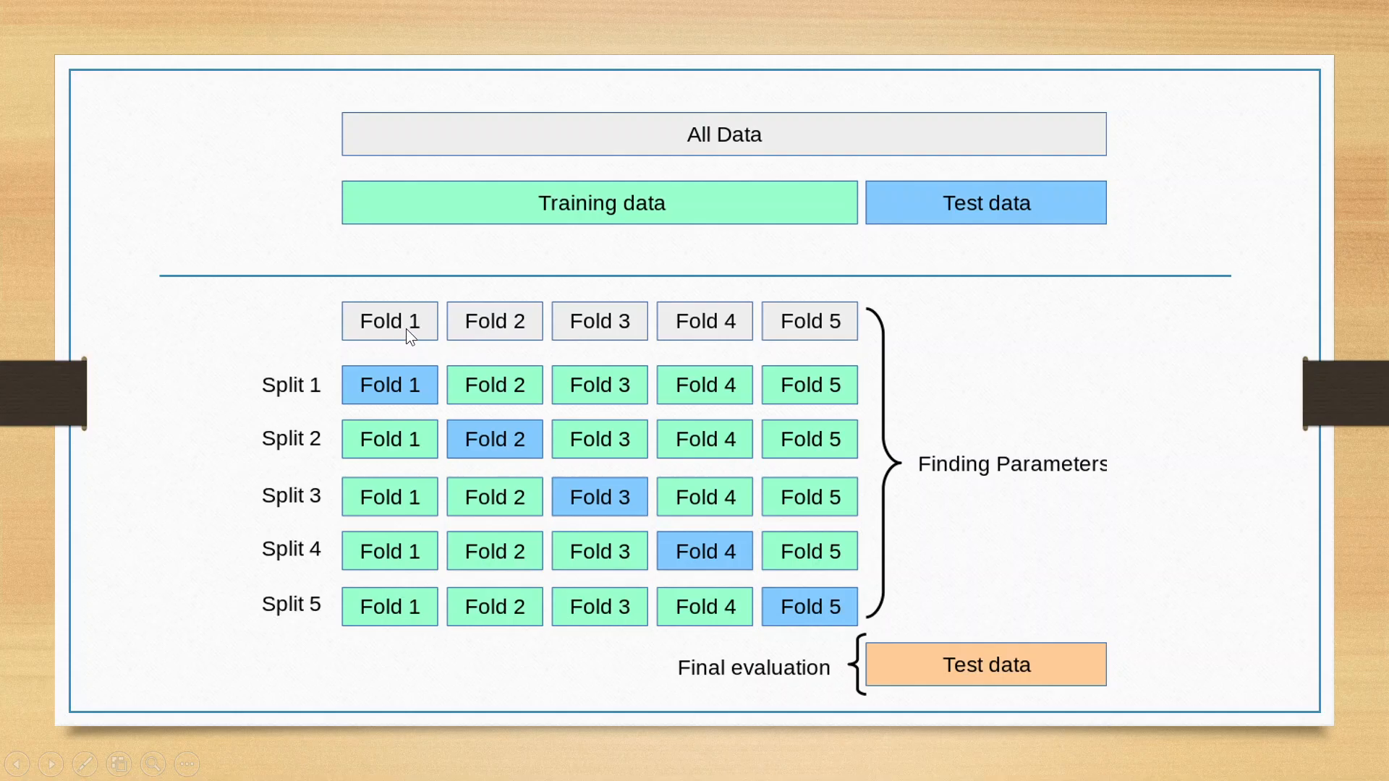
{"action": "mouse_move", "coordinate": [718, 331]}
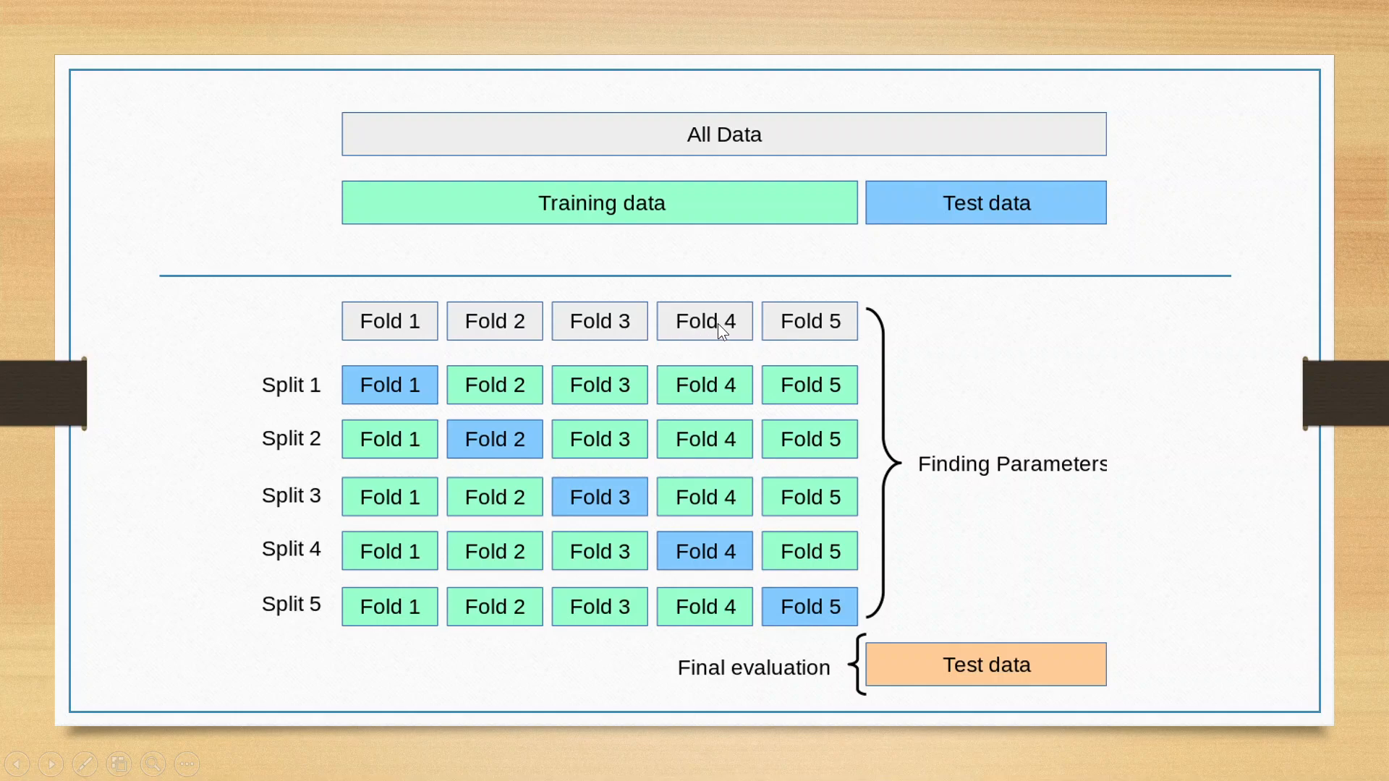
{"action": "mouse_move", "coordinate": [827, 322]}
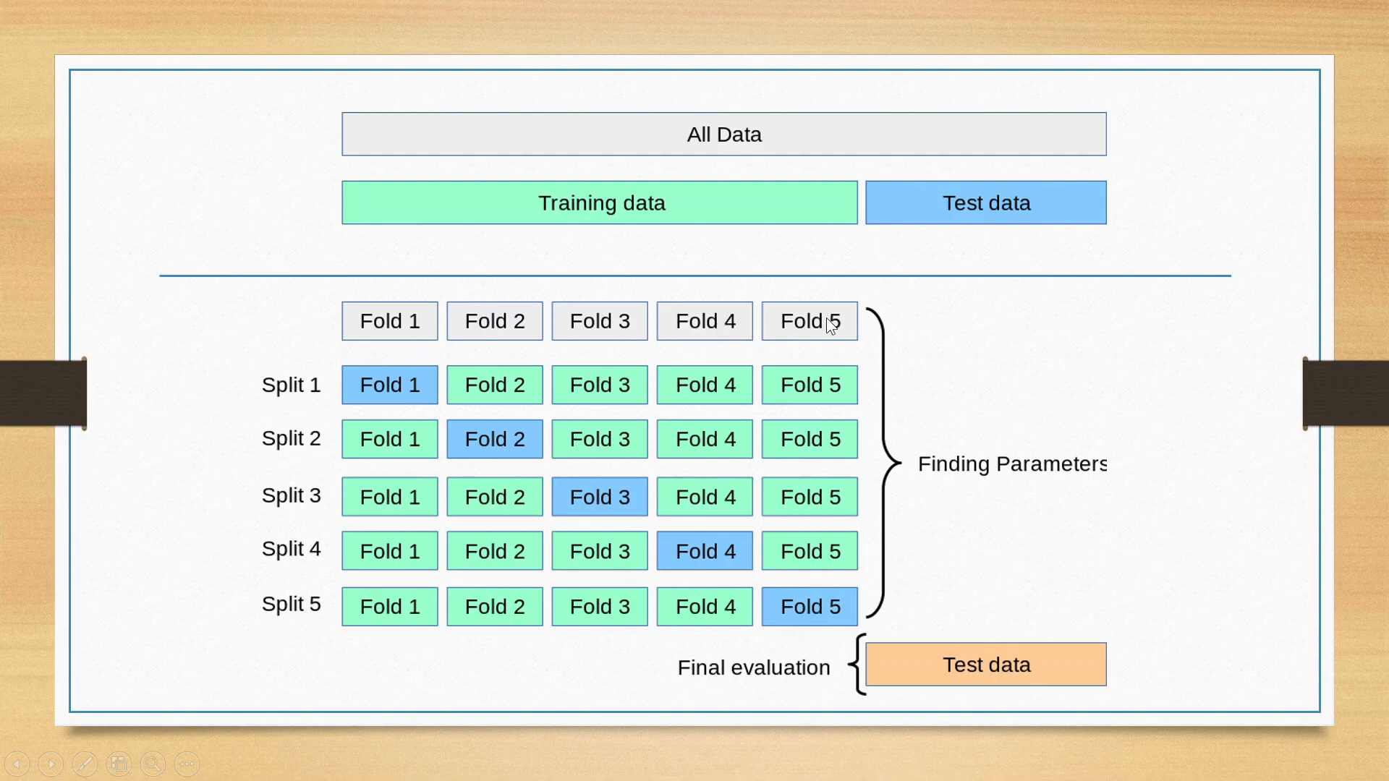
{"action": "mouse_move", "coordinate": [424, 375]}
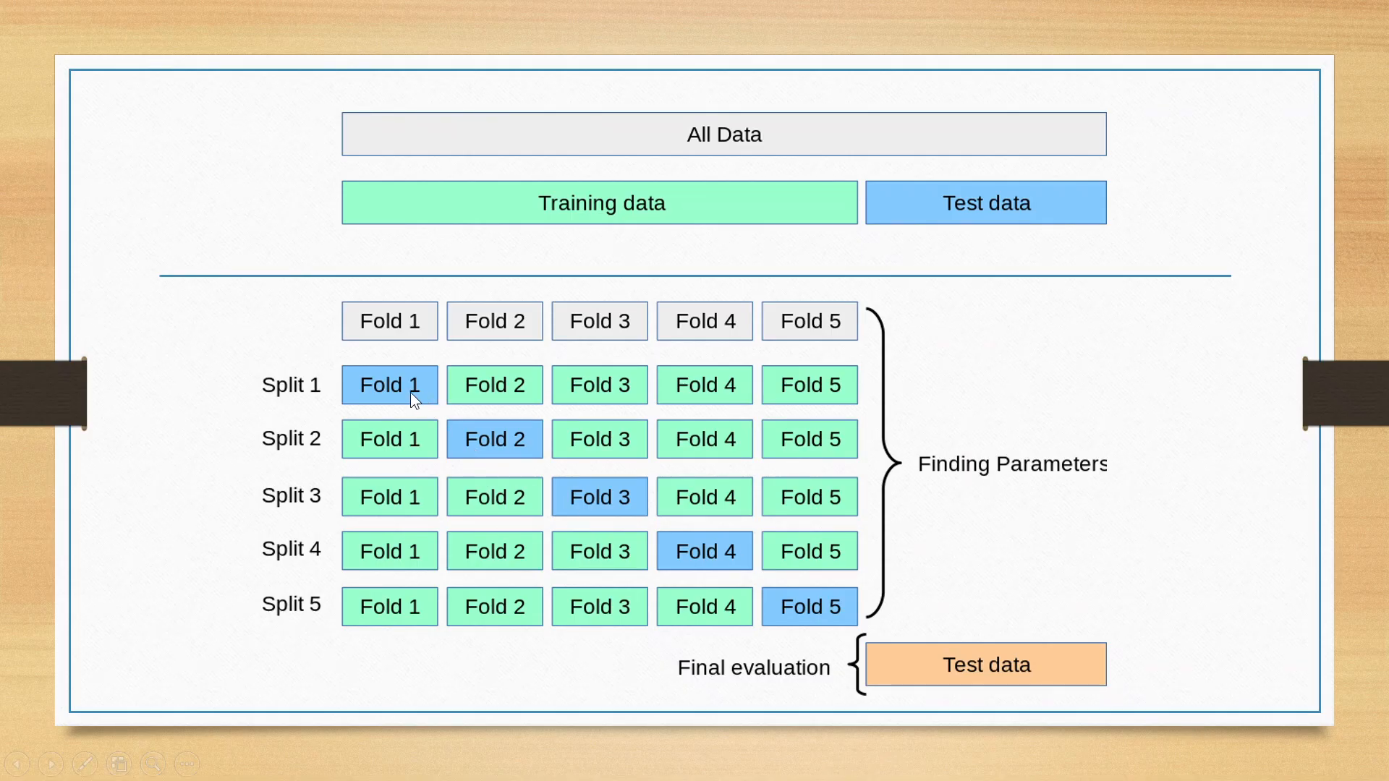
{"action": "mouse_move", "coordinate": [401, 399]}
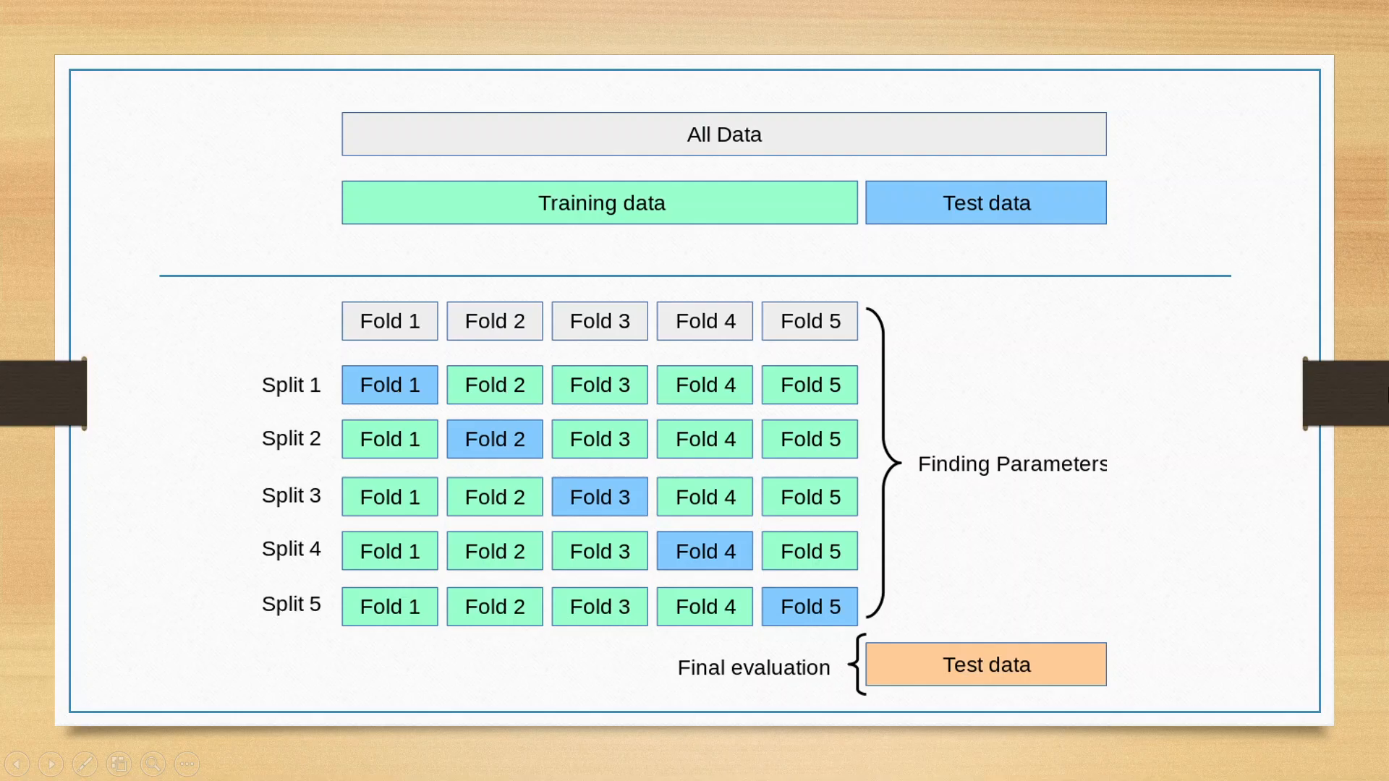
{"action": "mouse_move", "coordinate": [451, 455]}
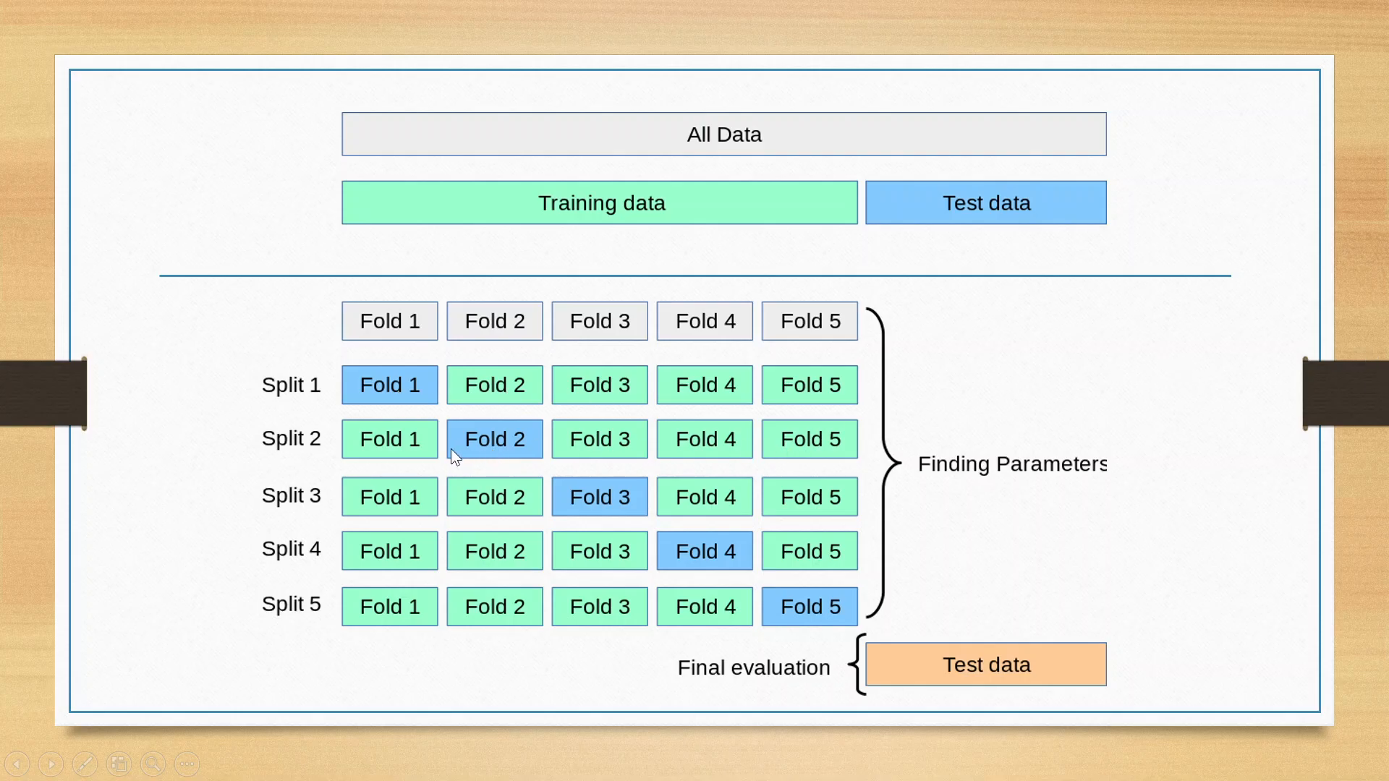
{"action": "mouse_move", "coordinate": [787, 451]}
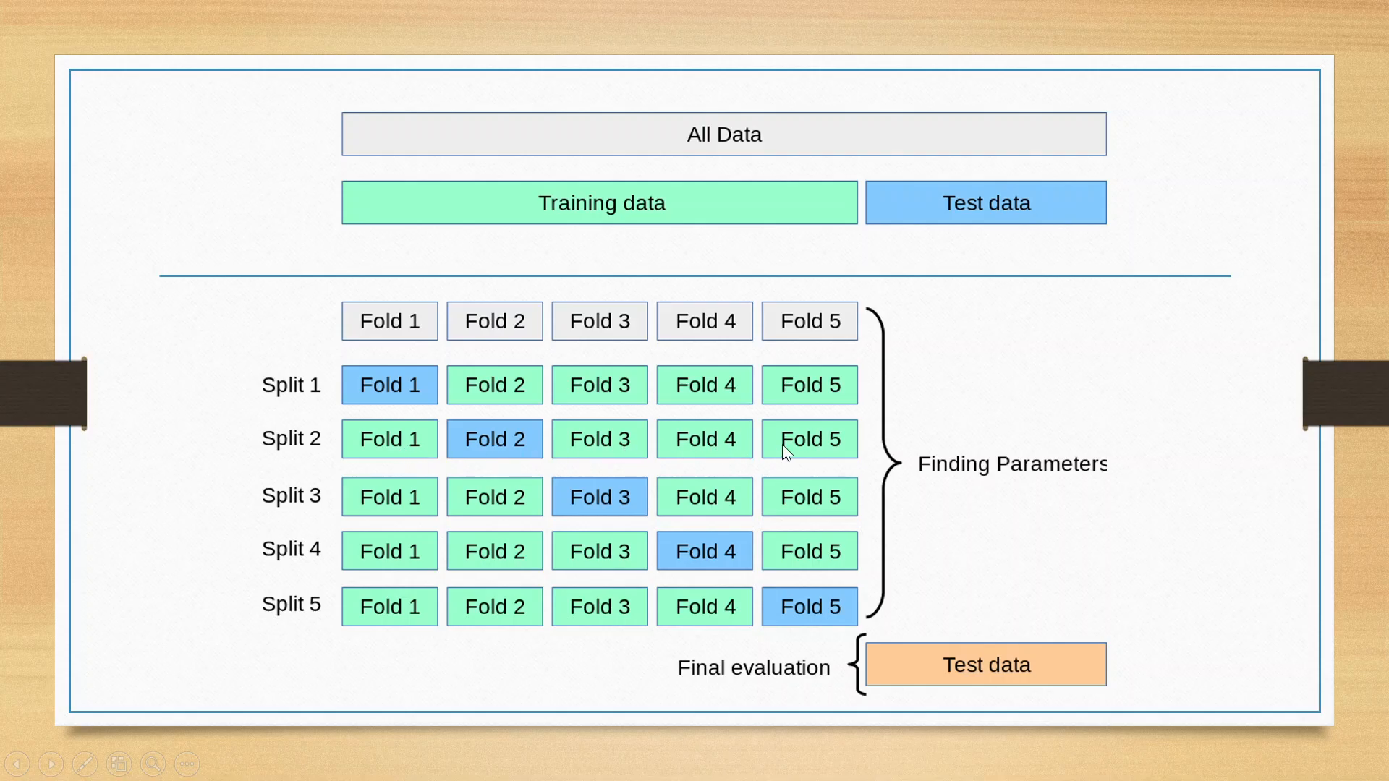
{"action": "mouse_move", "coordinate": [493, 458]}
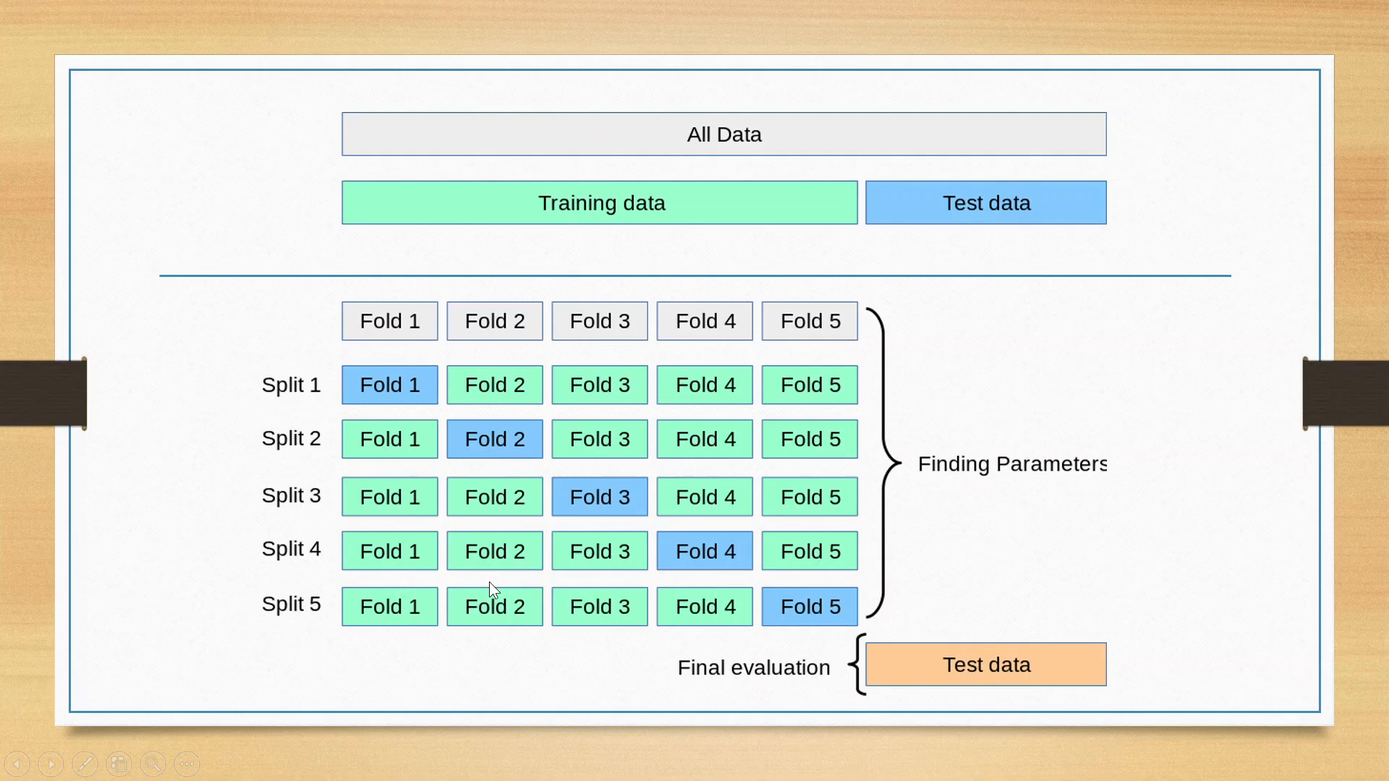
{"action": "mouse_move", "coordinate": [1037, 435]}
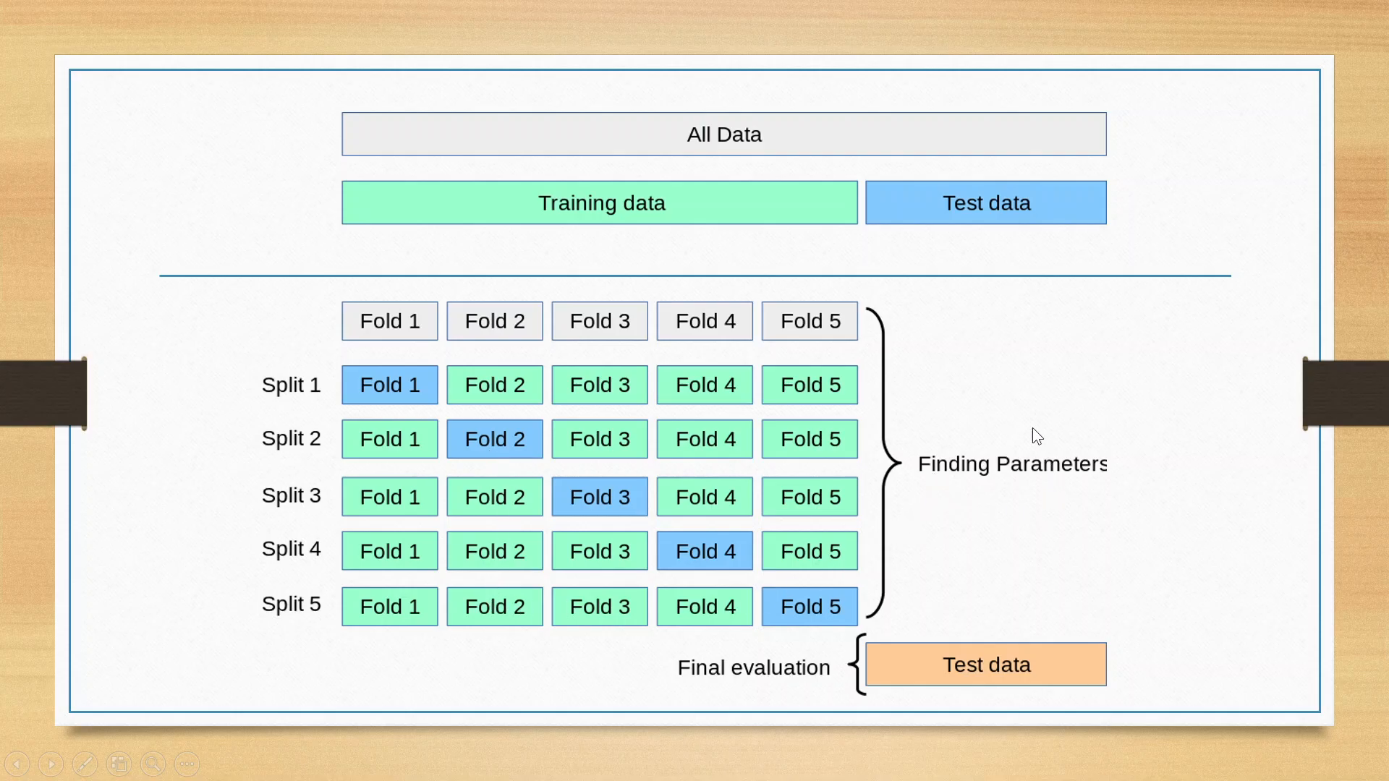
{"action": "mouse_move", "coordinate": [981, 495]}
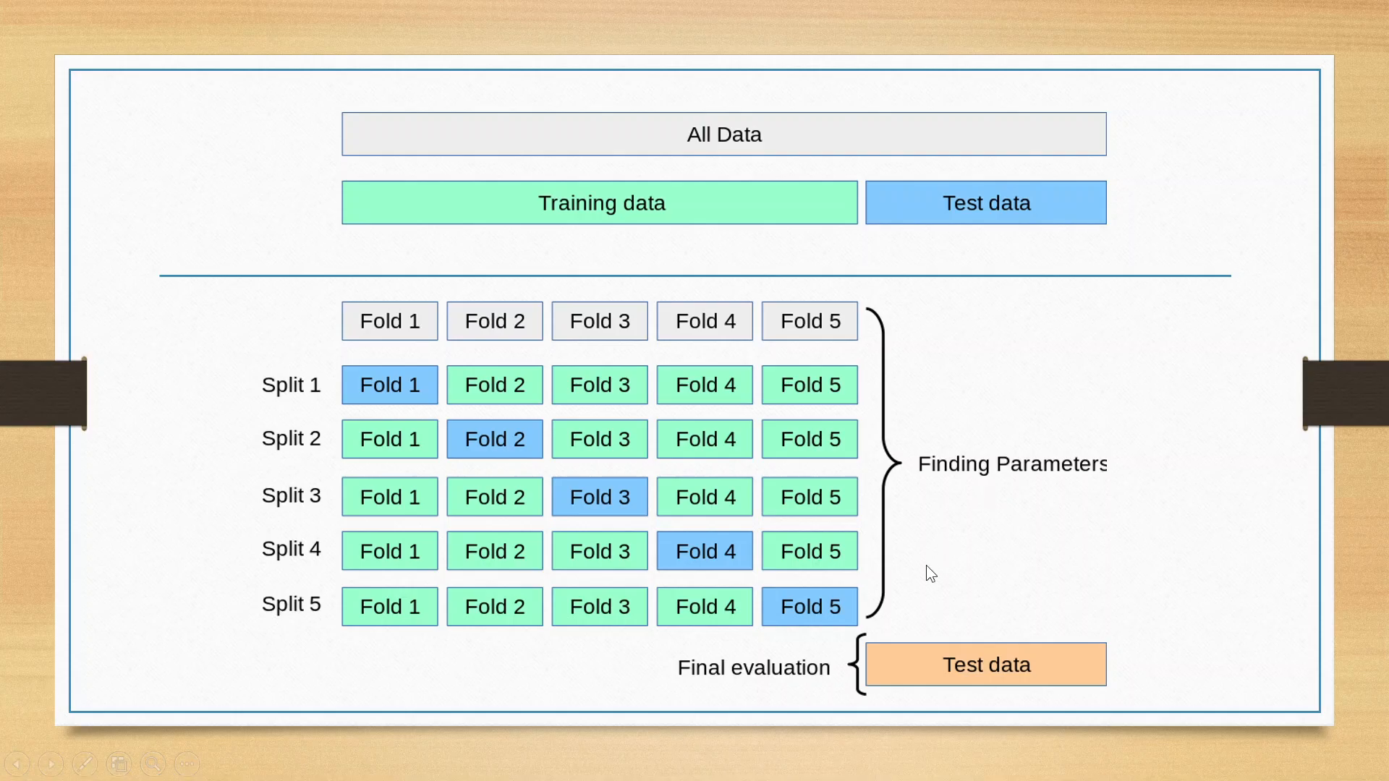
{"action": "mouse_move", "coordinate": [989, 519]}
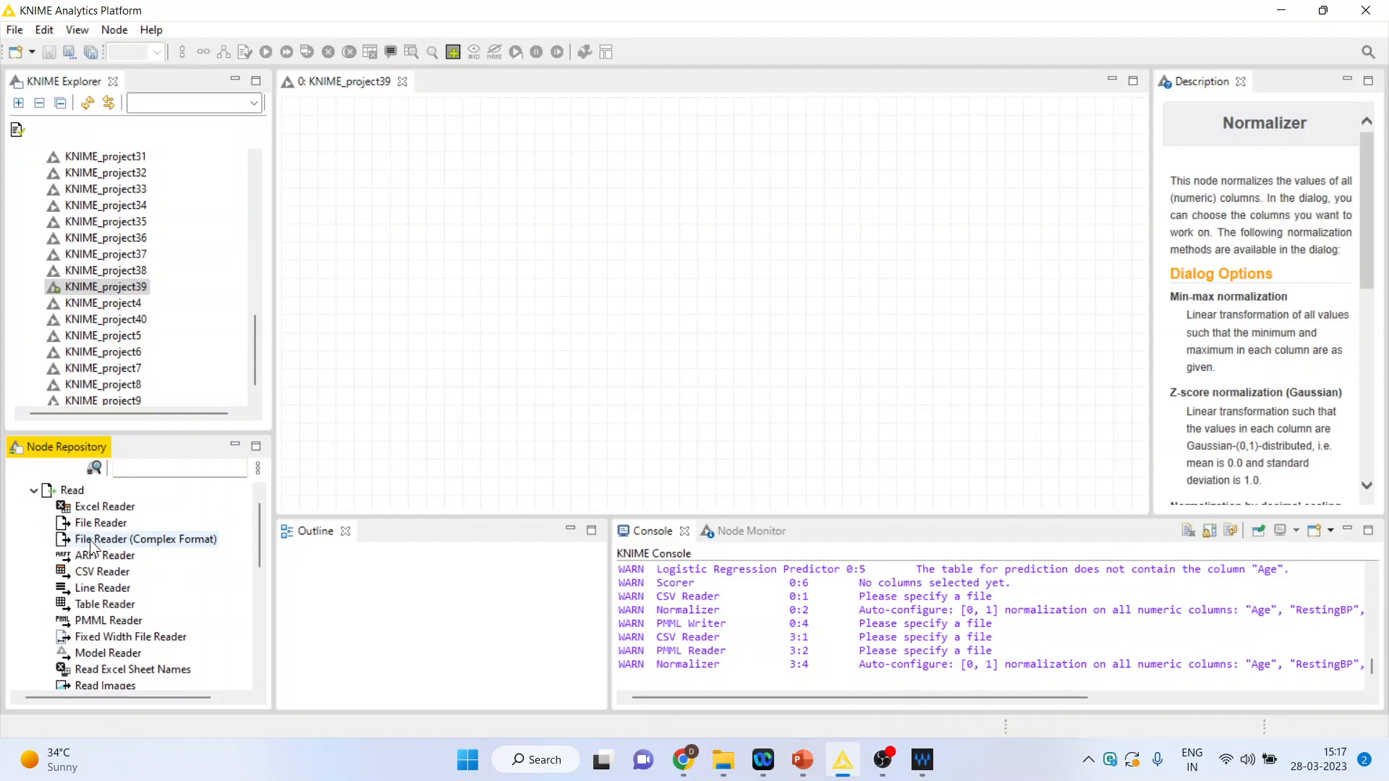
Place a CSV Reader on the canvas reading Predictive Analytics\Knime\Data\heart1.csv.
{"action": "left_click_drag", "start_coordinate": [102, 571], "coordinate": [713, 297]}
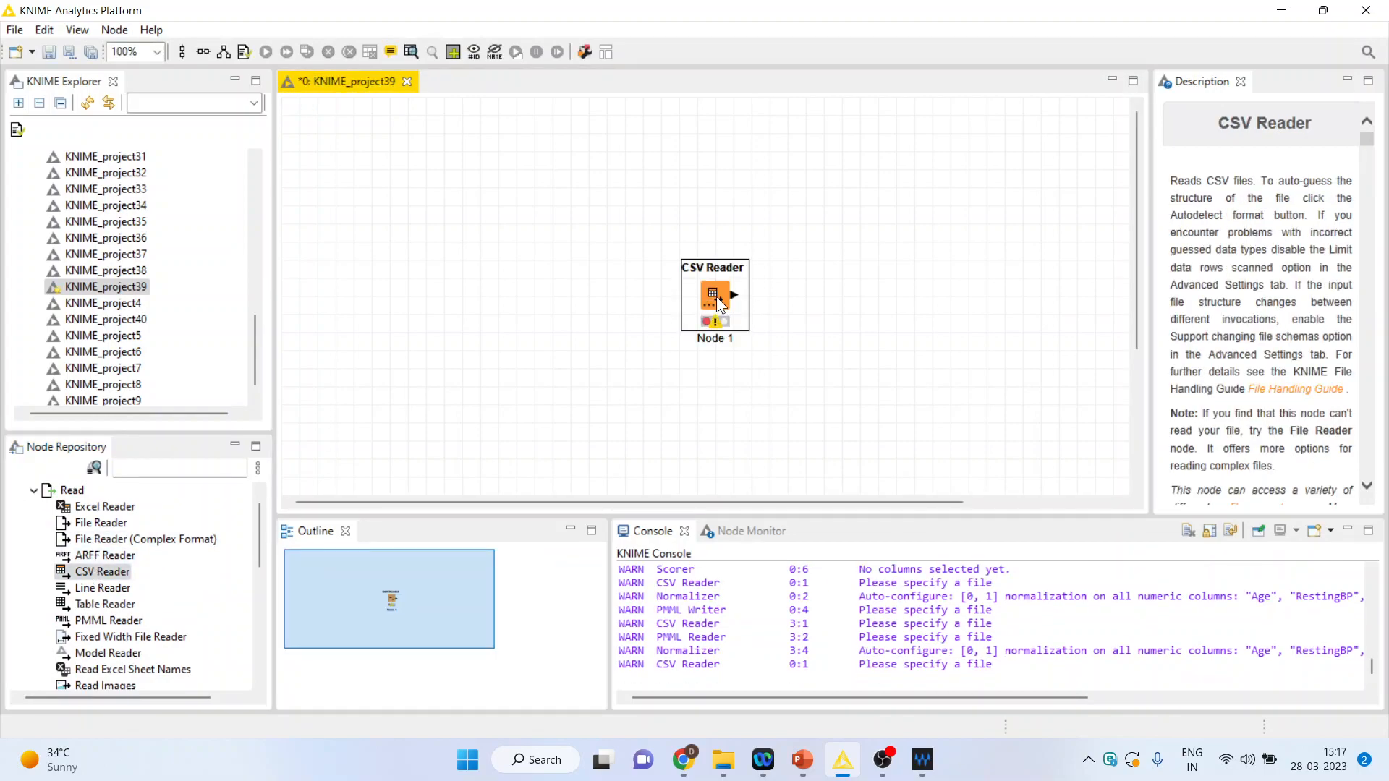
{"action": "left_click_drag", "start_coordinate": [715, 297], "coordinate": [388, 239]}
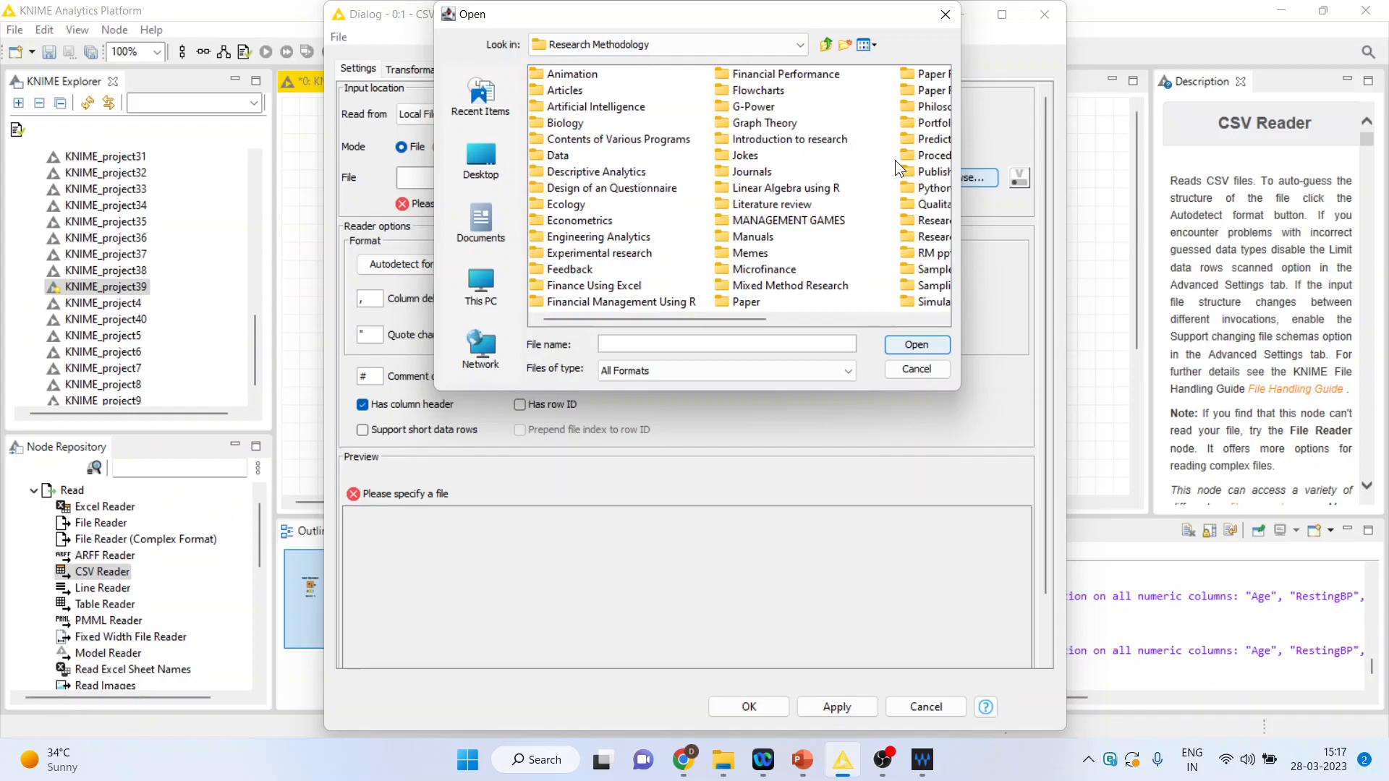
{"action": "double_click", "coordinate": [930, 139]}
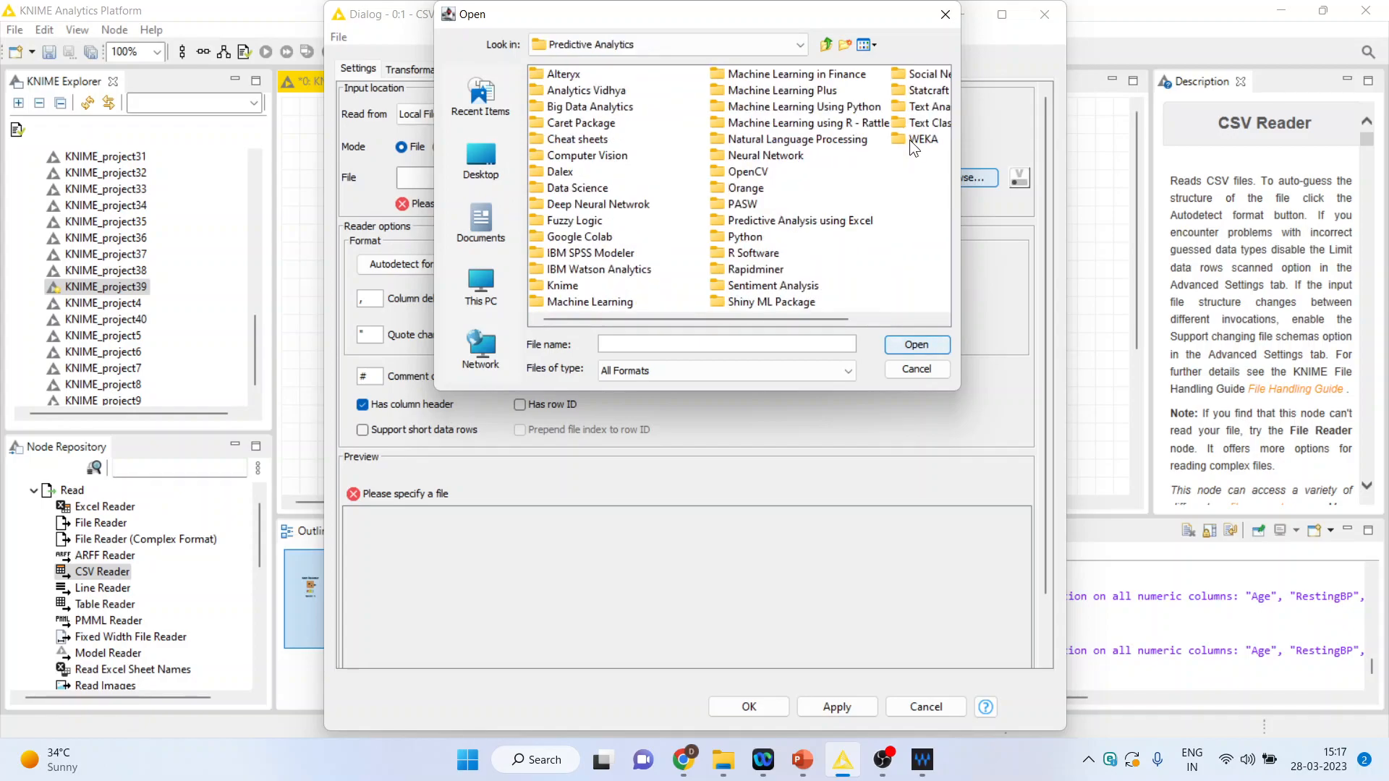
{"action": "double_click", "coordinate": [563, 285]}
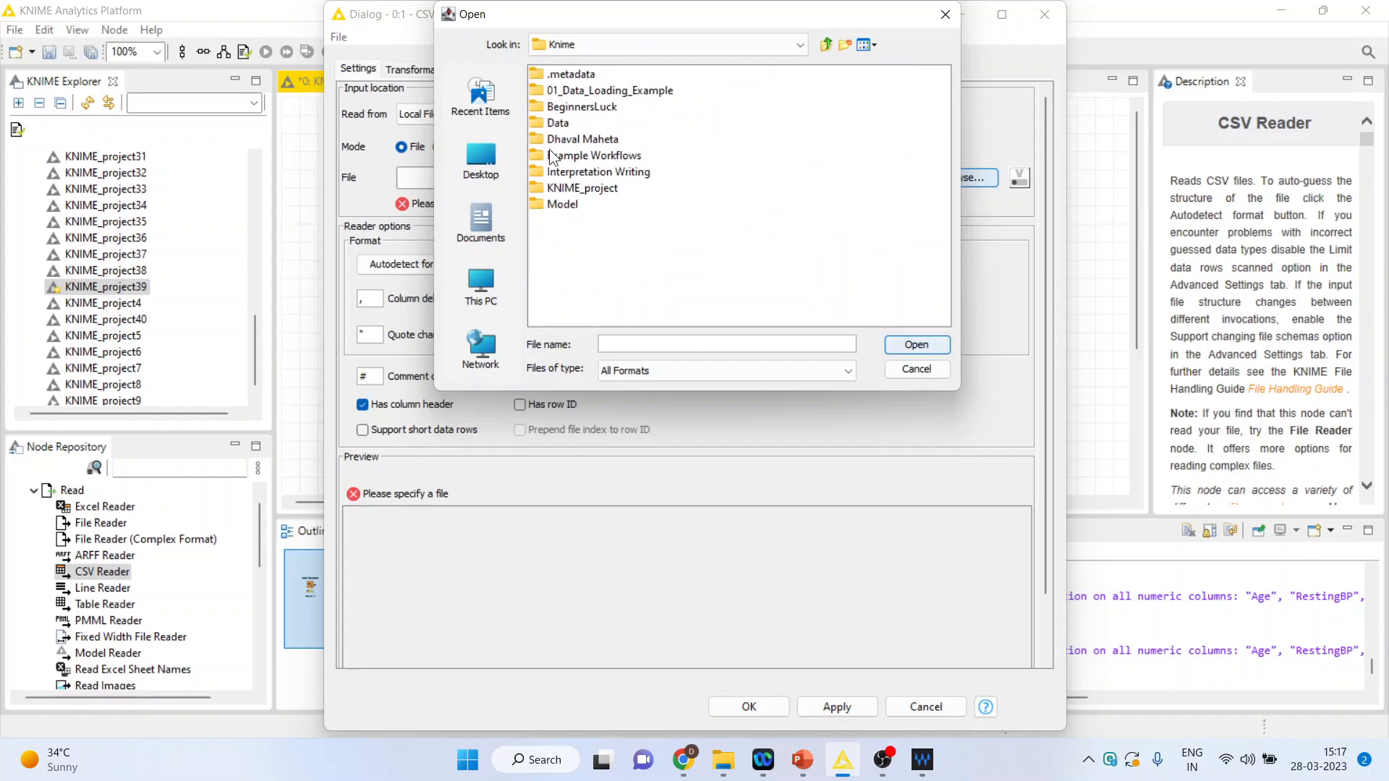
{"action": "double_click", "coordinate": [559, 123]}
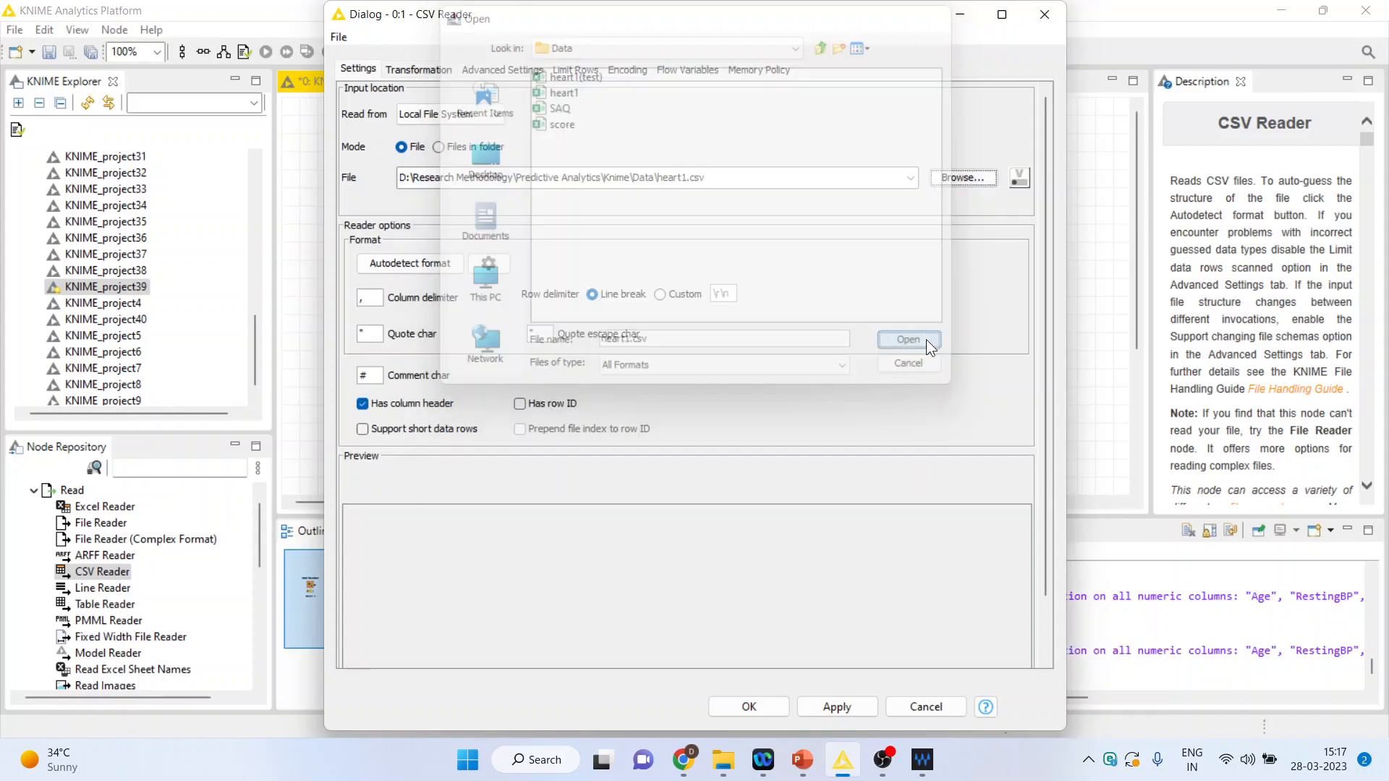
{"action": "left_click", "coordinate": [907, 340]}
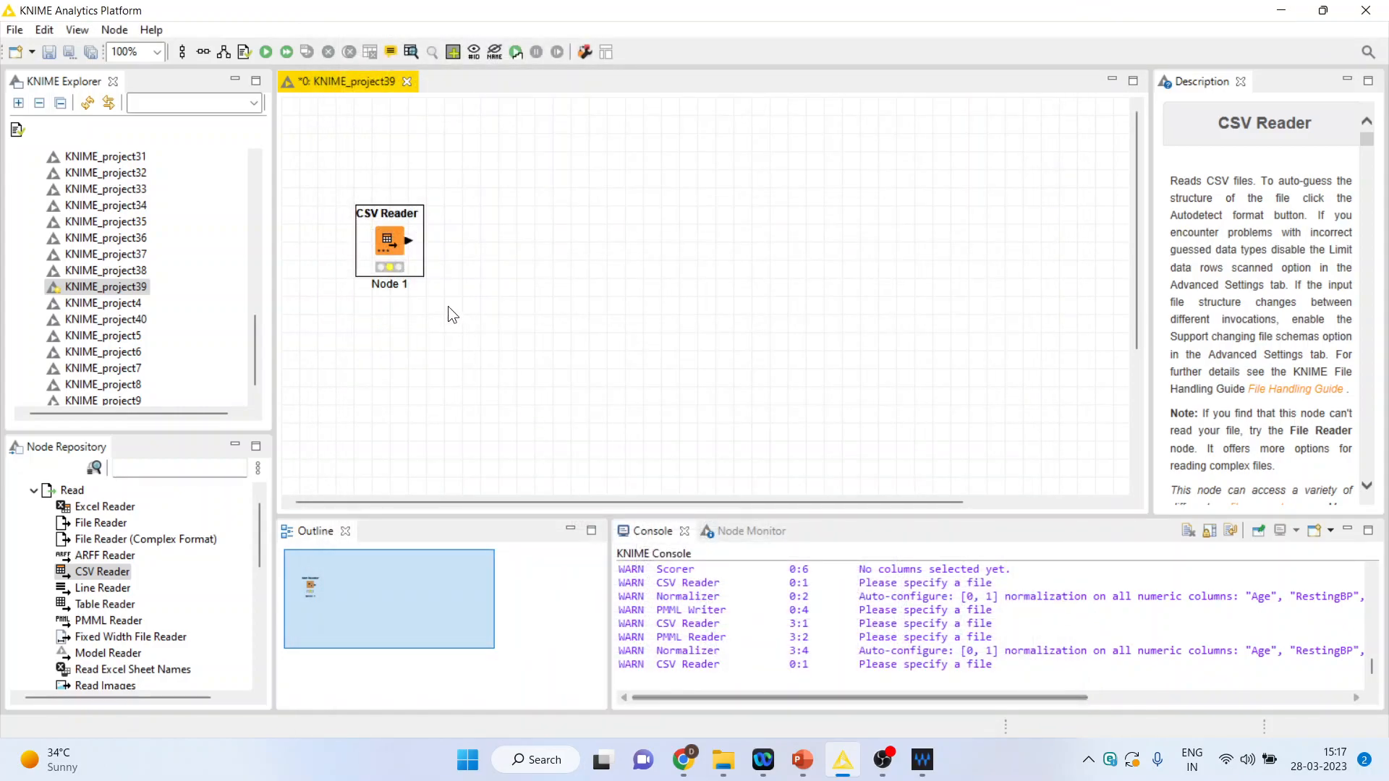
Execute the CSV Reader and review its 918-row heart data table, noting the MaxHR values.
{"action": "right_click", "coordinate": [389, 244]}
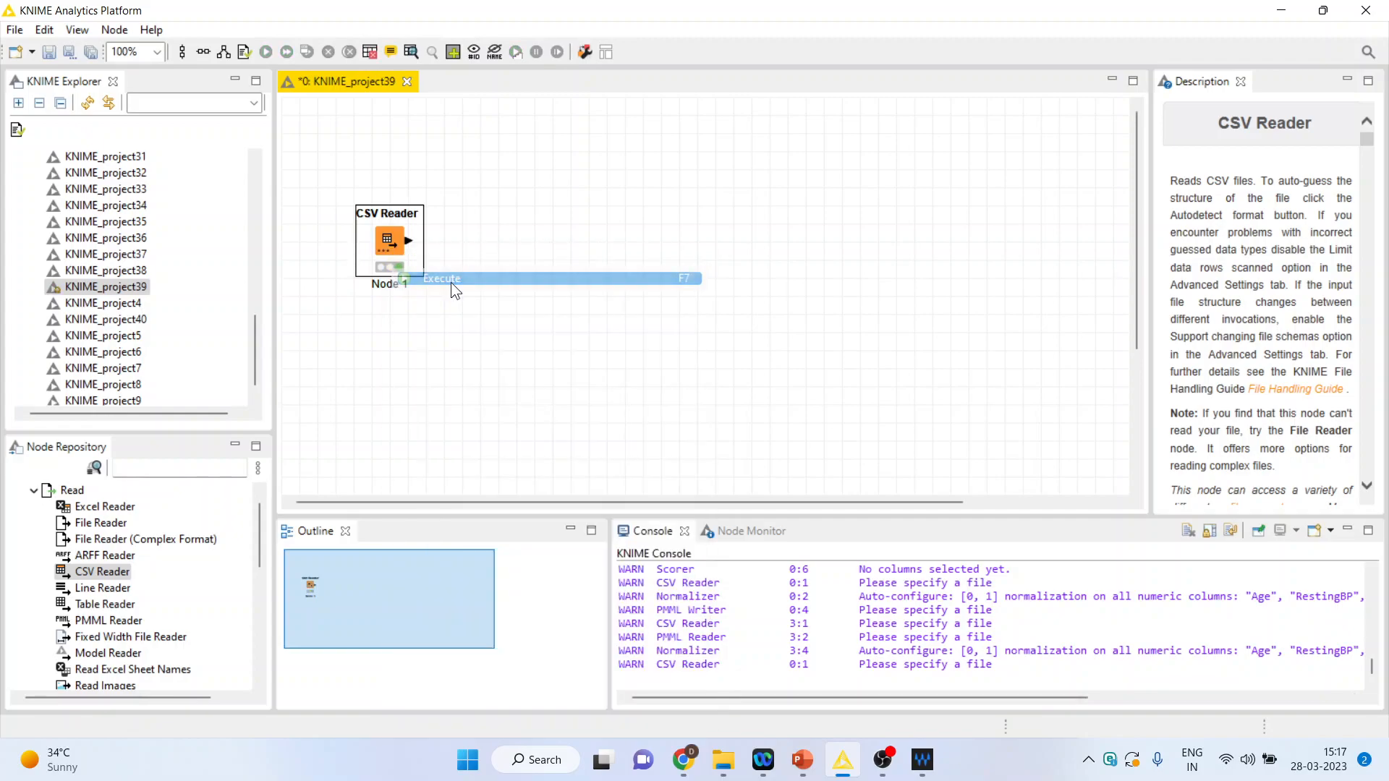
{"action": "right_click", "coordinate": [387, 239]}
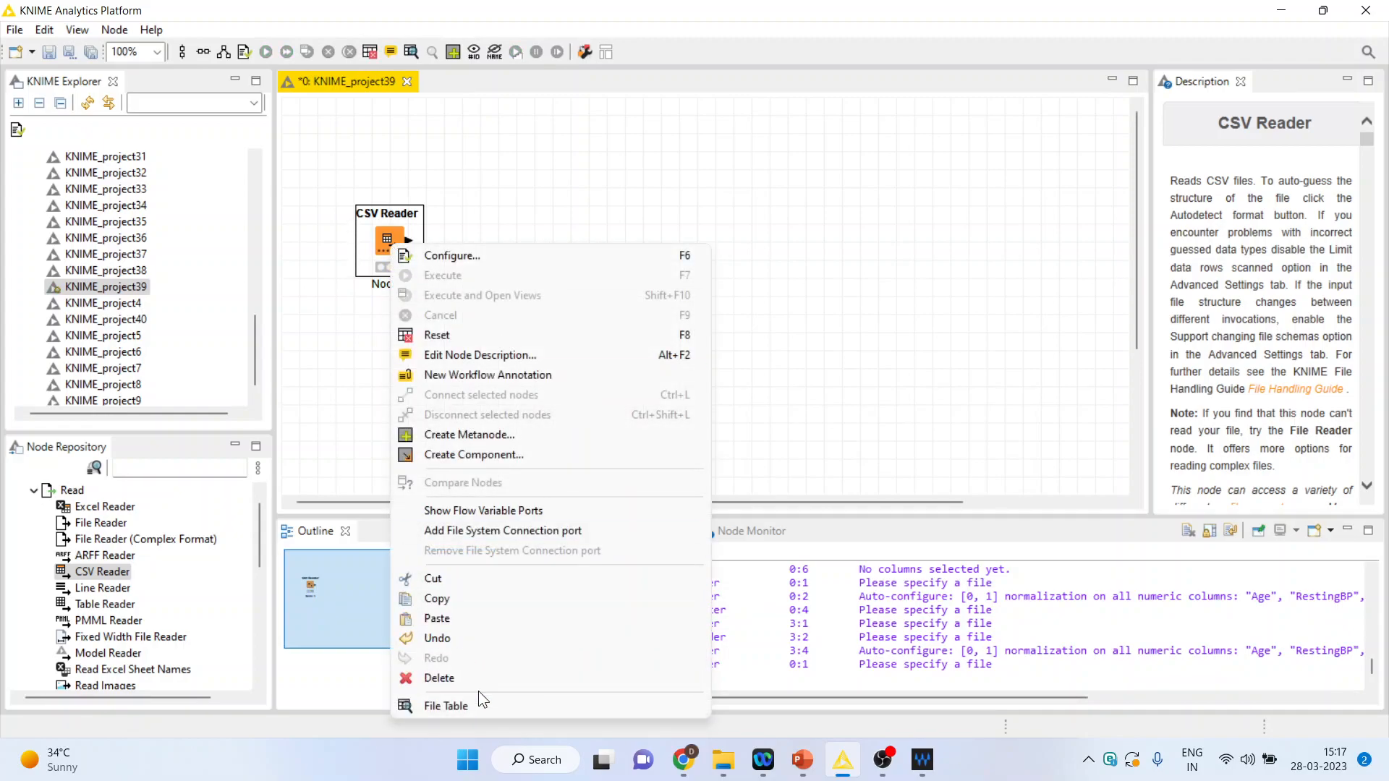
{"action": "left_click", "coordinate": [445, 706]}
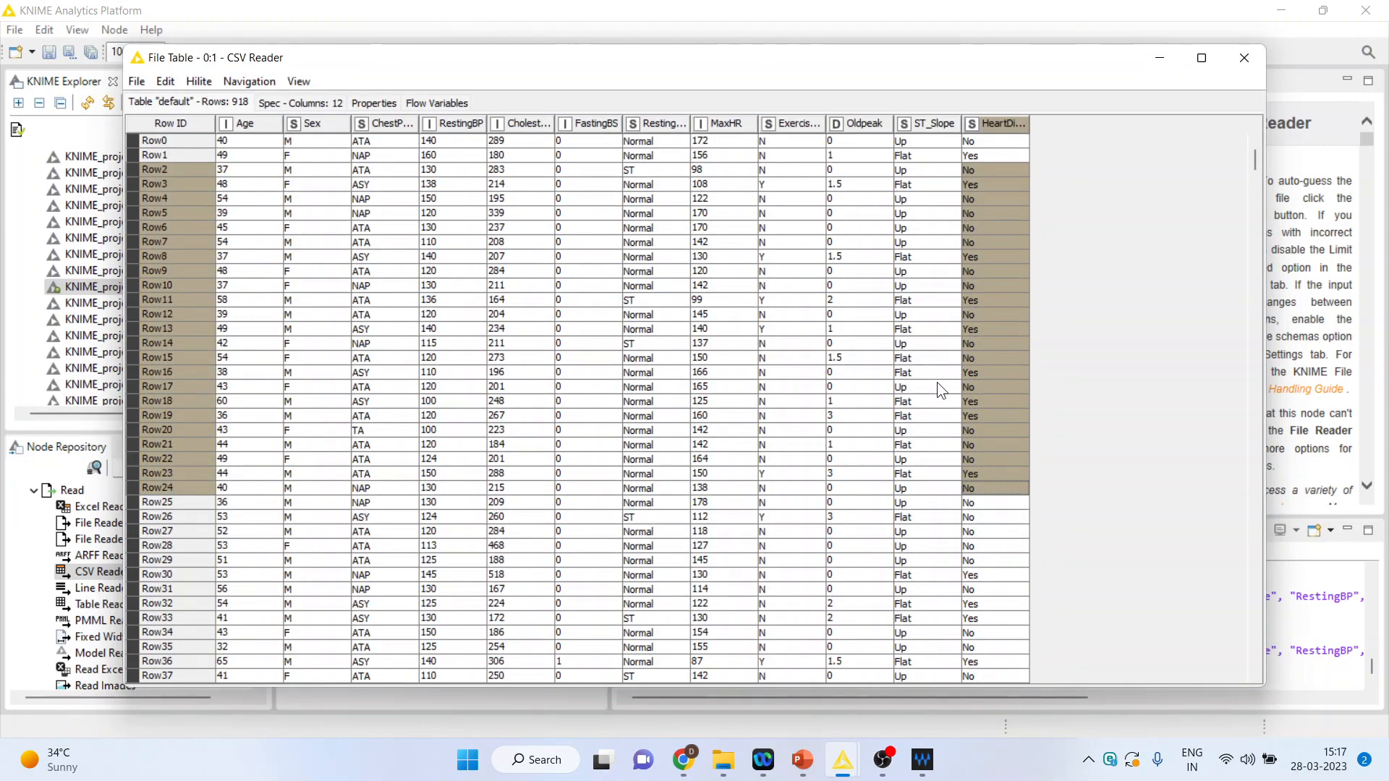
{"action": "mouse_move", "coordinate": [430, 284]}
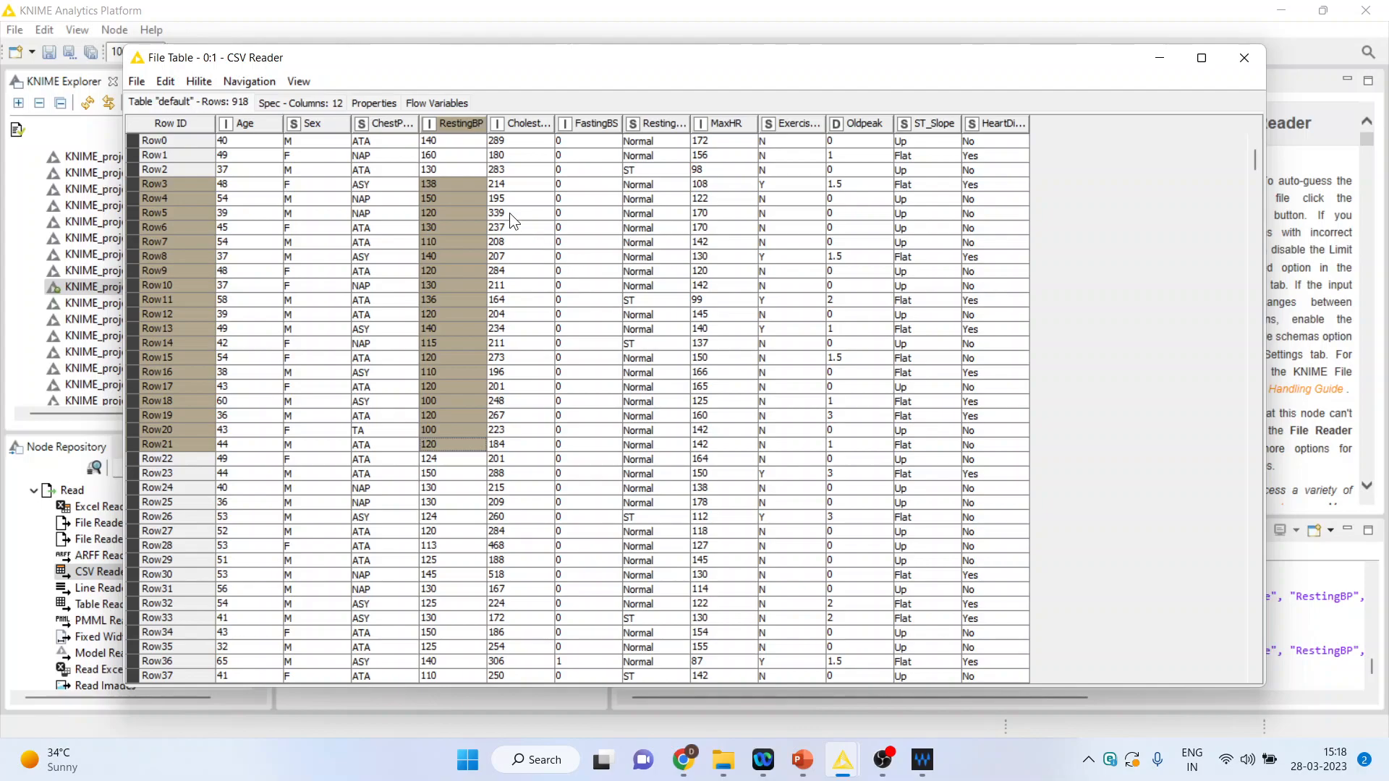
{"action": "left_click", "coordinate": [722, 123]}
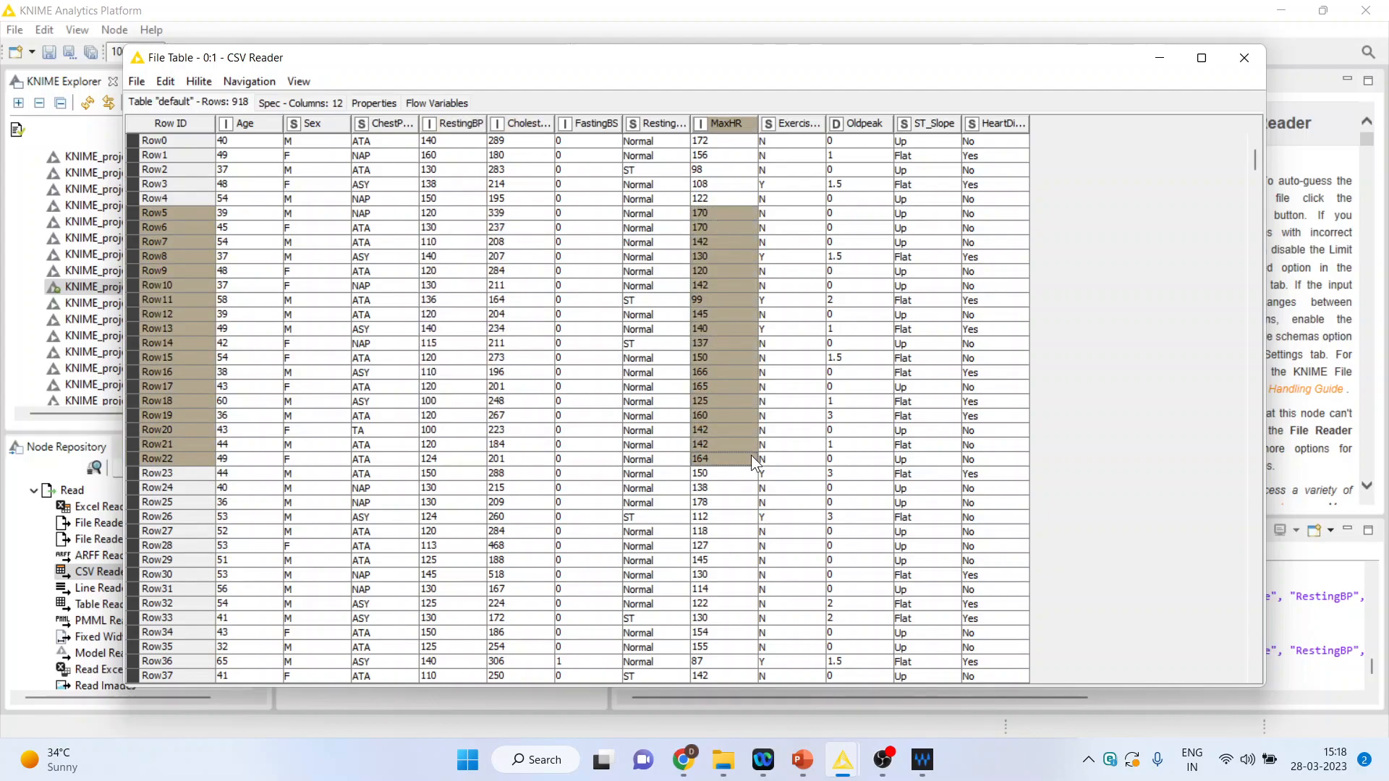
{"action": "left_click", "coordinate": [1244, 57]}
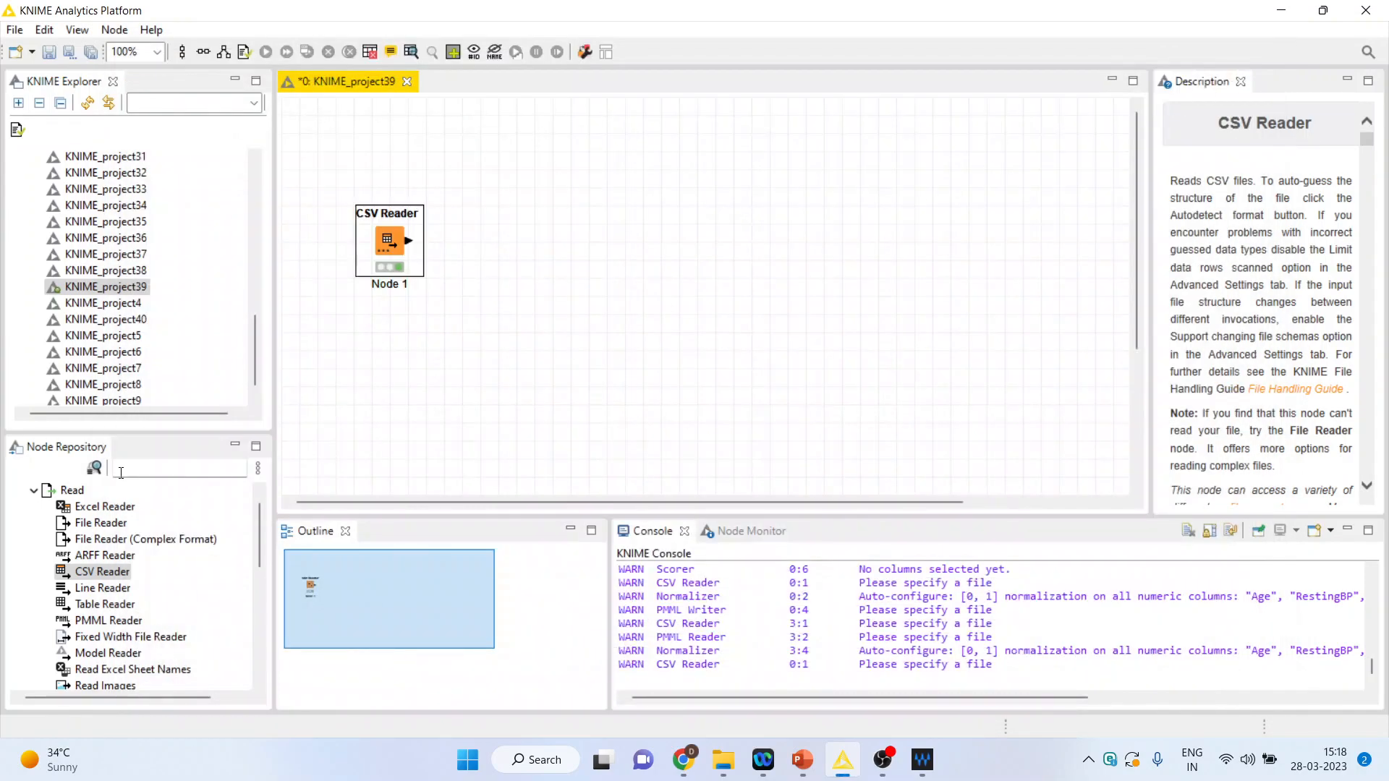
Add a Normalizer after the CSV Reader with Min-Max 0–1 scaling, excluding Oldpeak and FastingBS.
{"action": "type", "text": "norma"}
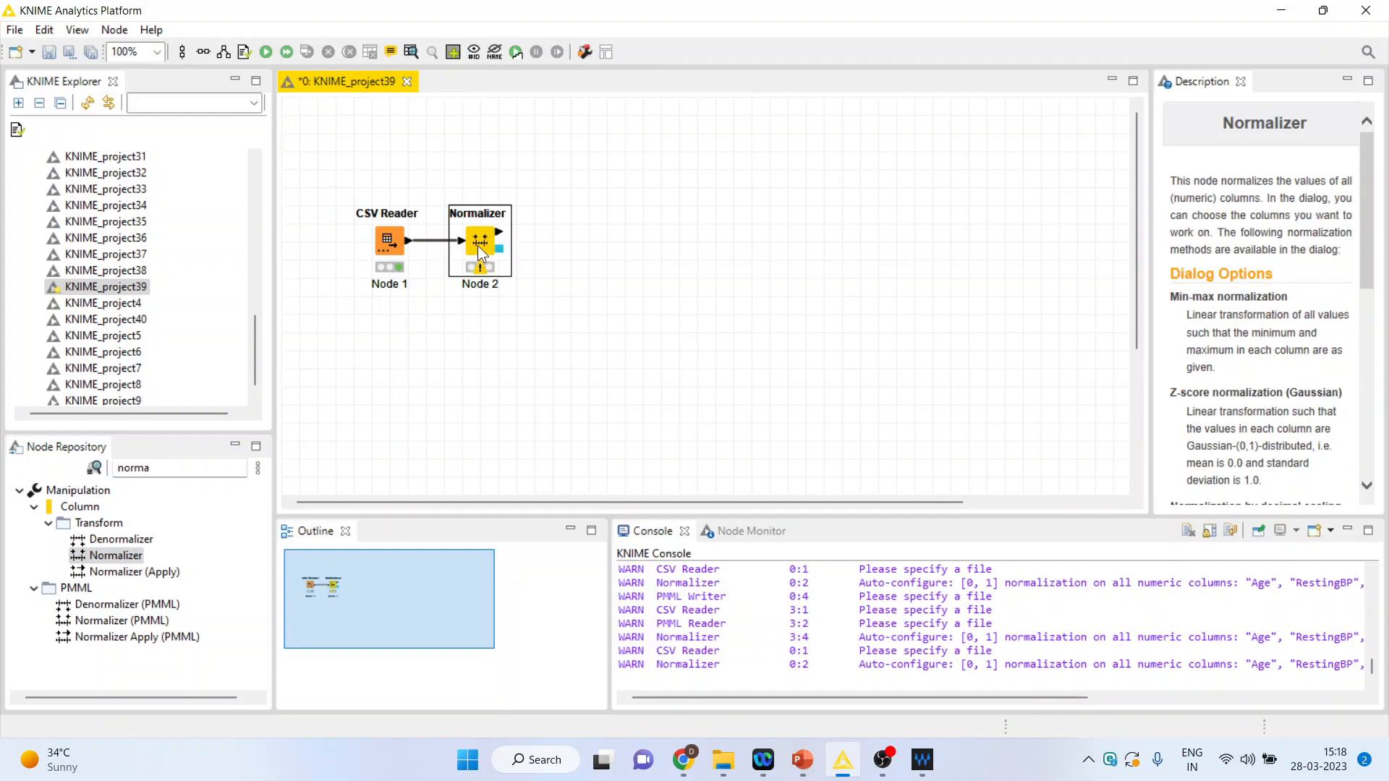
{"action": "double_click", "coordinate": [479, 241]}
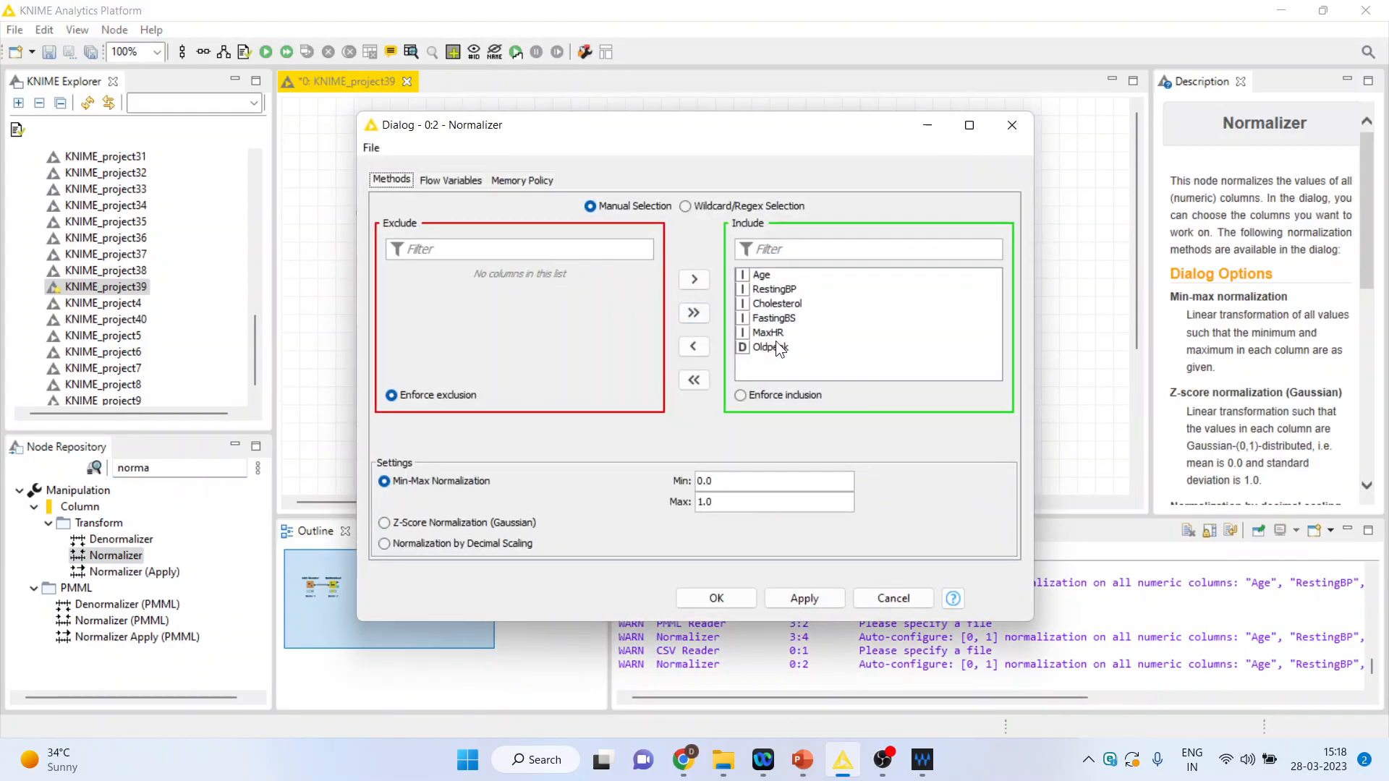
{"action": "left_click", "coordinate": [693, 346]}
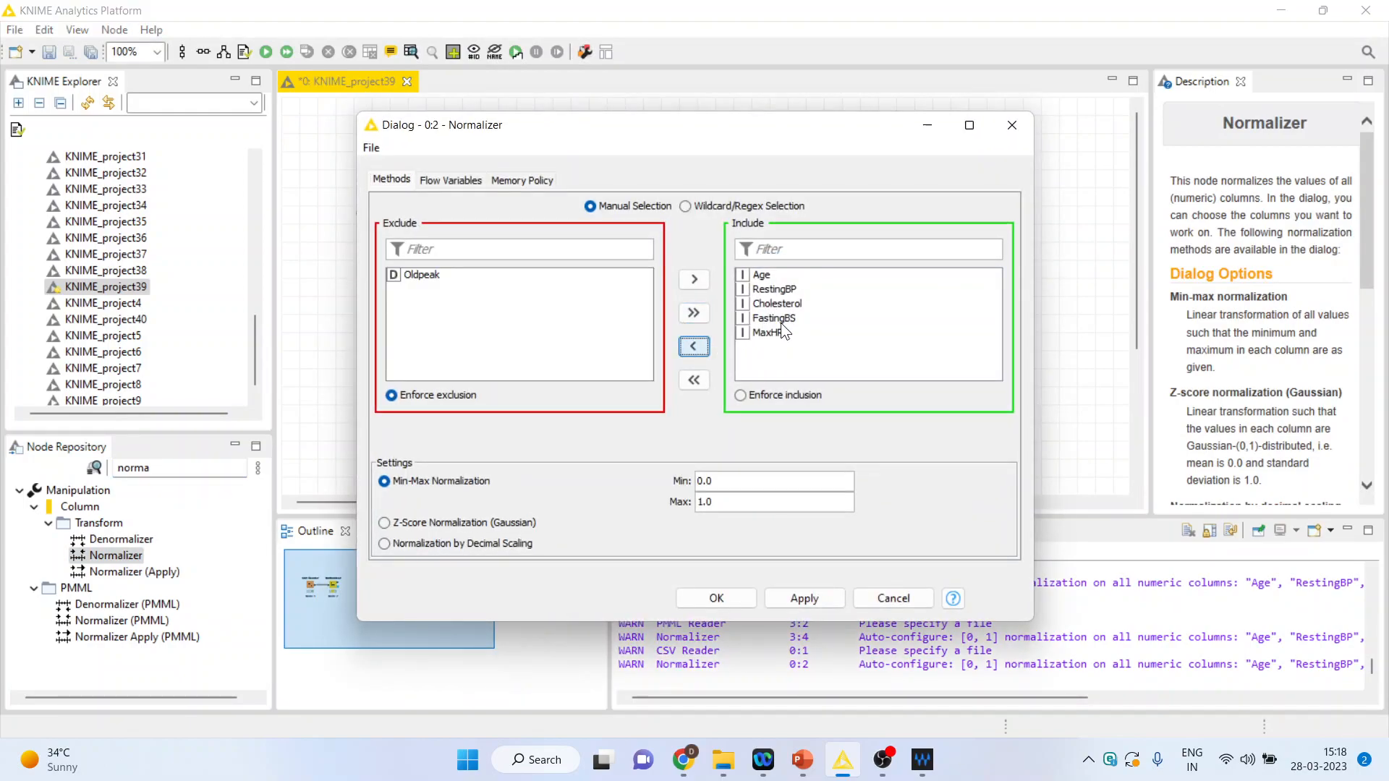
{"action": "left_click", "coordinate": [695, 346]}
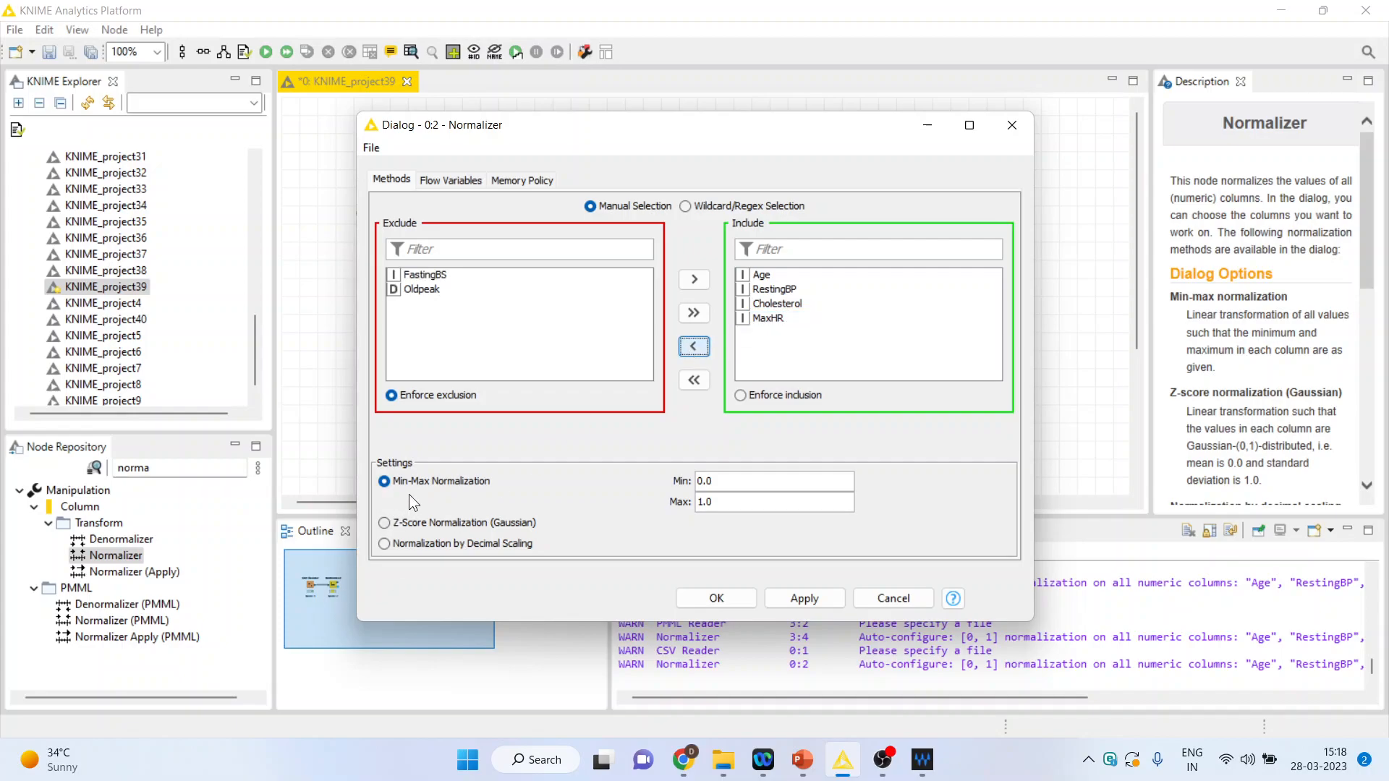
{"action": "mouse_move", "coordinate": [518, 535]}
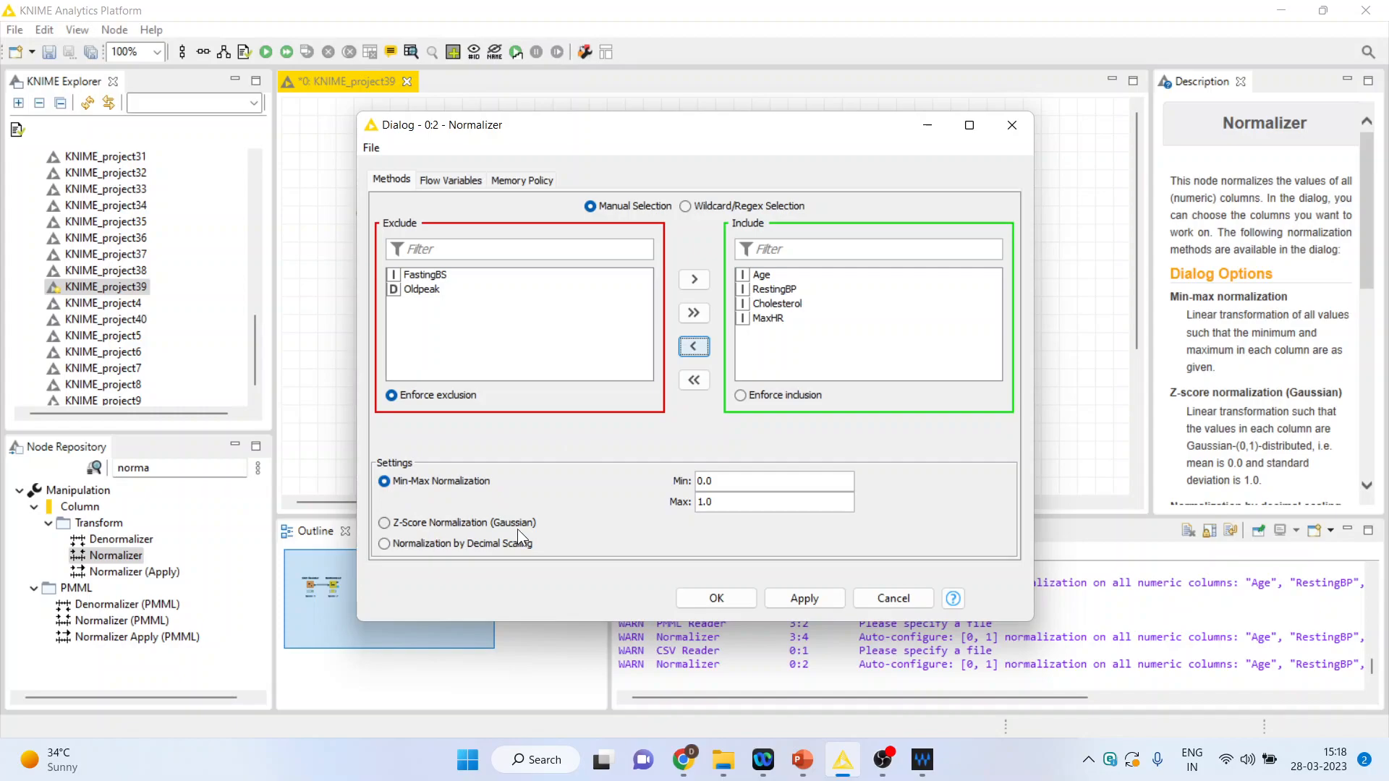
{"action": "mouse_move", "coordinate": [517, 565]}
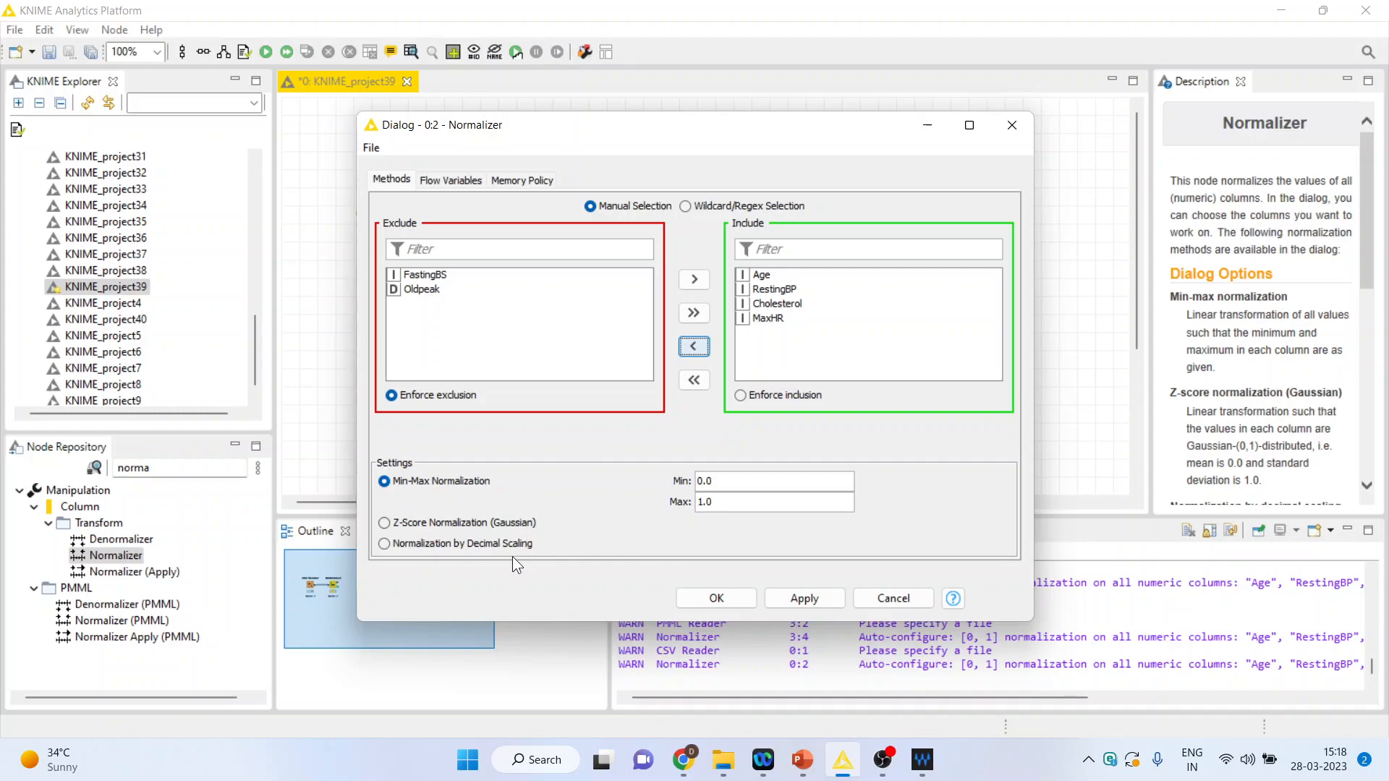
{"action": "mouse_move", "coordinate": [530, 564]}
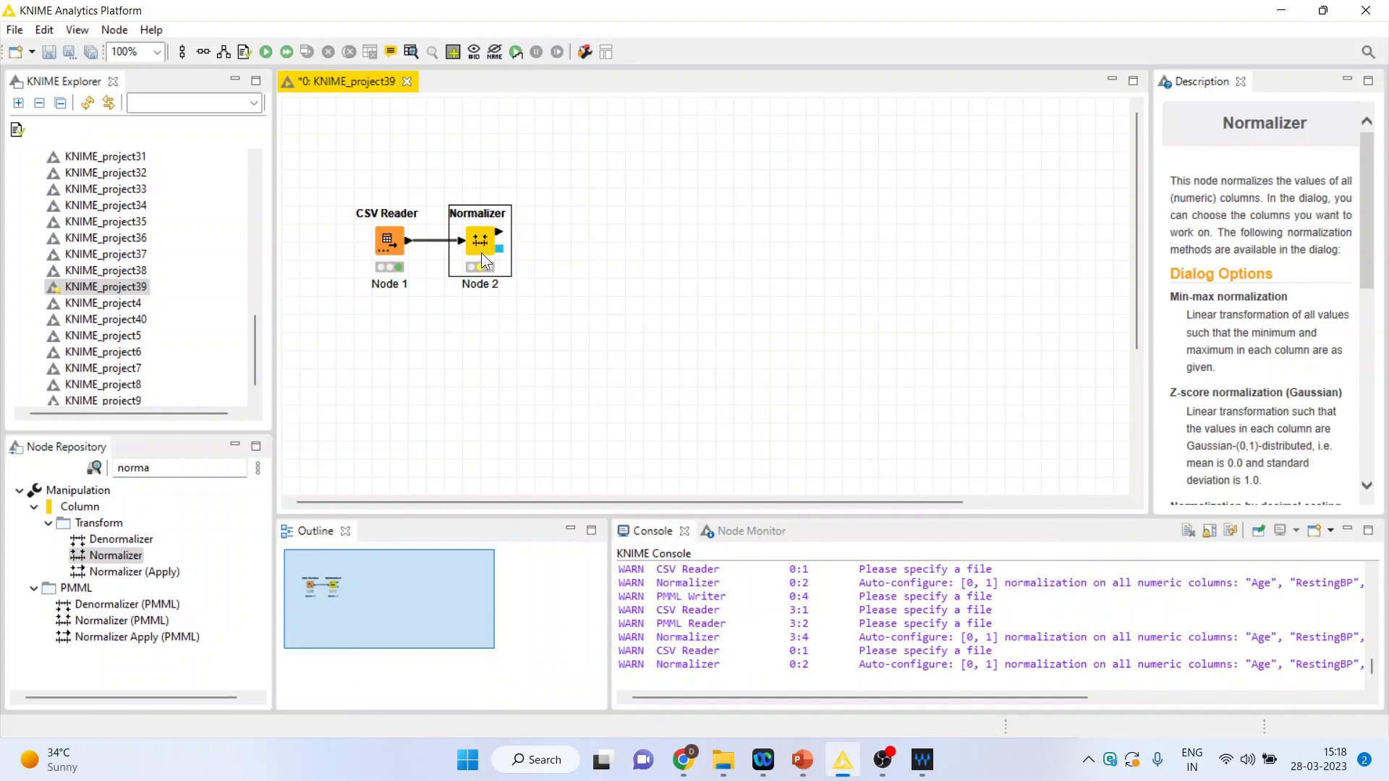
{"action": "right_click", "coordinate": [479, 240]}
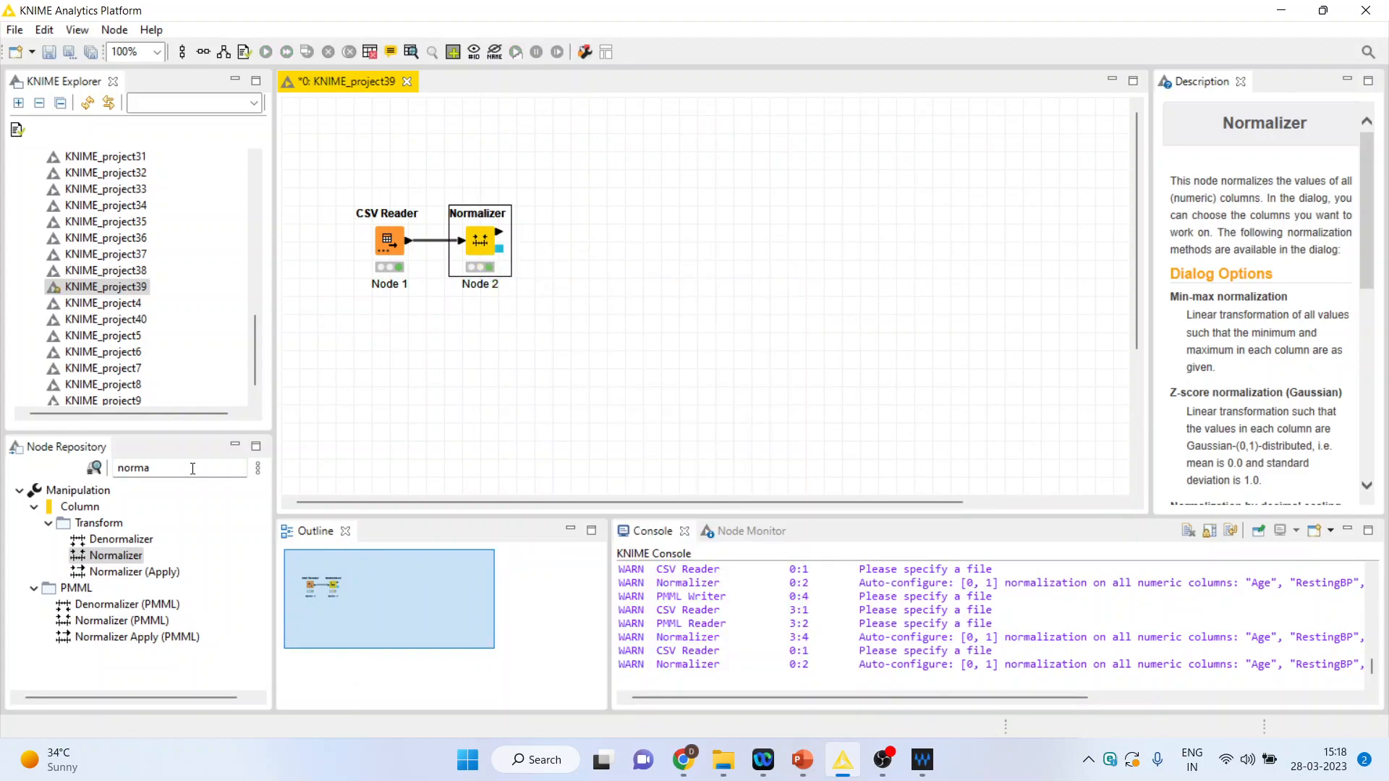
Add an X-Partitioner connected after the Normalizer and bring up its settings.
{"action": "key", "text": "BackSpace"}
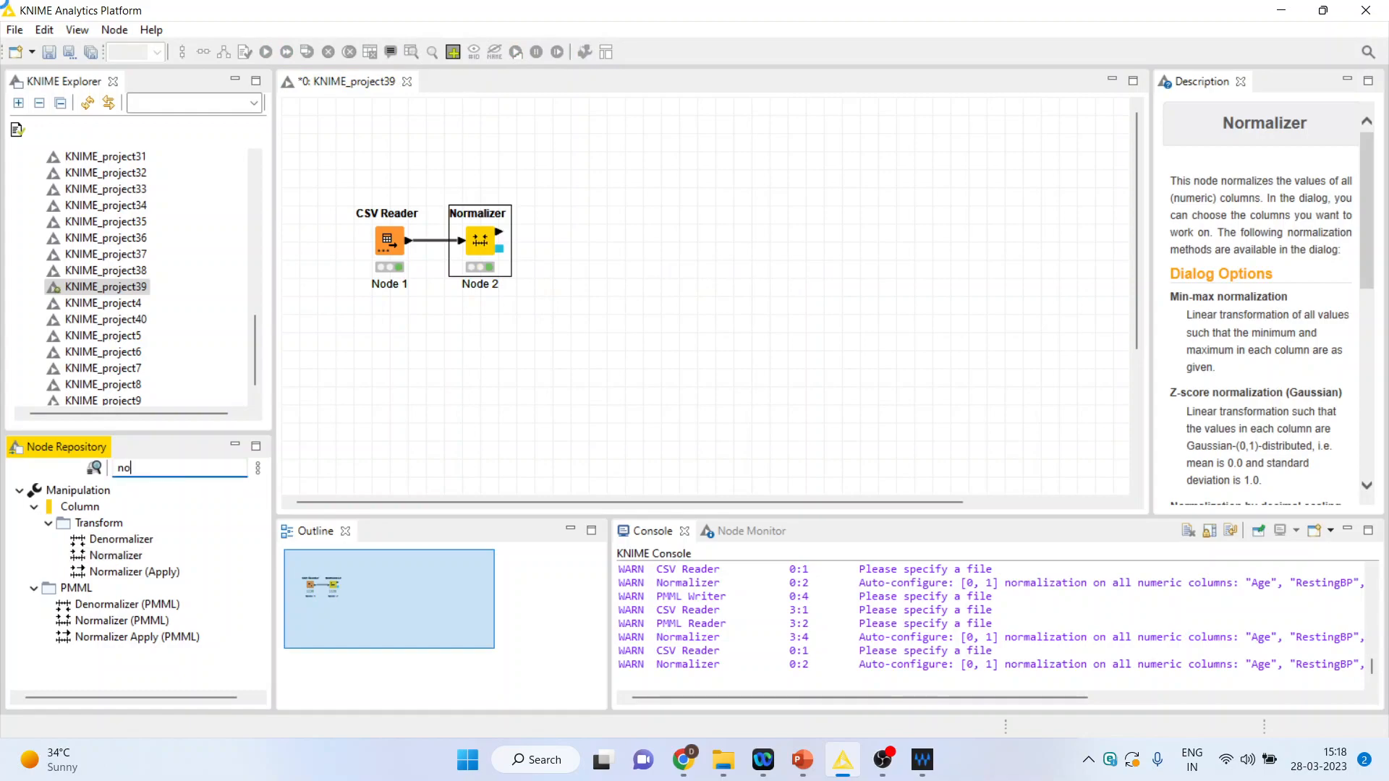
{"action": "type", "text": "x pa"}
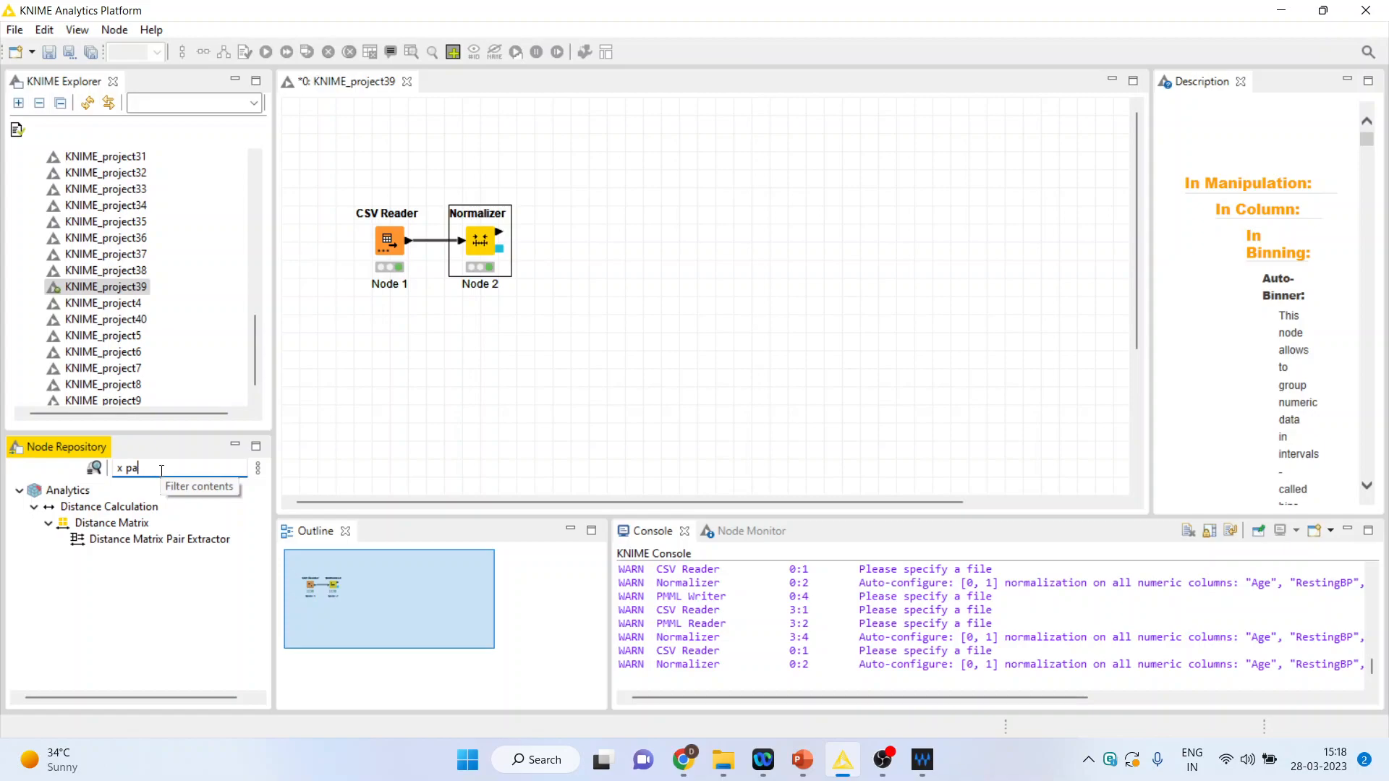
{"action": "type", "text": "part"}
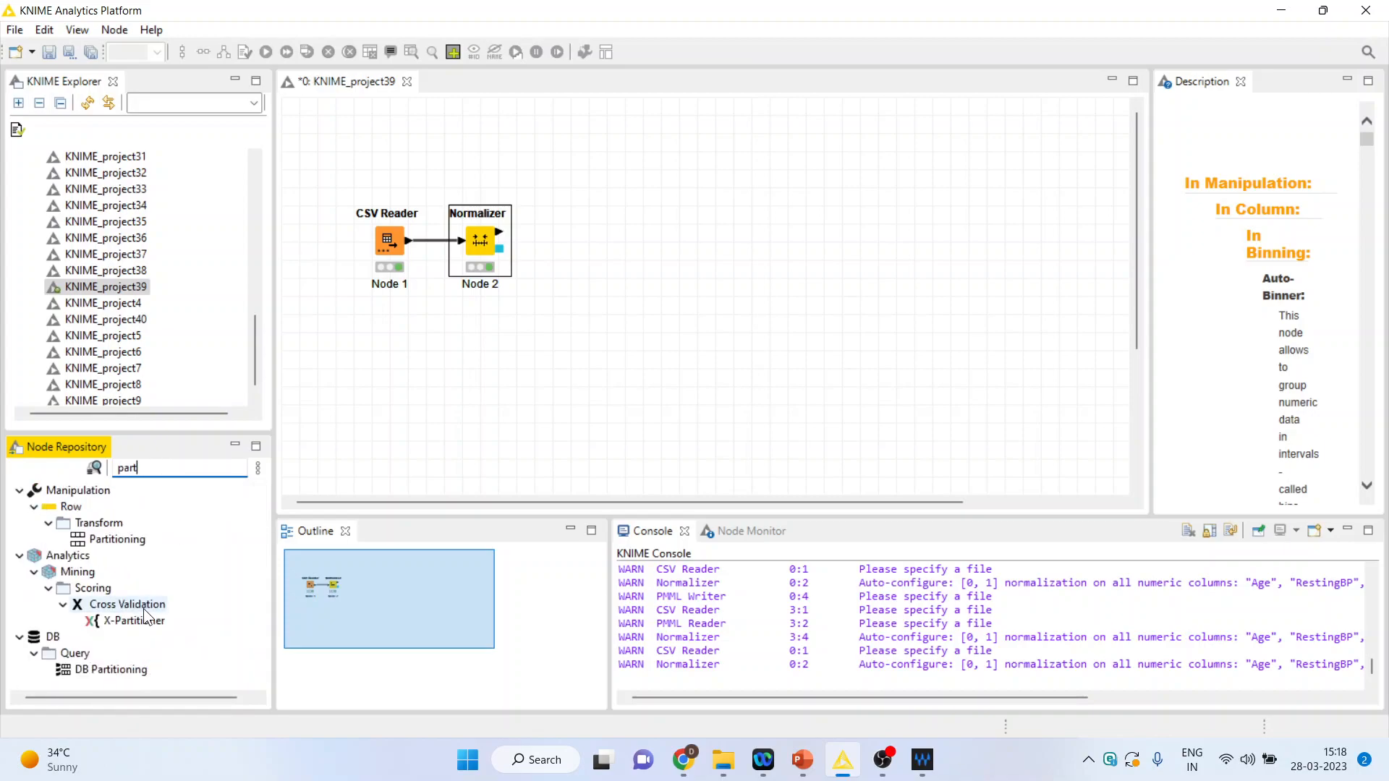
{"action": "left_click_drag", "start_coordinate": [127, 621], "coordinate": [551, 242]}
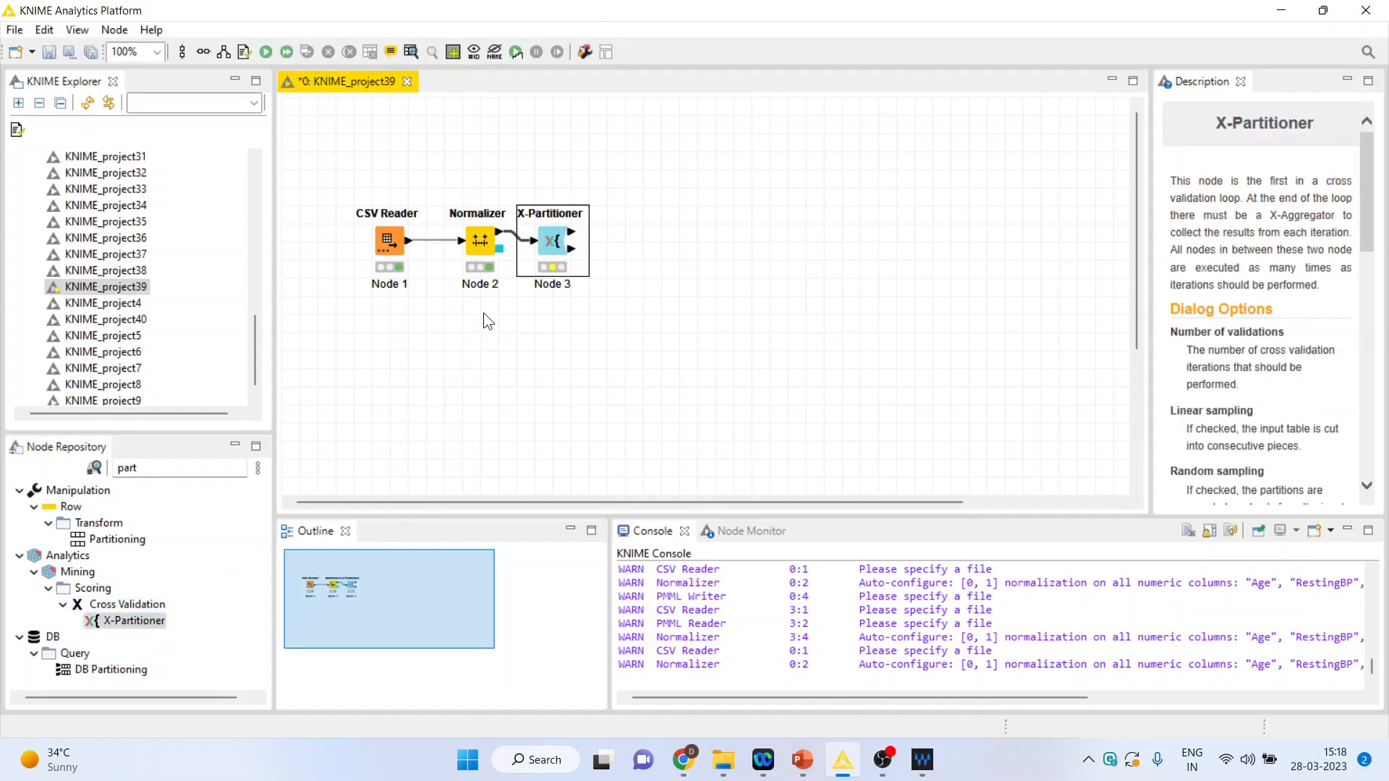
{"action": "right_click", "coordinate": [552, 240]}
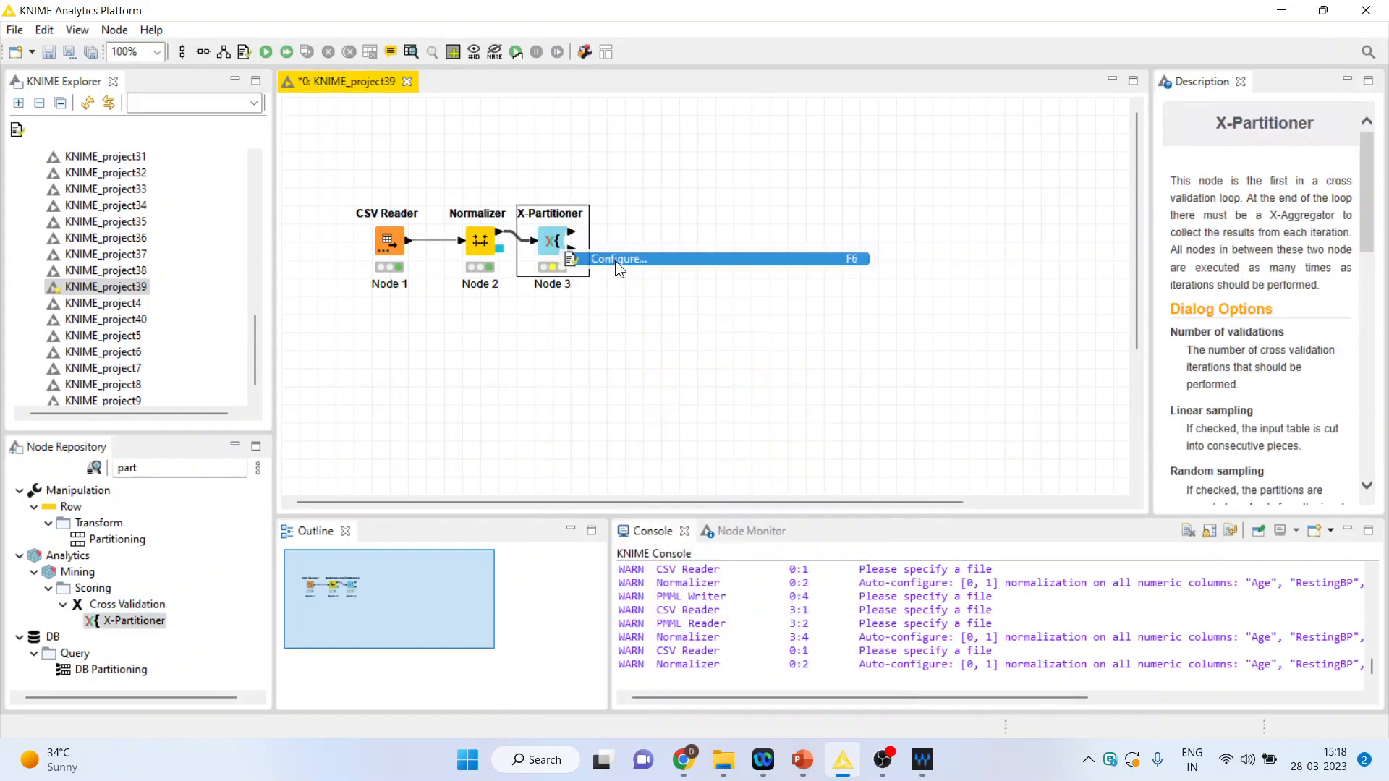
{"action": "left_click", "coordinate": [618, 259]}
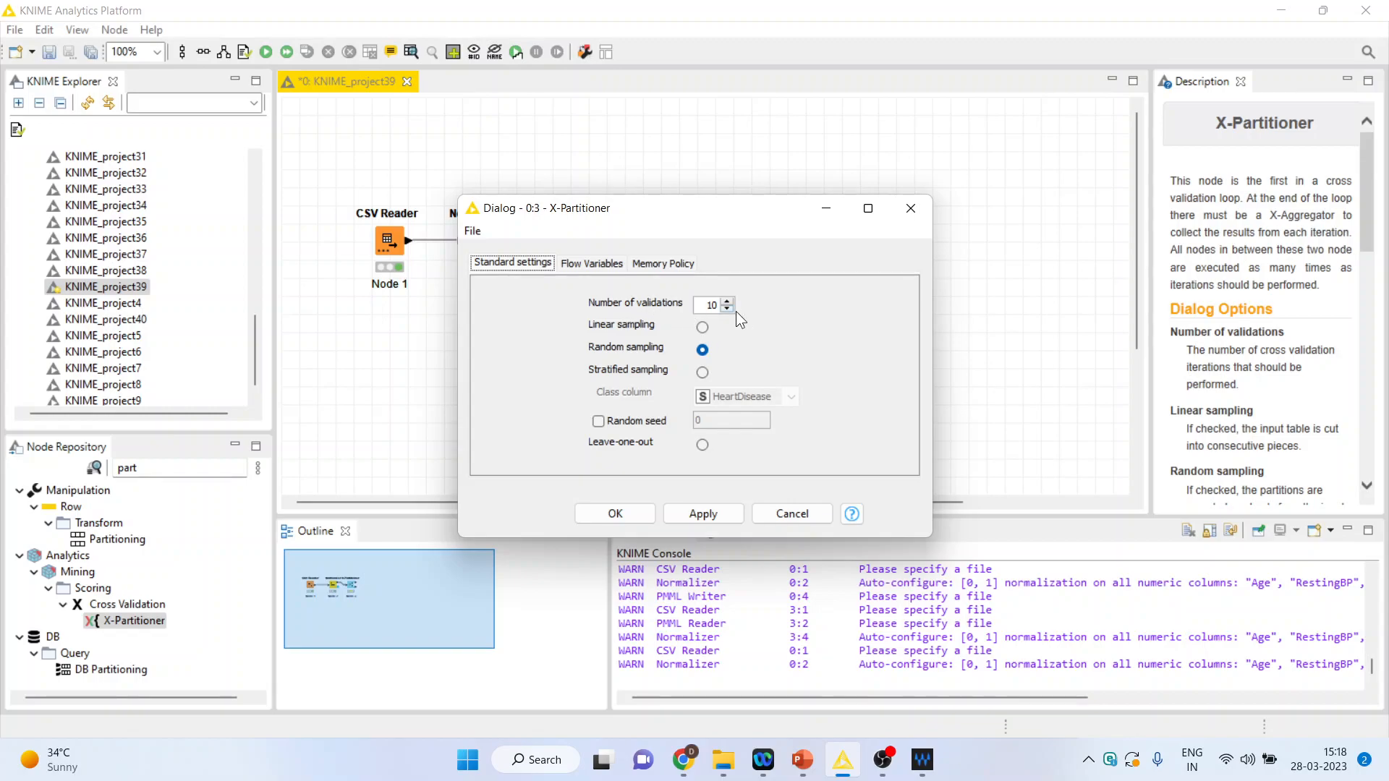
{"action": "mouse_move", "coordinate": [683, 483]}
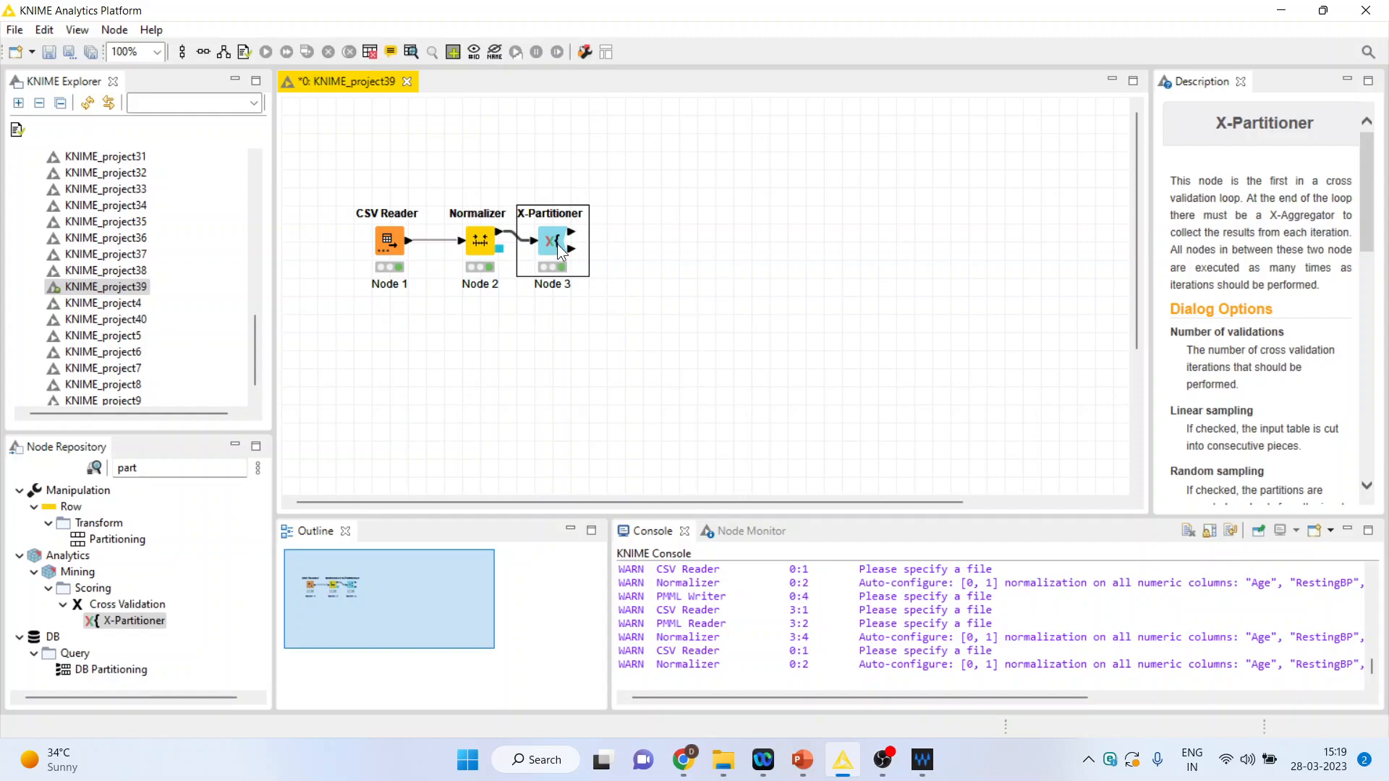
Set the X-Partitioner to stratified sampling on HeartDisease and execute it.
{"action": "double_click", "coordinate": [551, 240]}
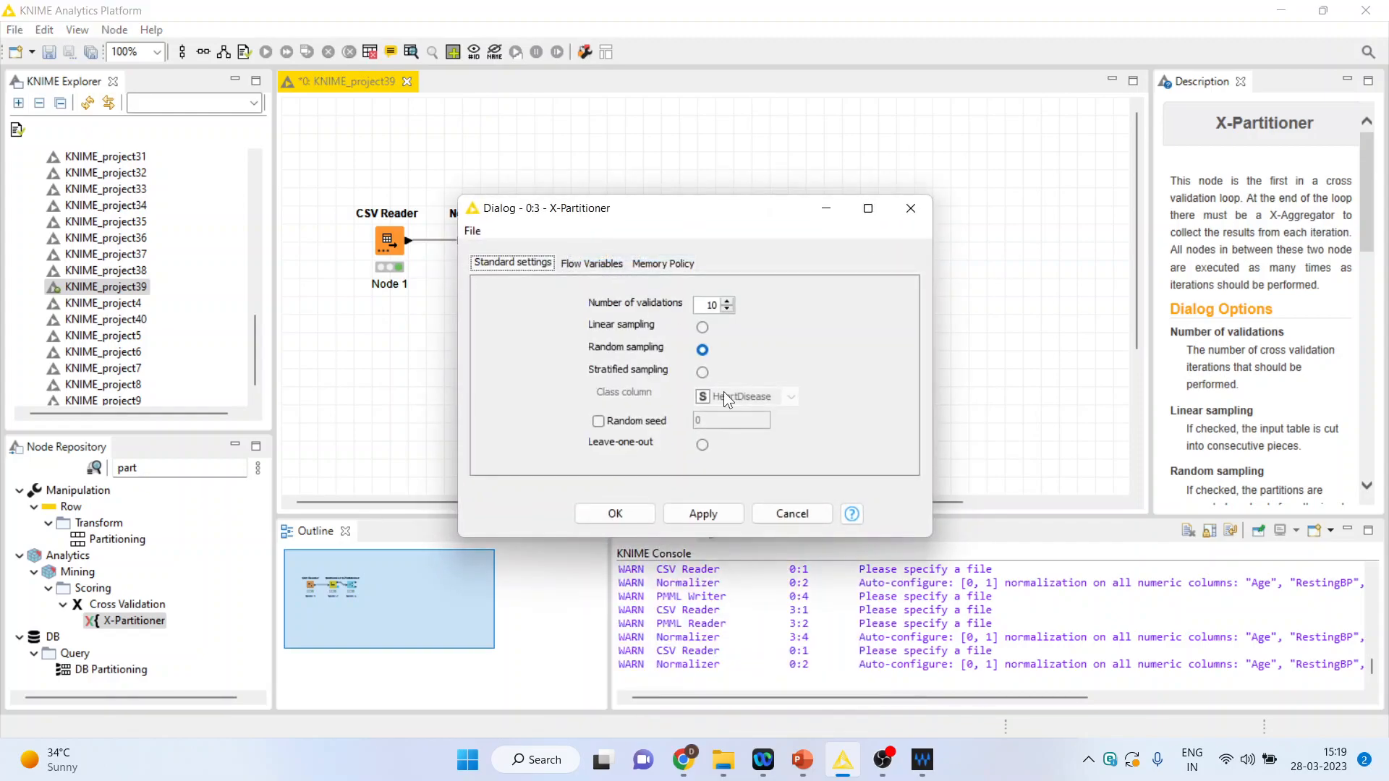
{"action": "left_click", "coordinate": [702, 372]}
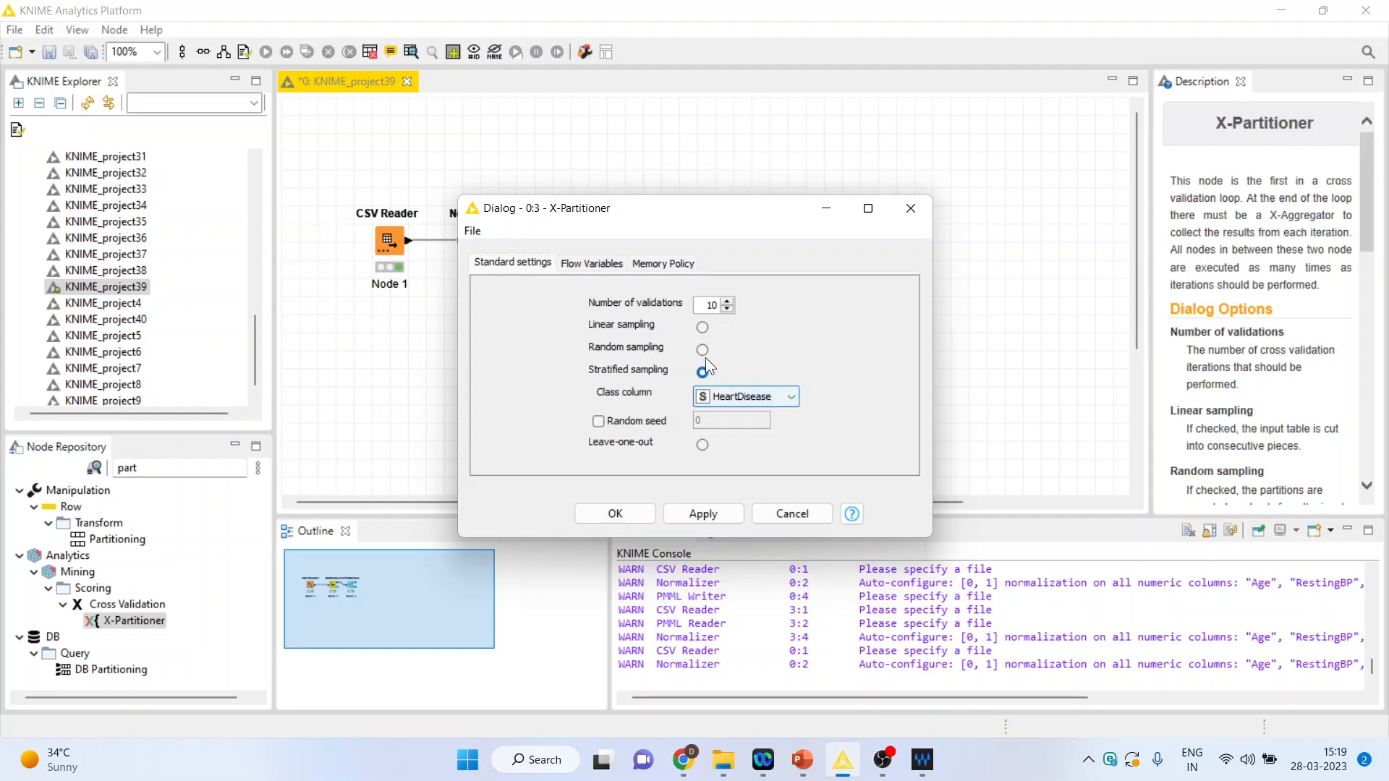
{"action": "left_click", "coordinate": [703, 371]}
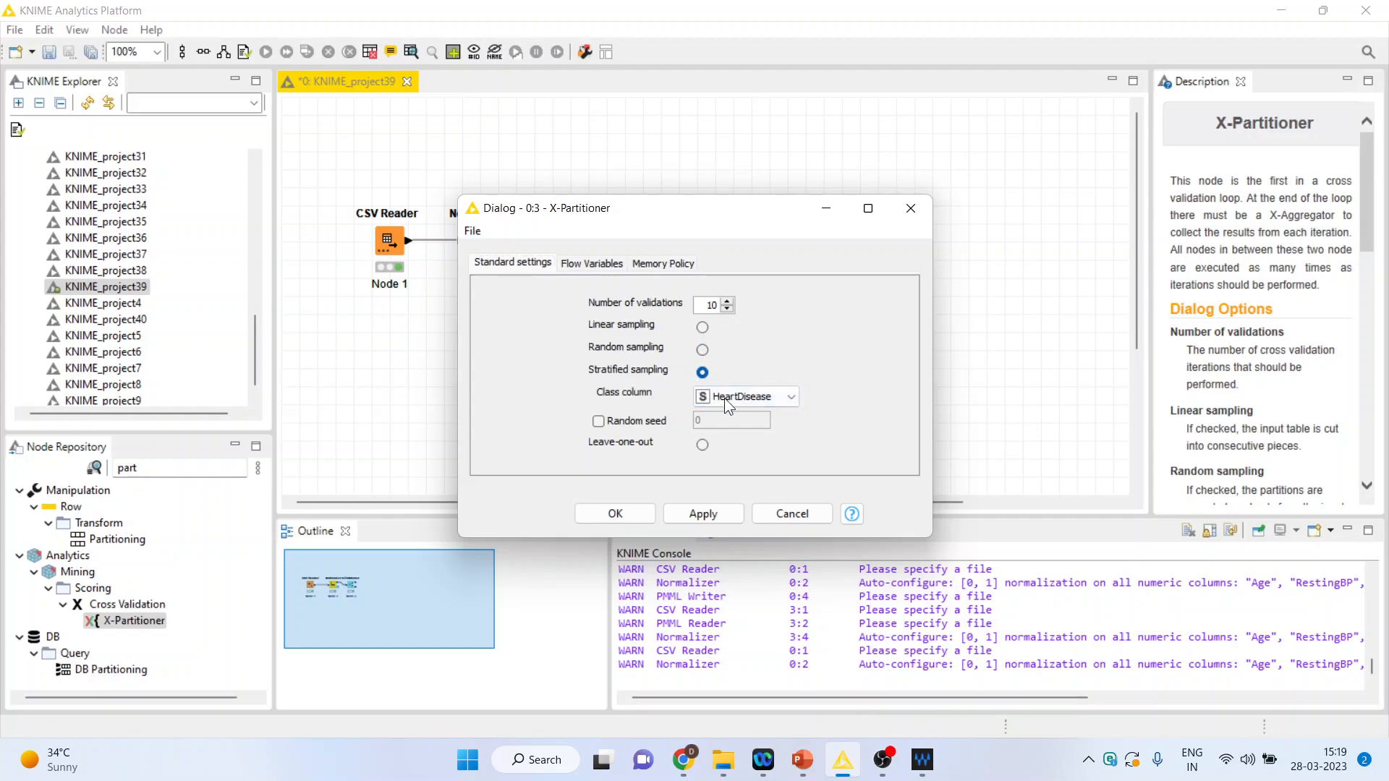
{"action": "mouse_move", "coordinate": [615, 514]}
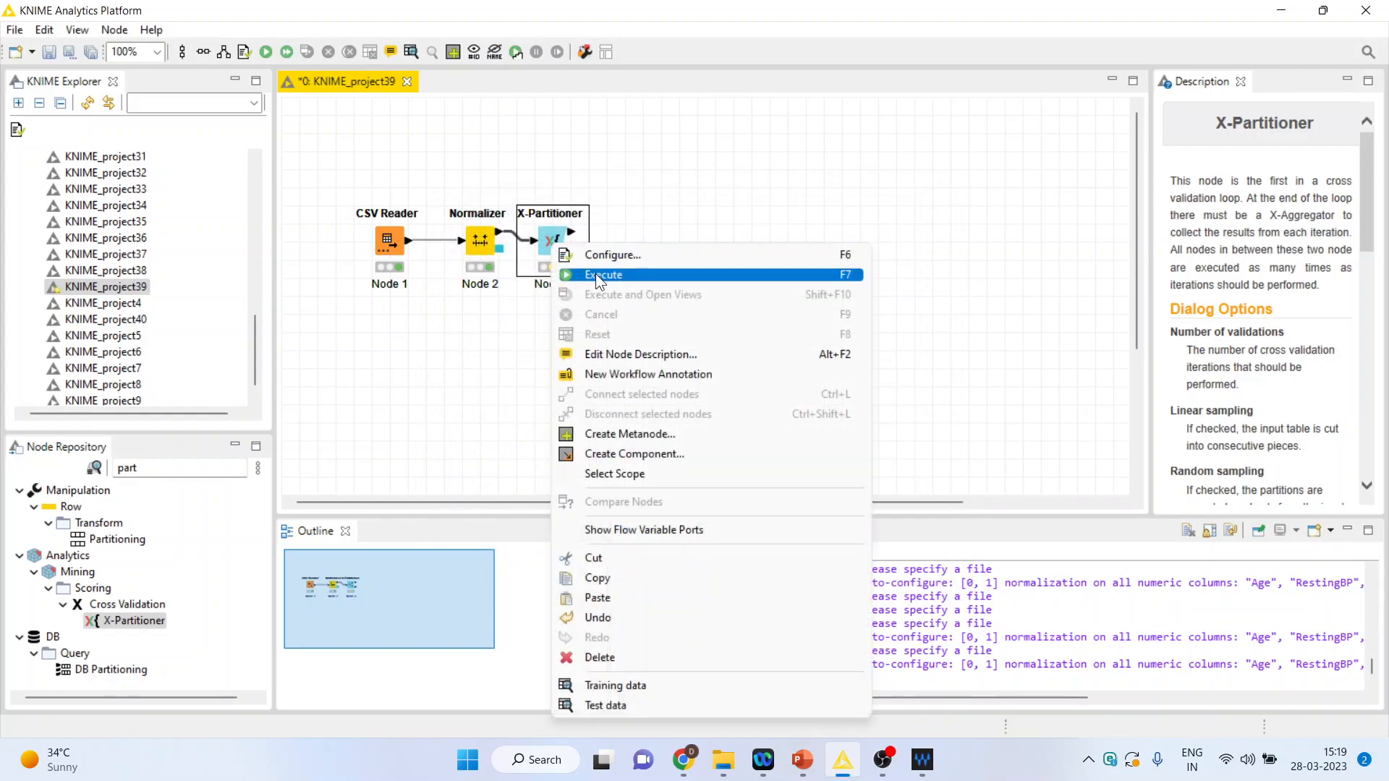
{"action": "left_click", "coordinate": [604, 275]}
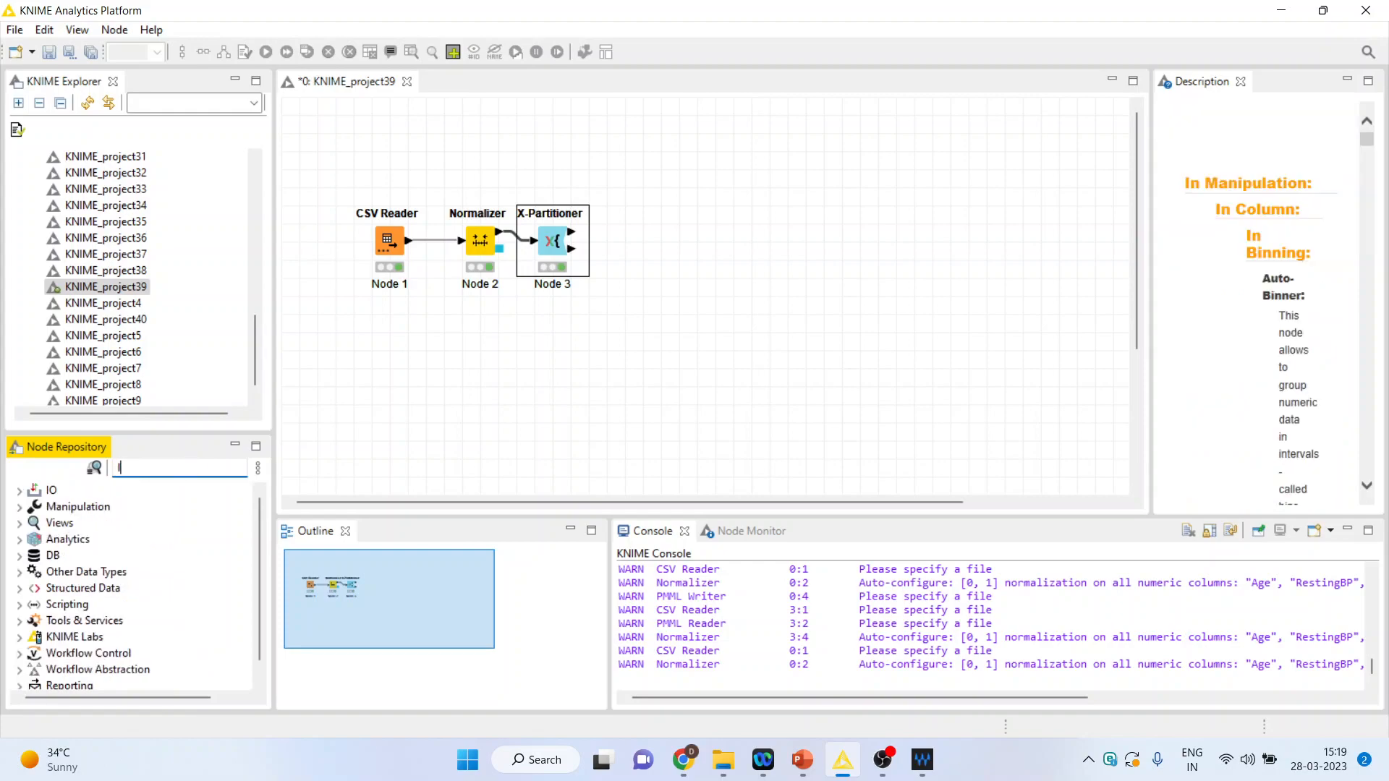
Add a Logistic Regression Learner with reference category No and all feature columns removed.
{"action": "type", "text": "learner"}
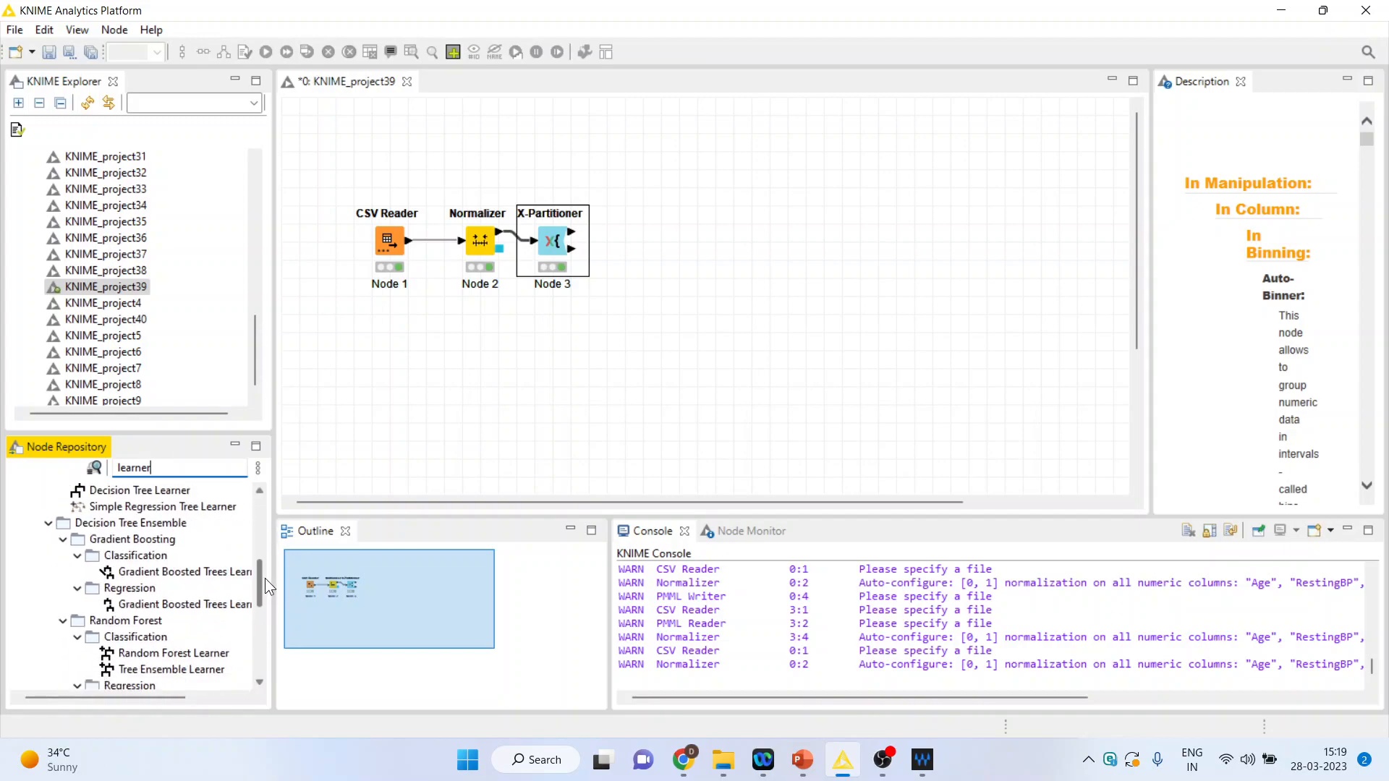
{"action": "scroll", "scroll_direction": "down", "scroll_amount": 3}
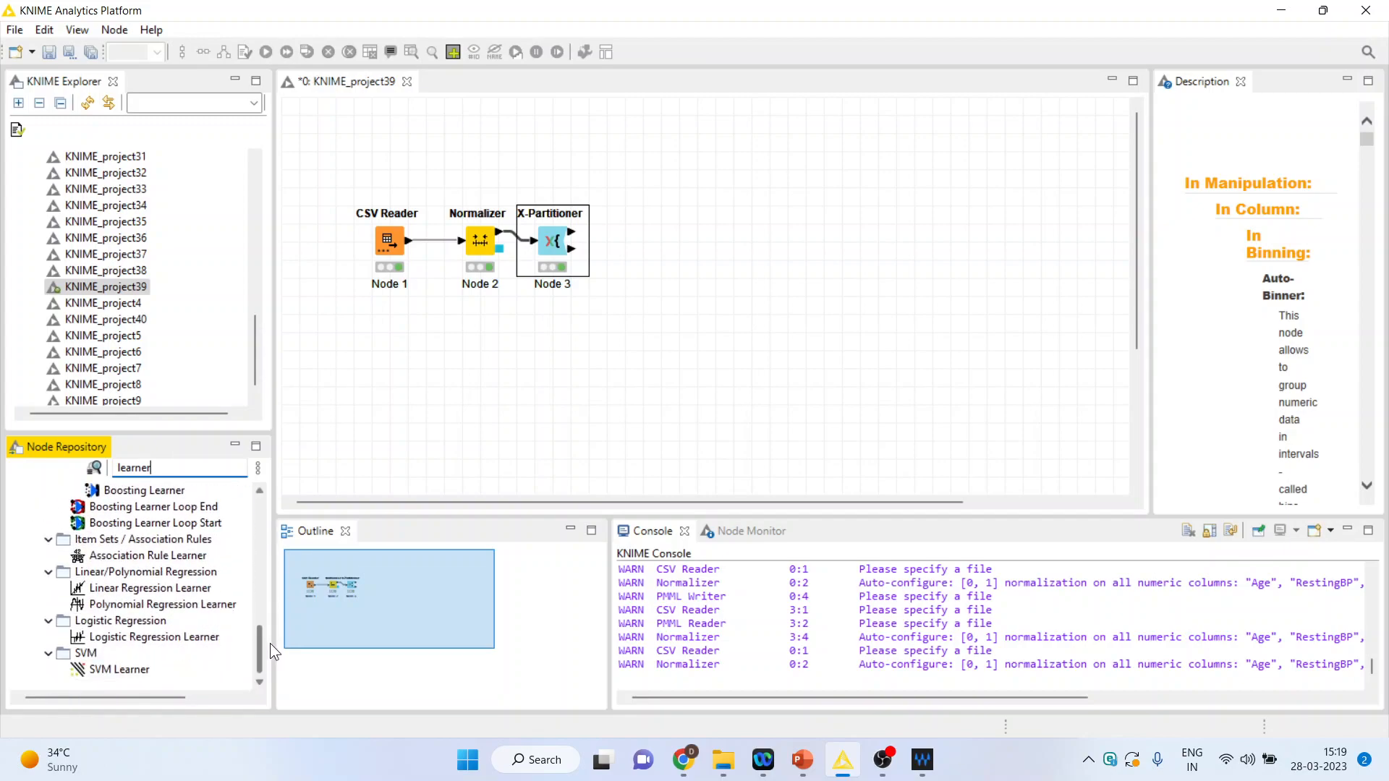
{"action": "left_click", "coordinate": [152, 637]}
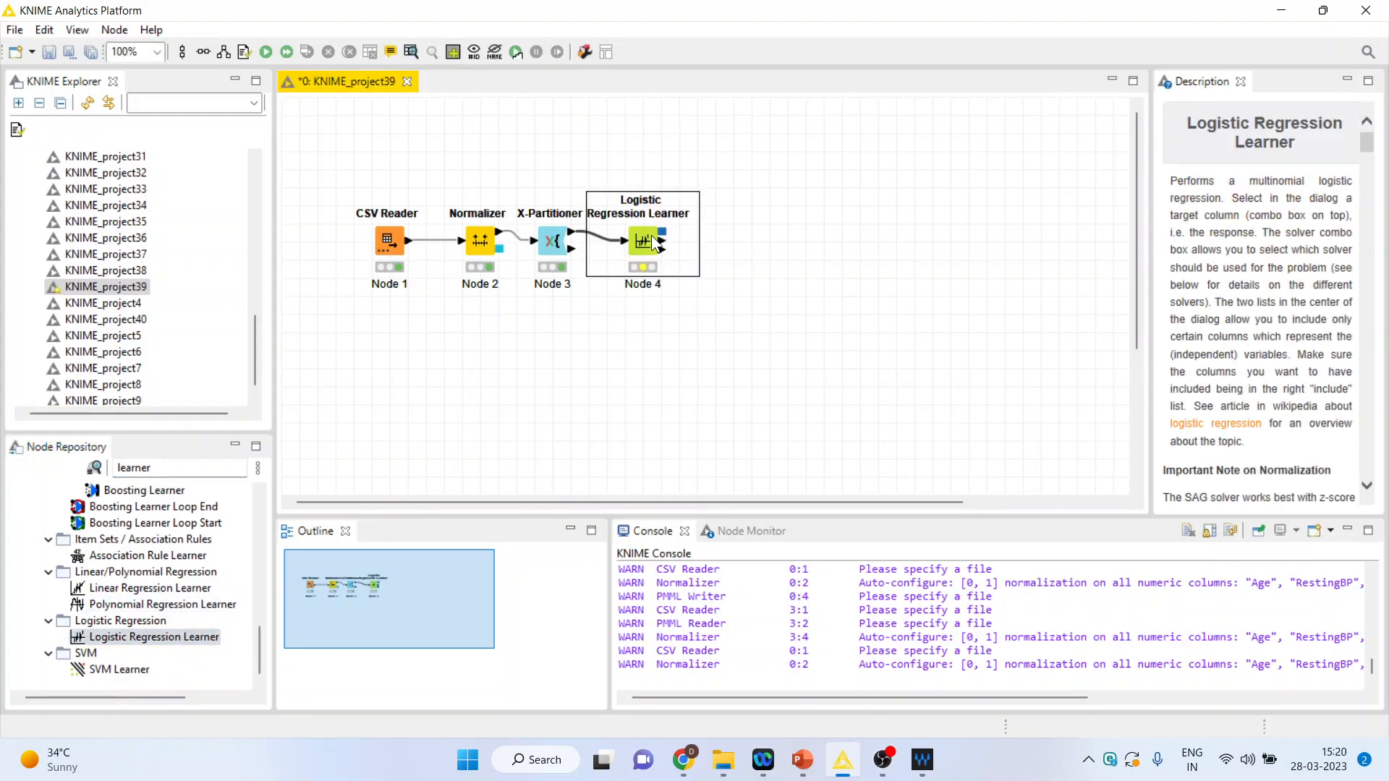
{"action": "right_click", "coordinate": [659, 239]}
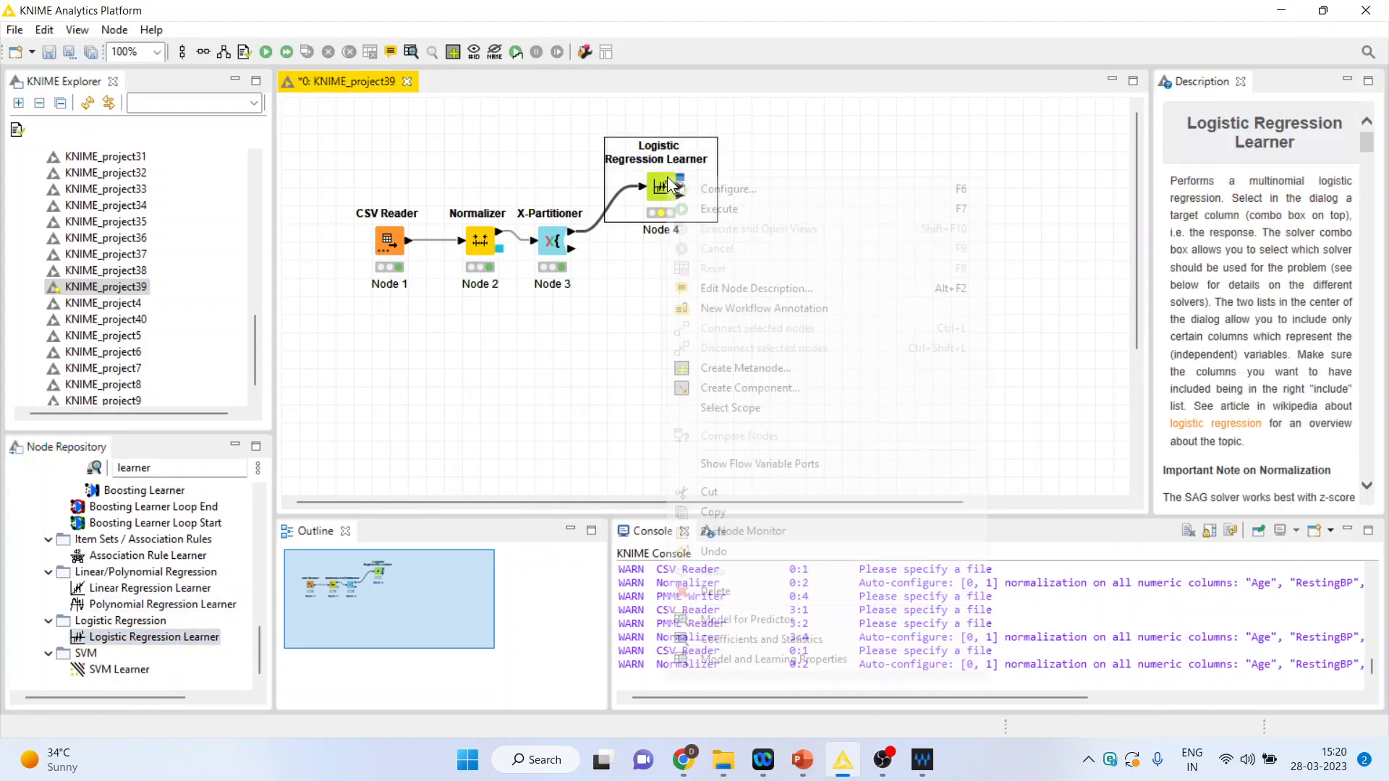
{"action": "left_click", "coordinate": [727, 188]}
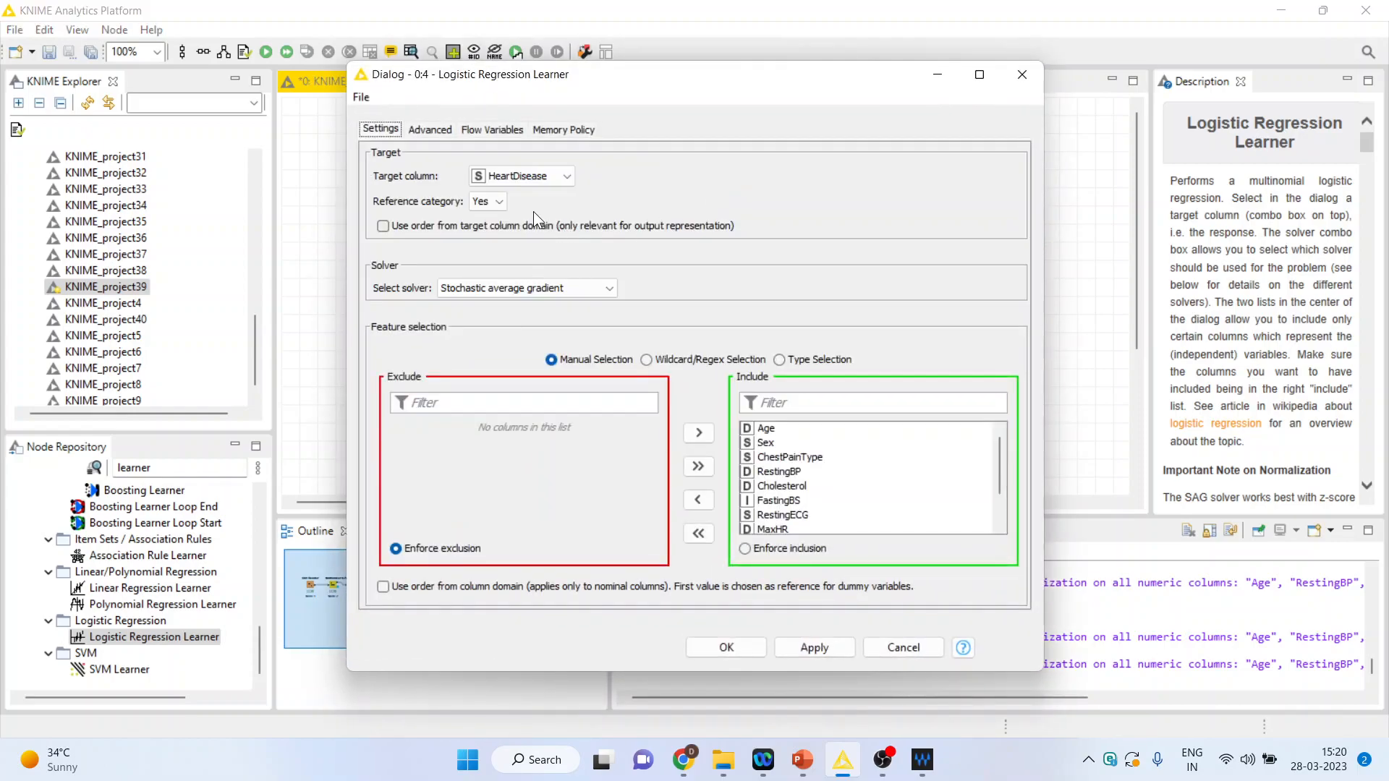
{"action": "left_click", "coordinate": [486, 201]}
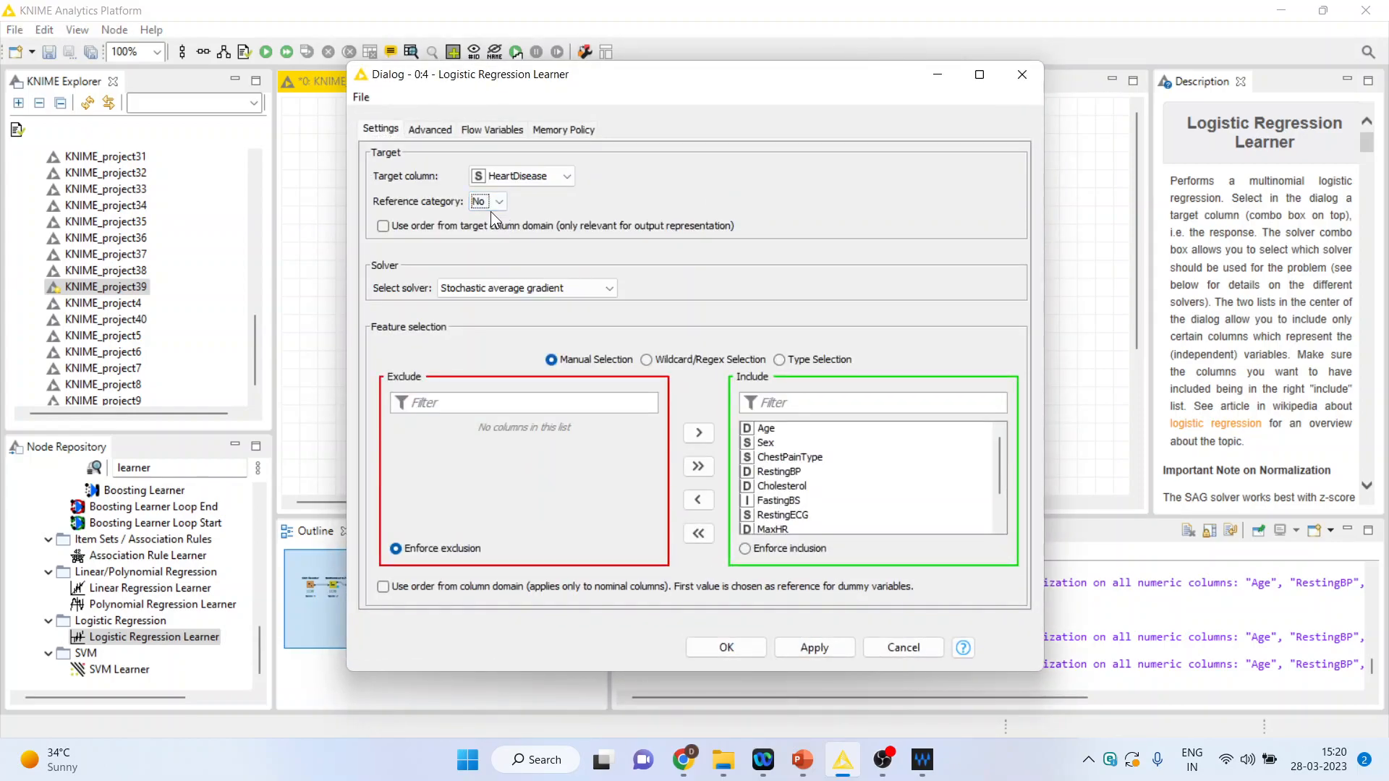
{"action": "left_click", "coordinate": [698, 532]}
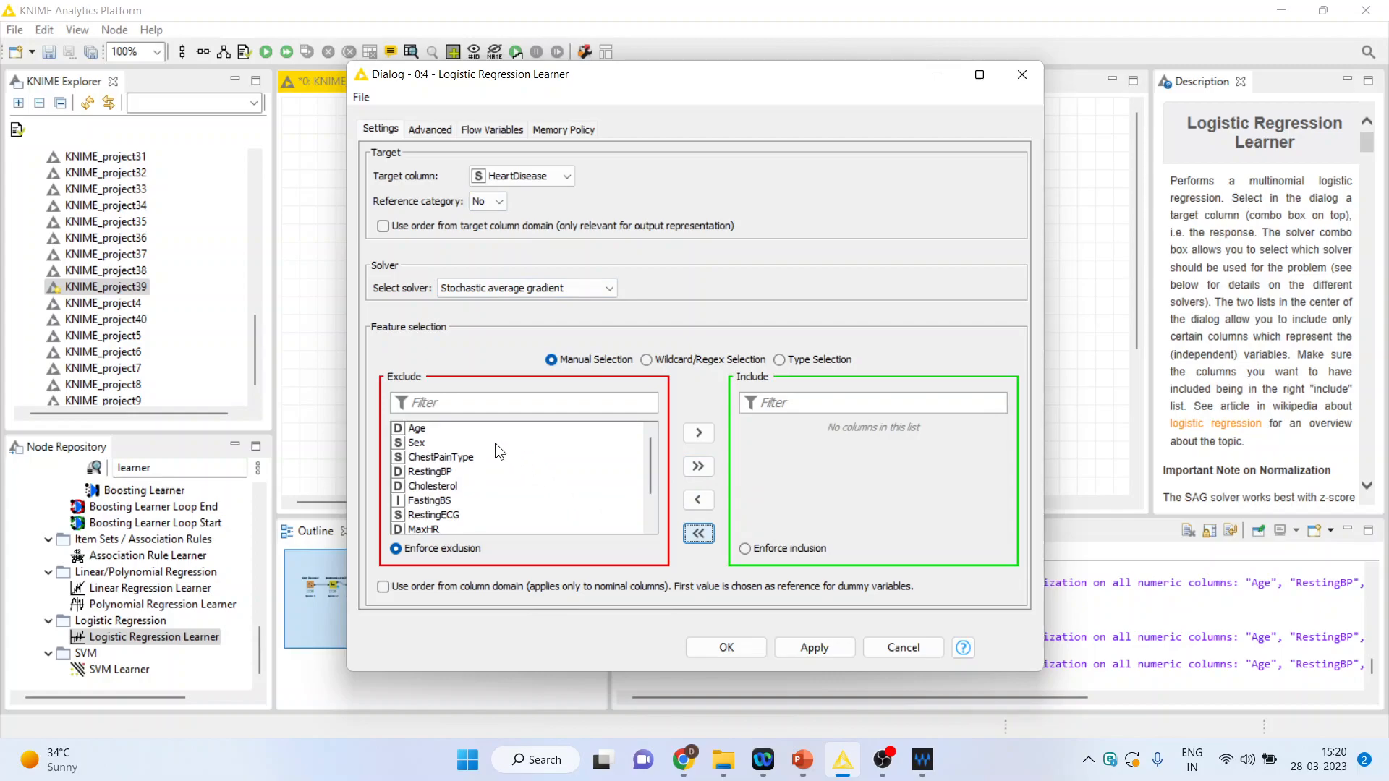
Include Age, RestingBP and Cholesterol as the learner's features.
{"action": "left_click", "coordinate": [417, 429]}
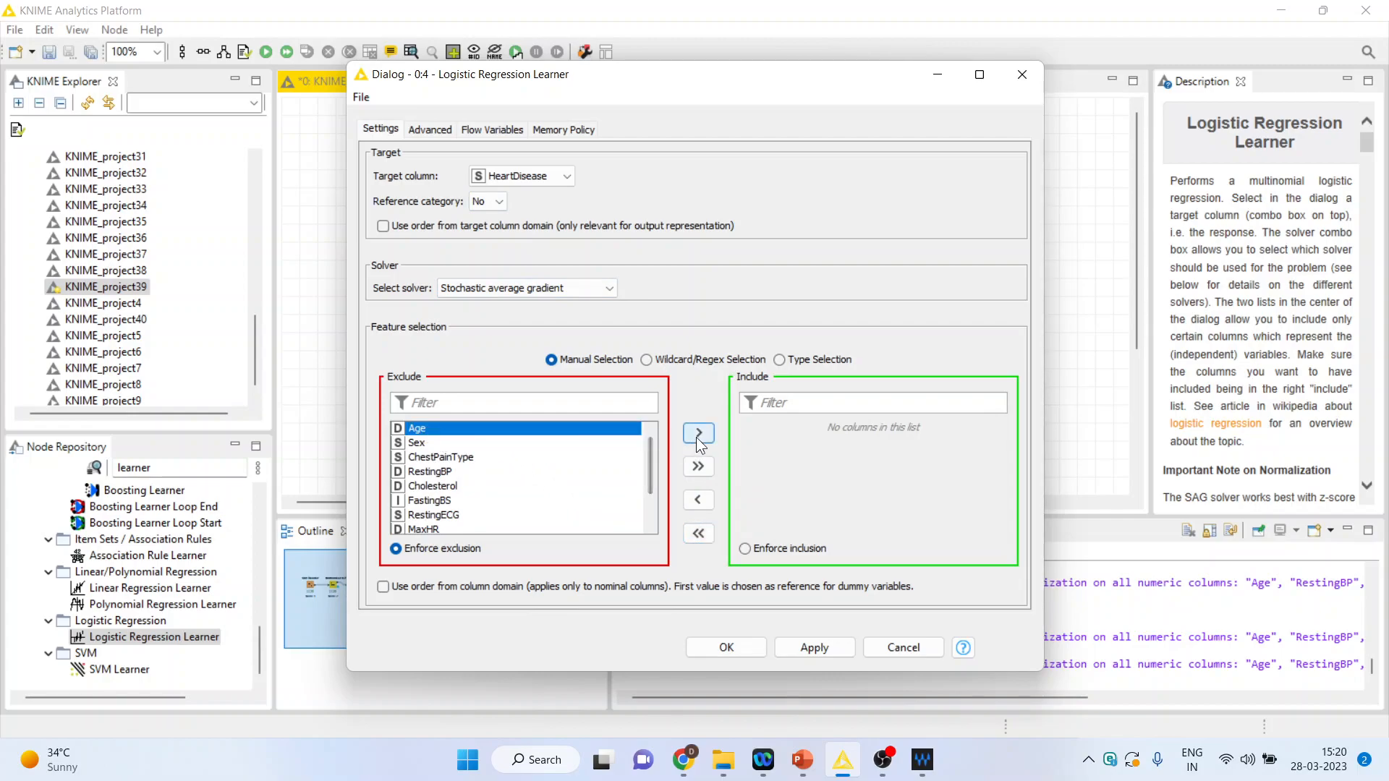
{"action": "mouse_move", "coordinate": [699, 435]}
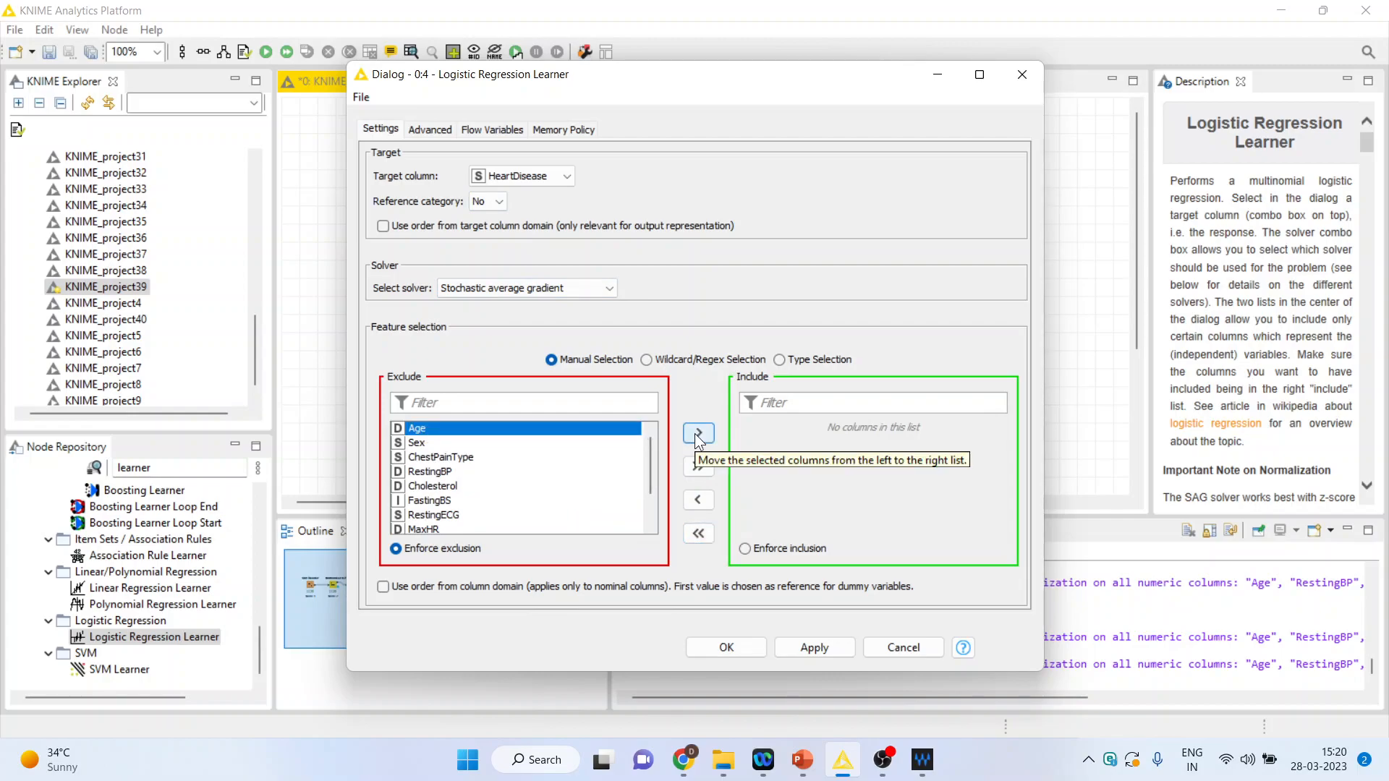
{"action": "left_click", "coordinate": [698, 433]}
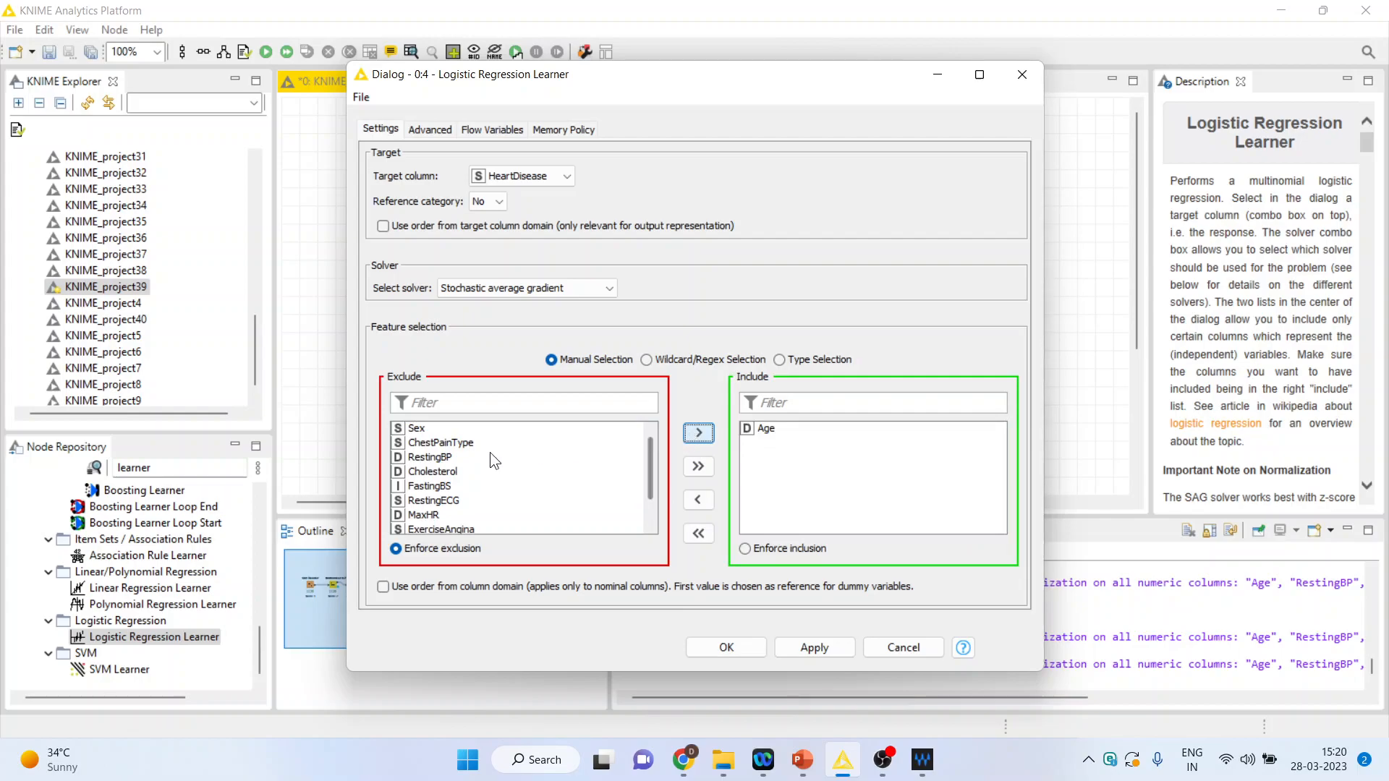
{"action": "left_click", "coordinate": [699, 432]}
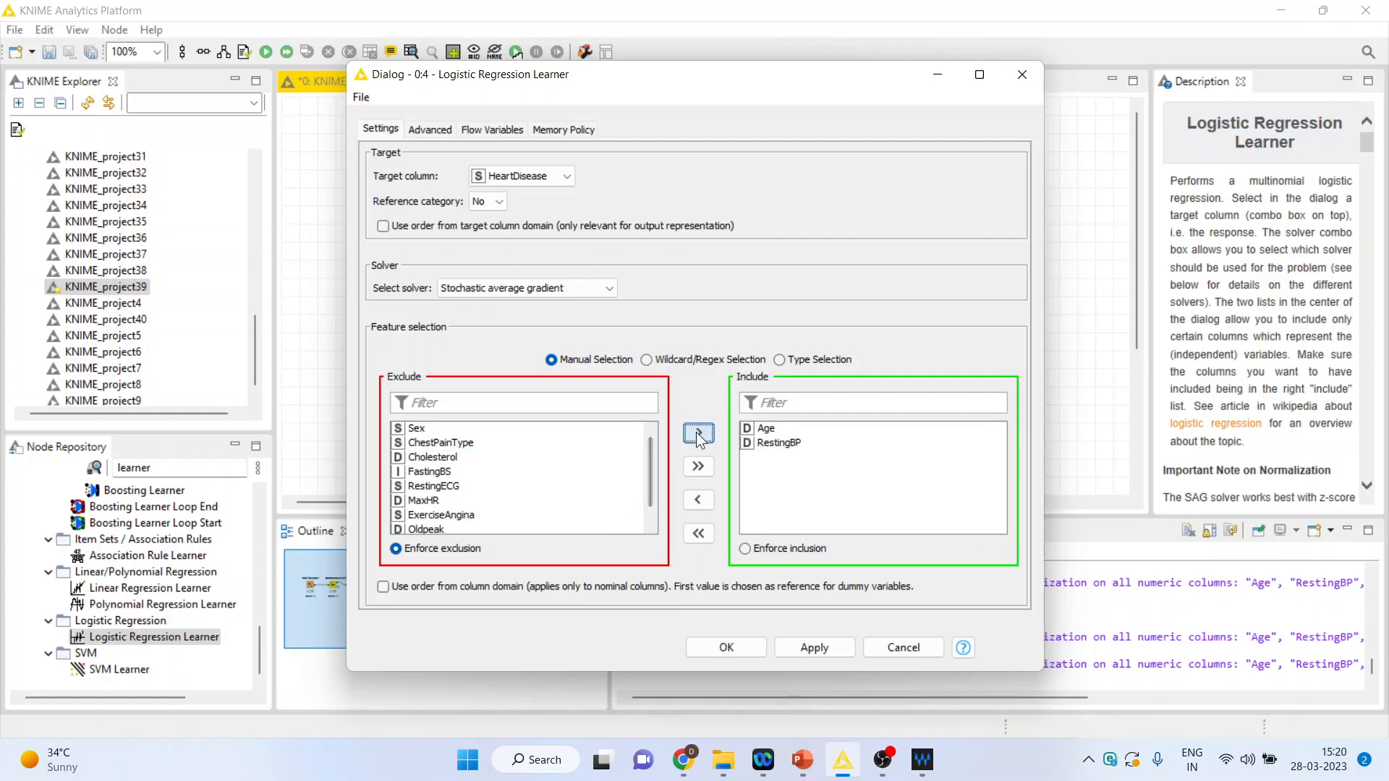
{"action": "left_click", "coordinate": [433, 455]}
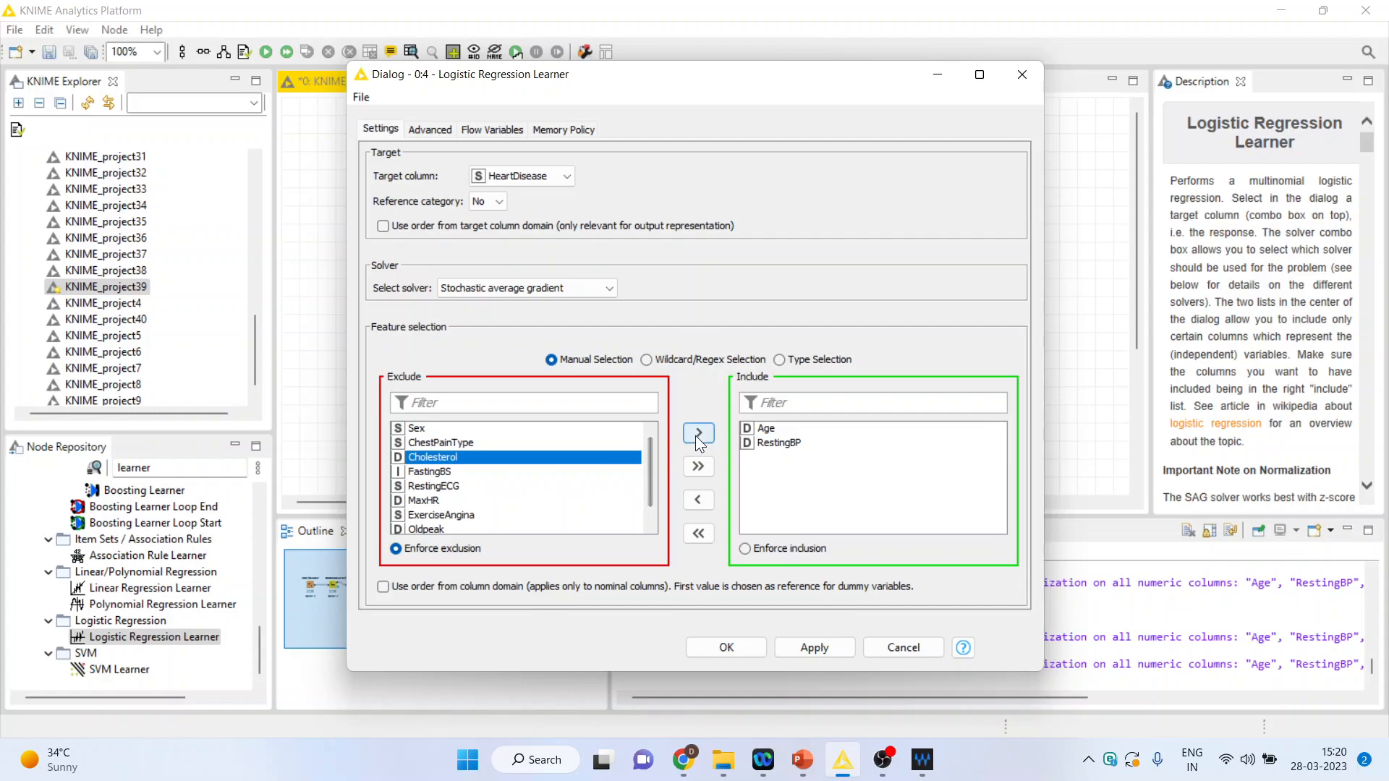
{"action": "left_click", "coordinate": [698, 433]}
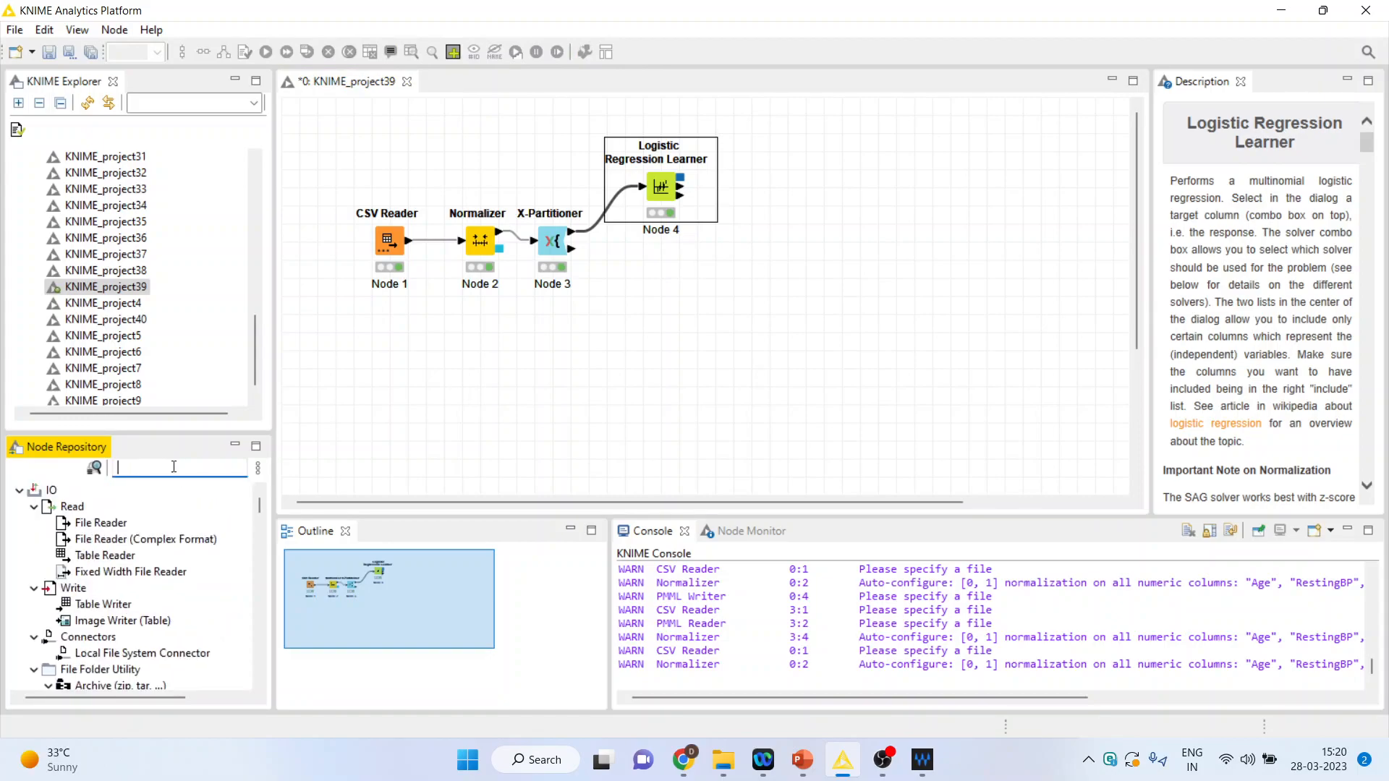
Find the Logistic Regression Predictor in the Node Repository via the 'pred' search.
{"action": "type", "text": "predictor"}
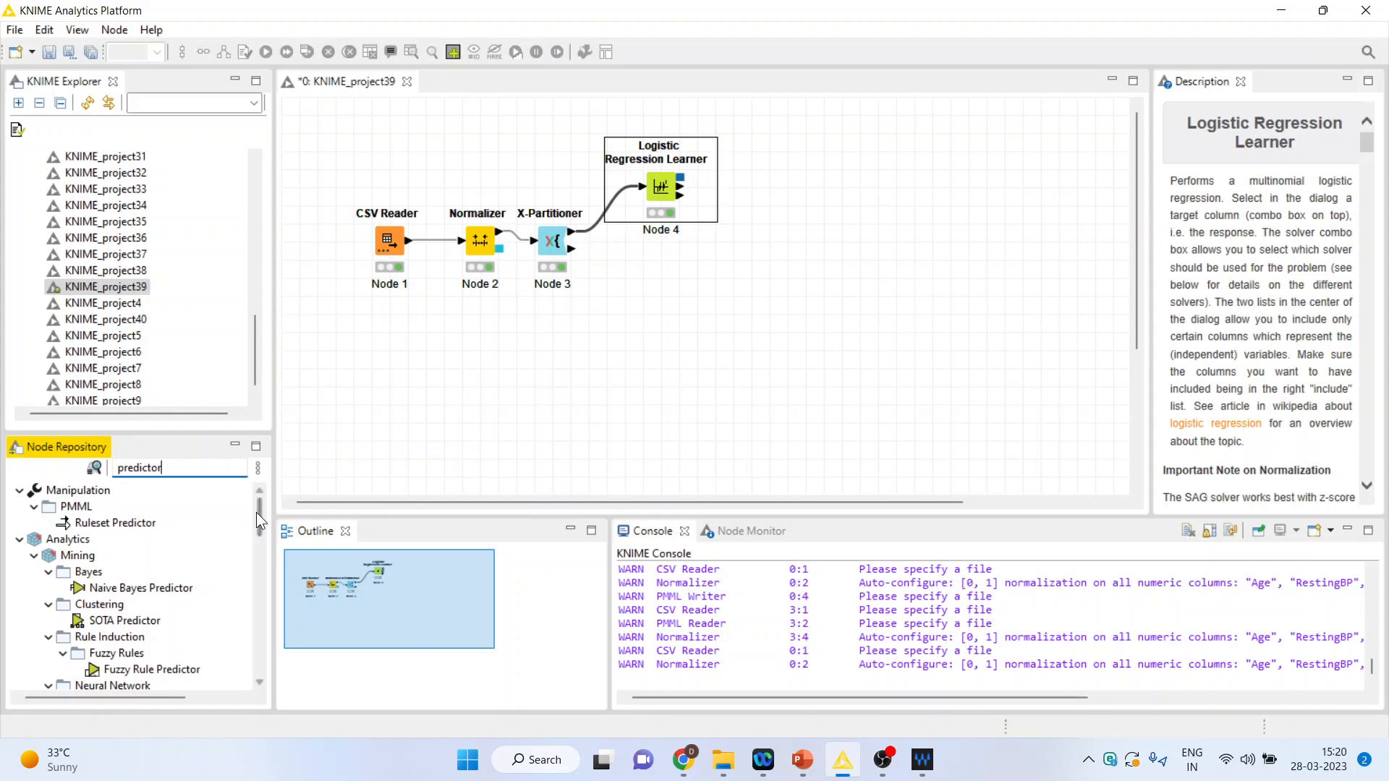
{"action": "scroll", "scroll_direction": "down", "scroll_amount": 3}
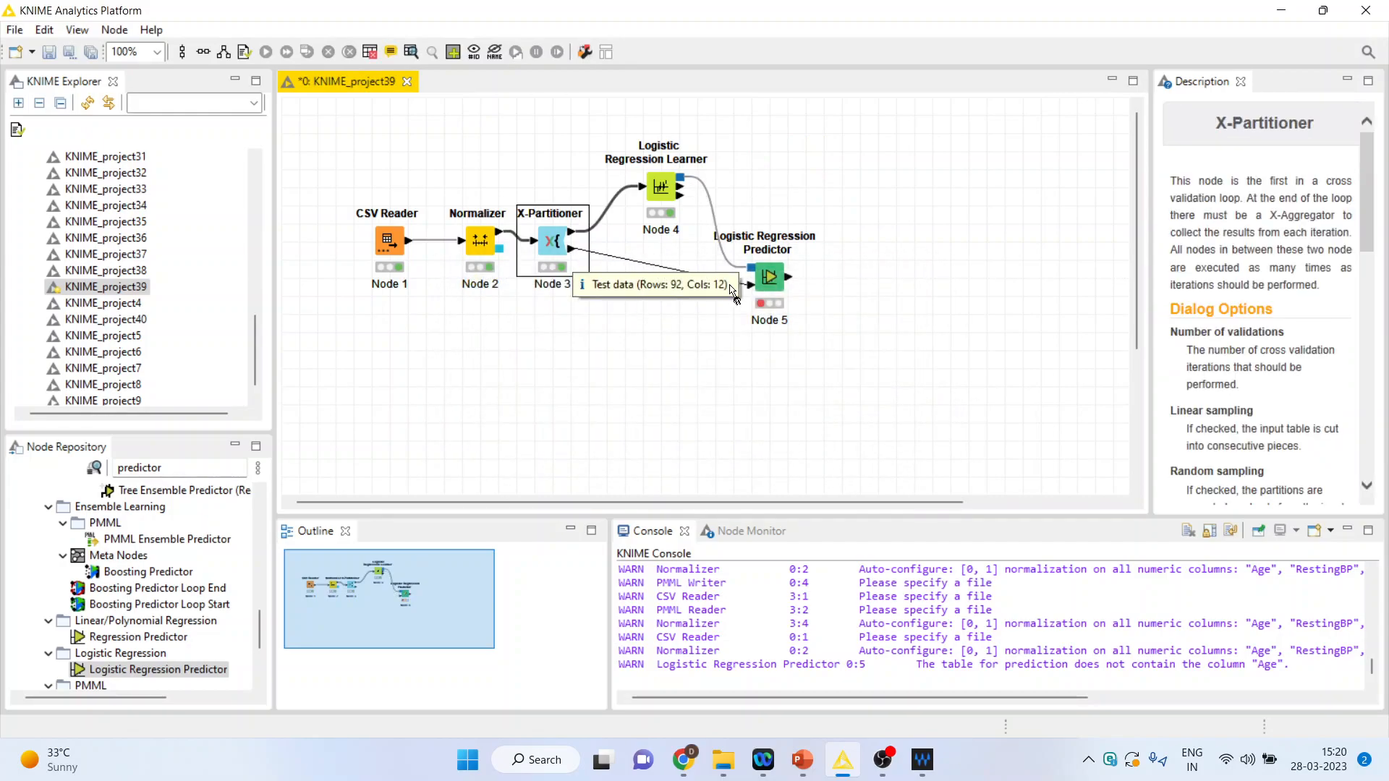
Link test data to the predictor, enable its custom prediction column name, and execute it.
{"action": "left_click", "coordinate": [768, 277]}
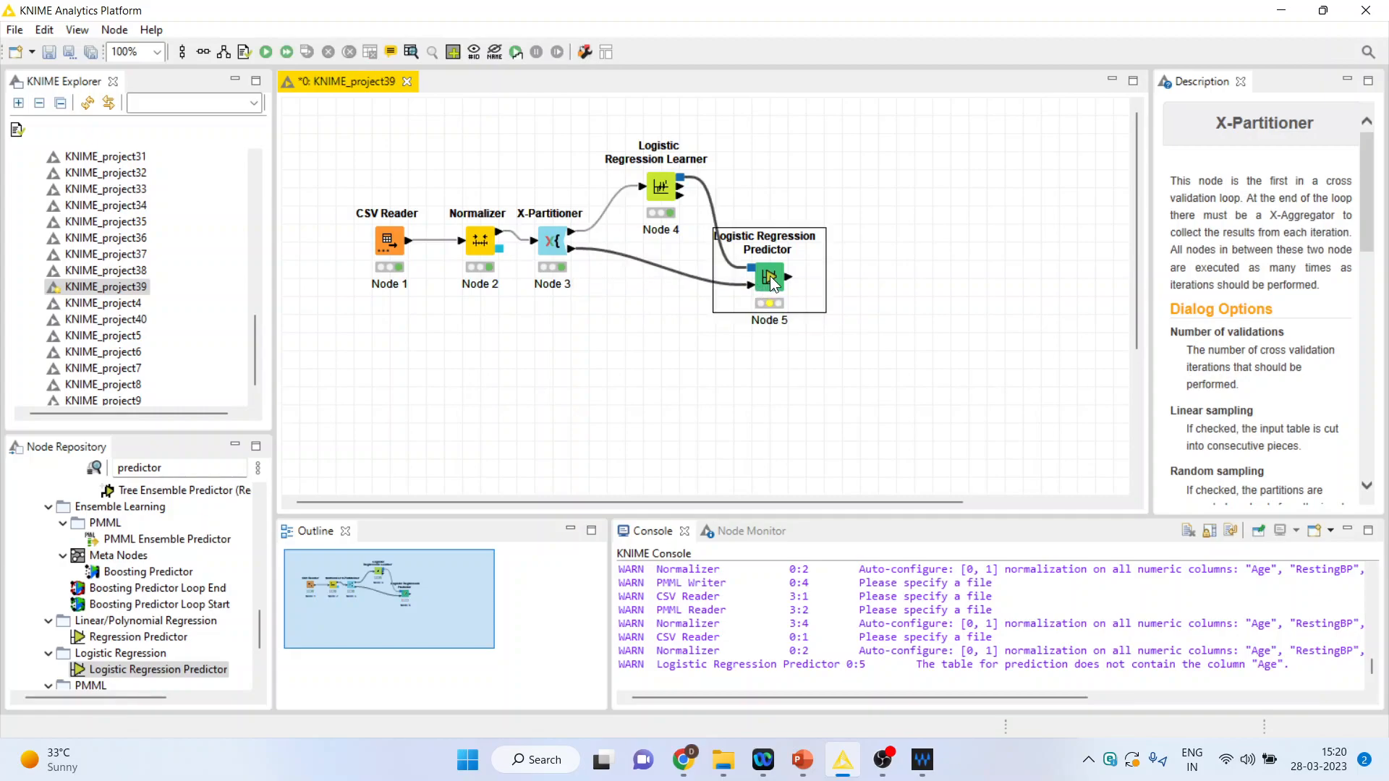
{"action": "right_click", "coordinate": [767, 276]}
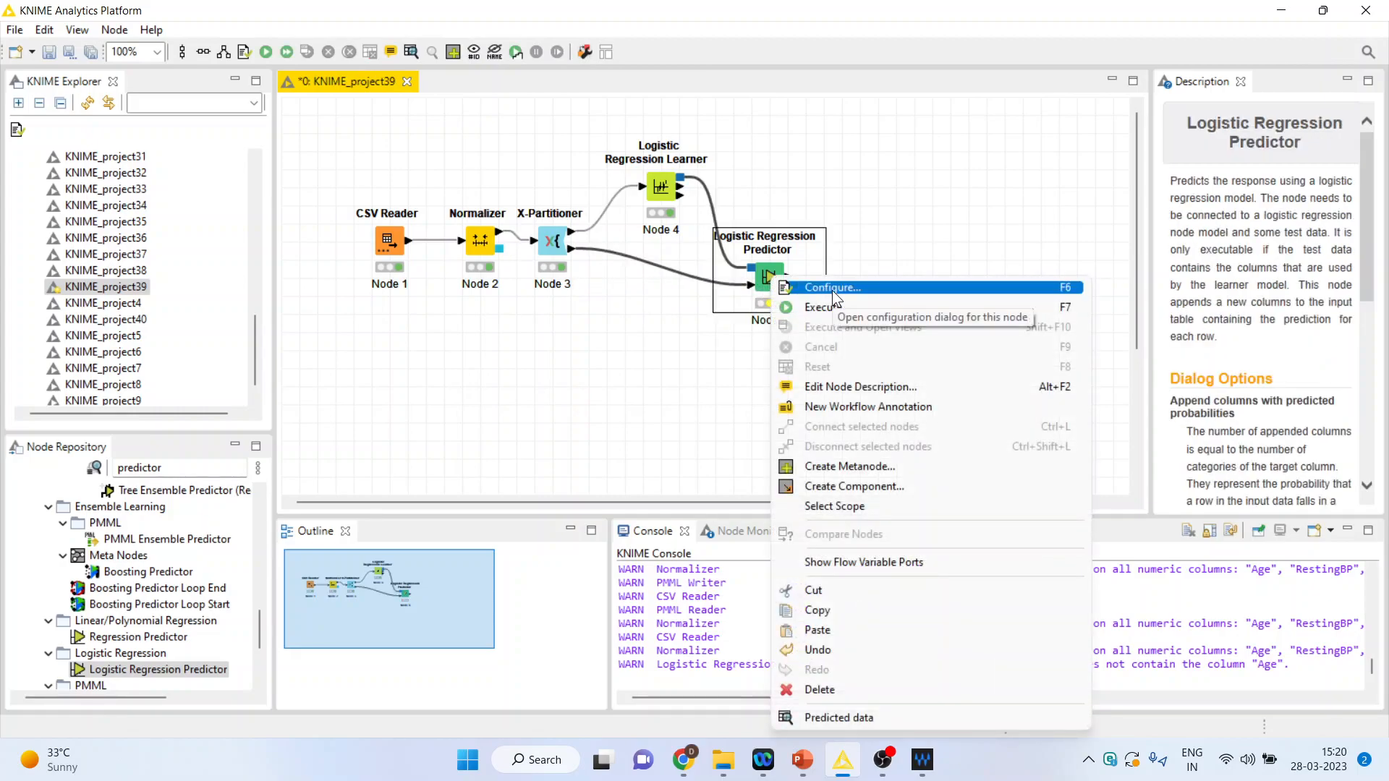
{"action": "left_click", "coordinate": [830, 287]}
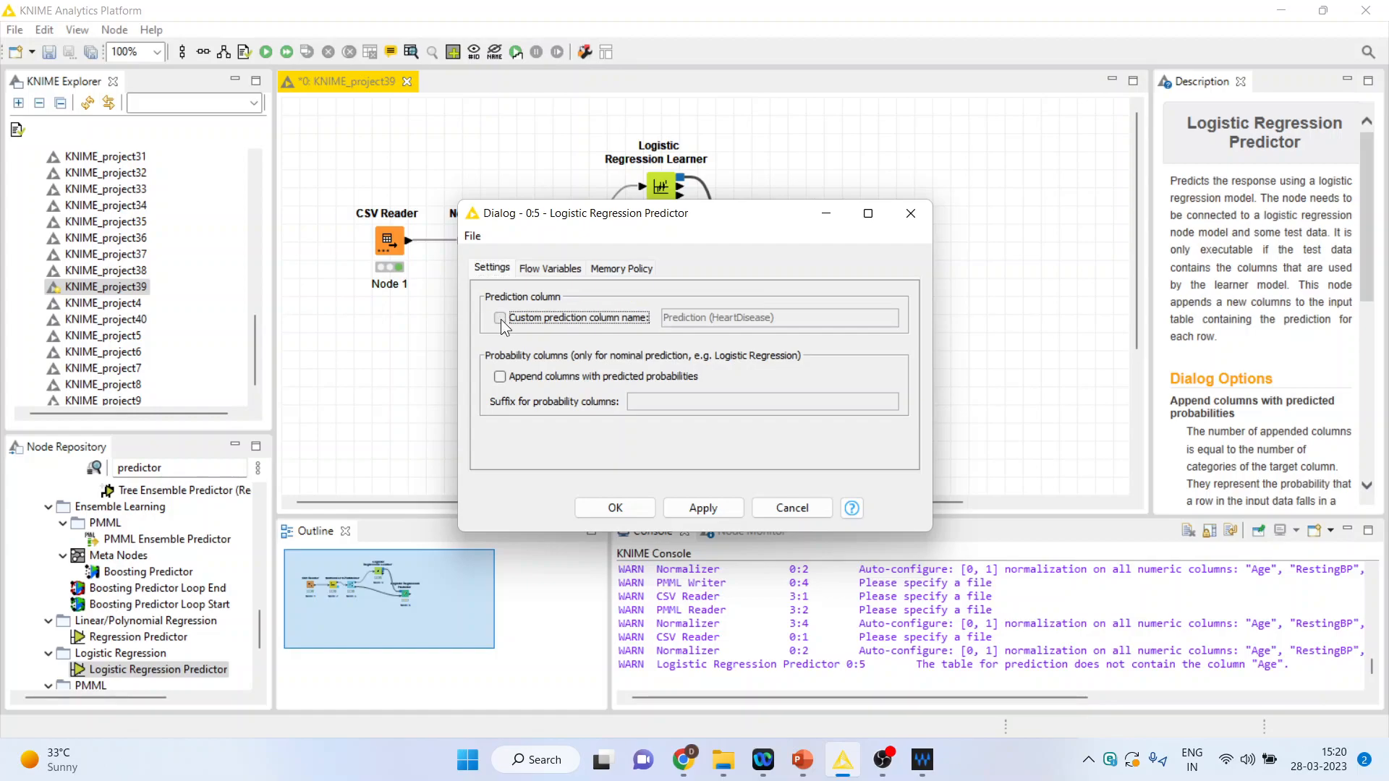
{"action": "left_click", "coordinate": [501, 316]}
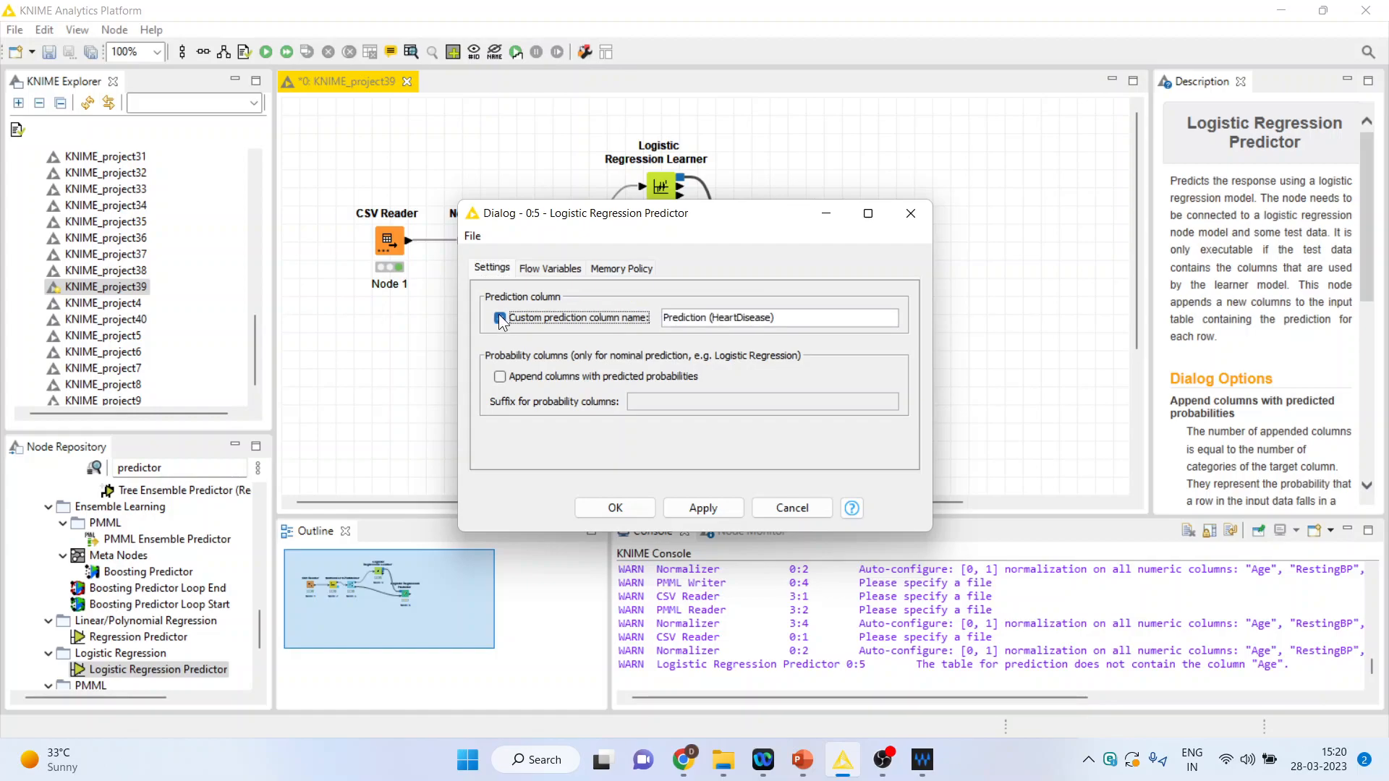
{"action": "left_click", "coordinate": [499, 317]}
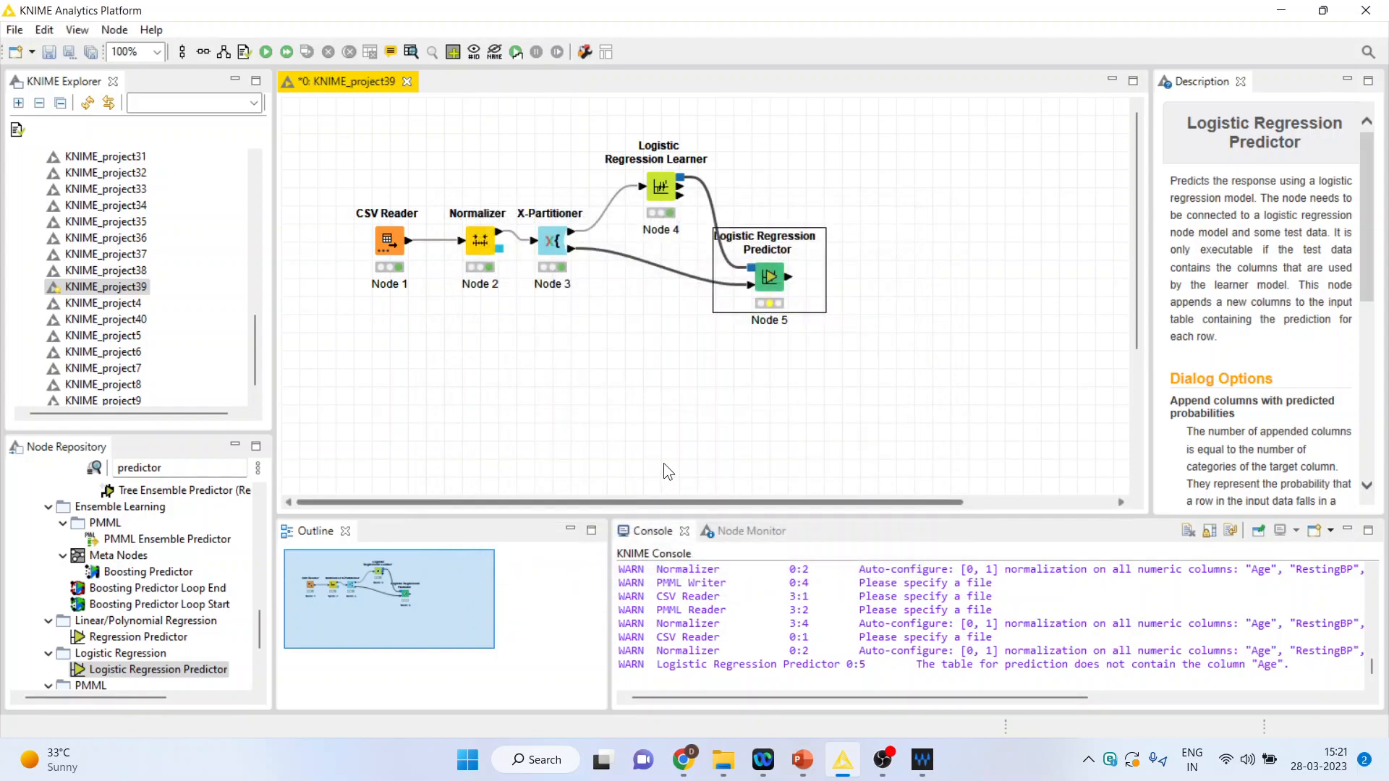
{"action": "right_click", "coordinate": [769, 276]}
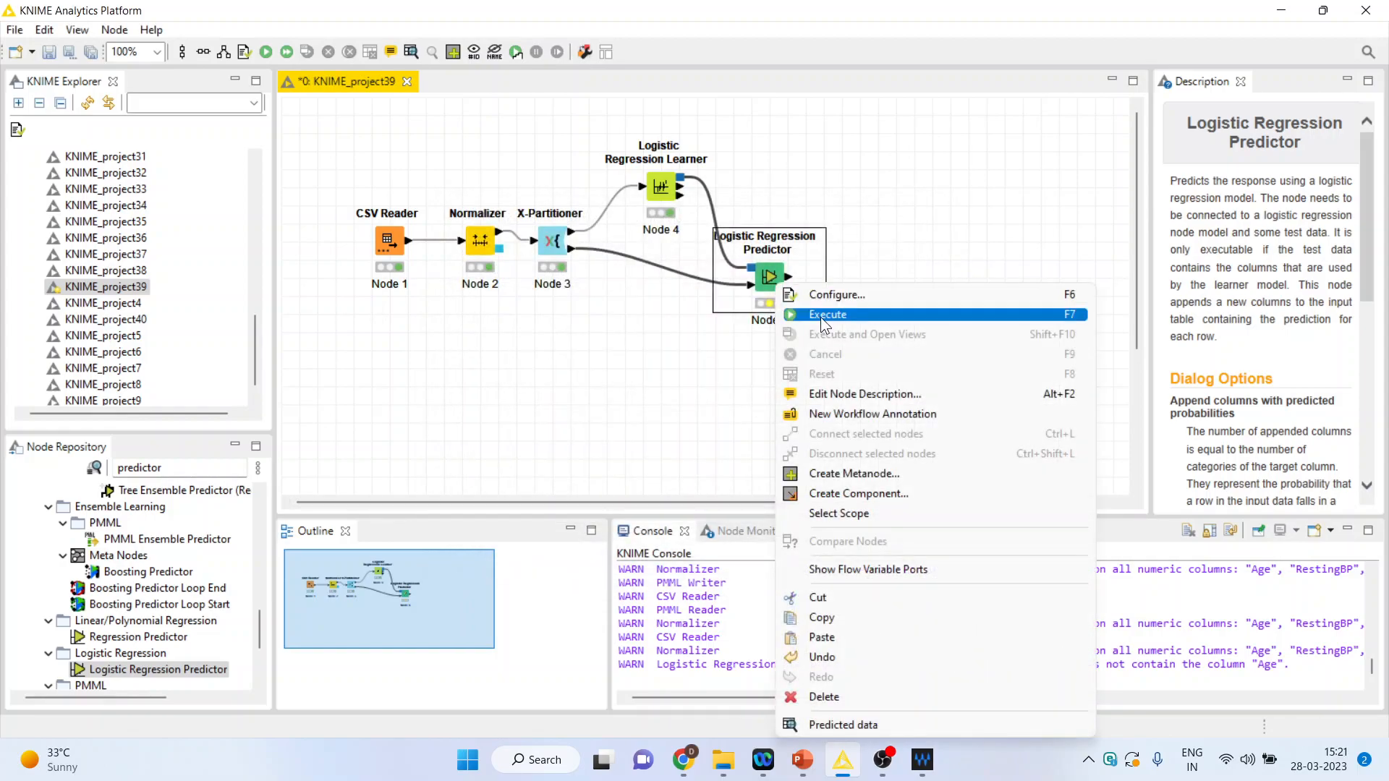
{"action": "left_click", "coordinate": [826, 314]}
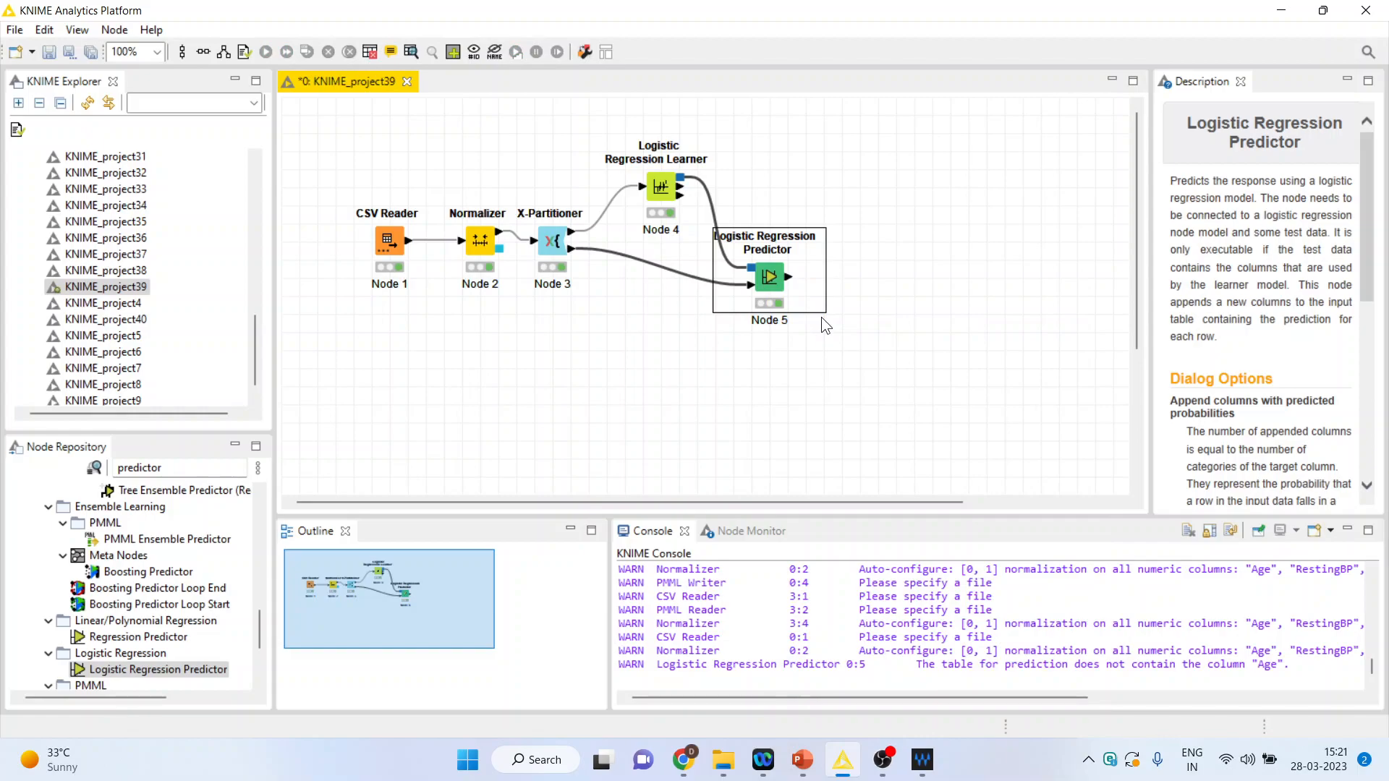
{"action": "mouse_move", "coordinate": [778, 356]}
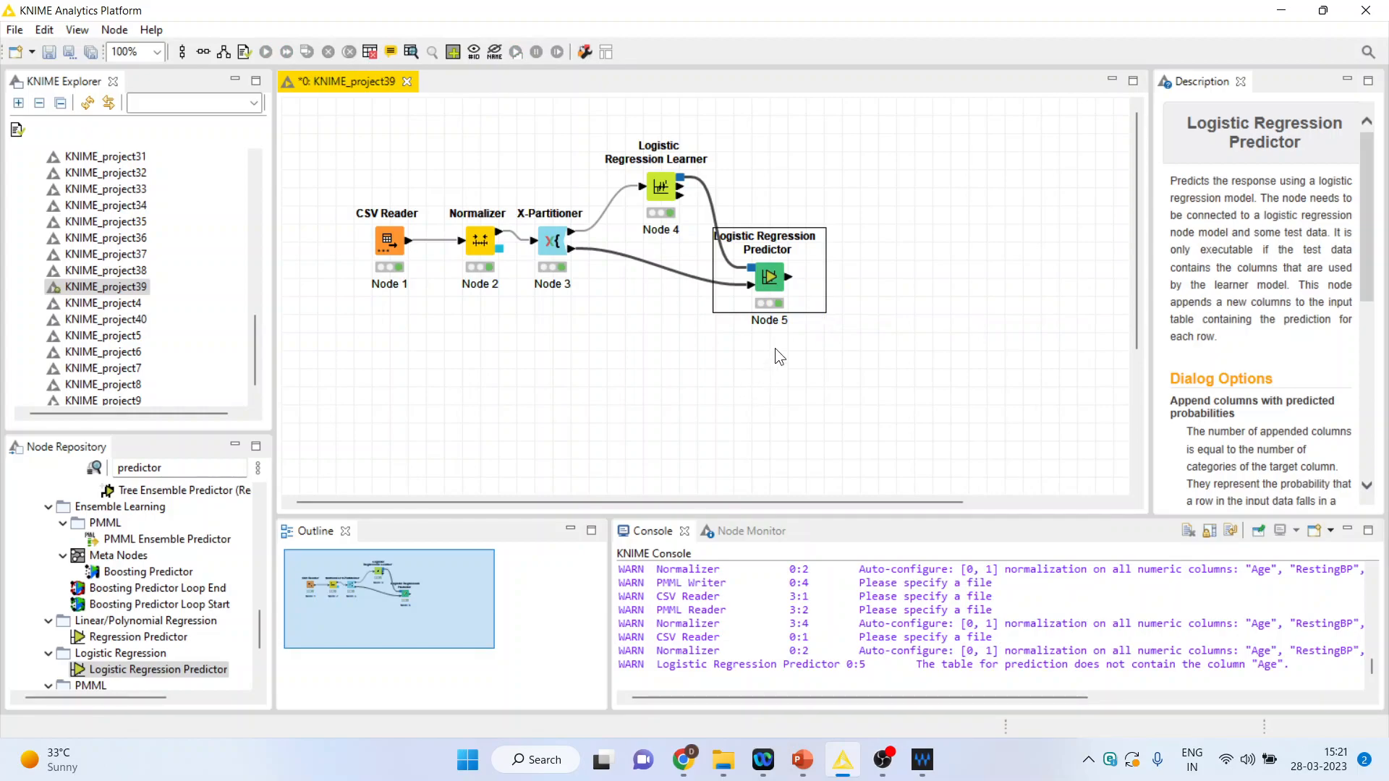
View the predictor's predicted data table, then close it to return to the workflow.
{"action": "right_click", "coordinate": [768, 277]}
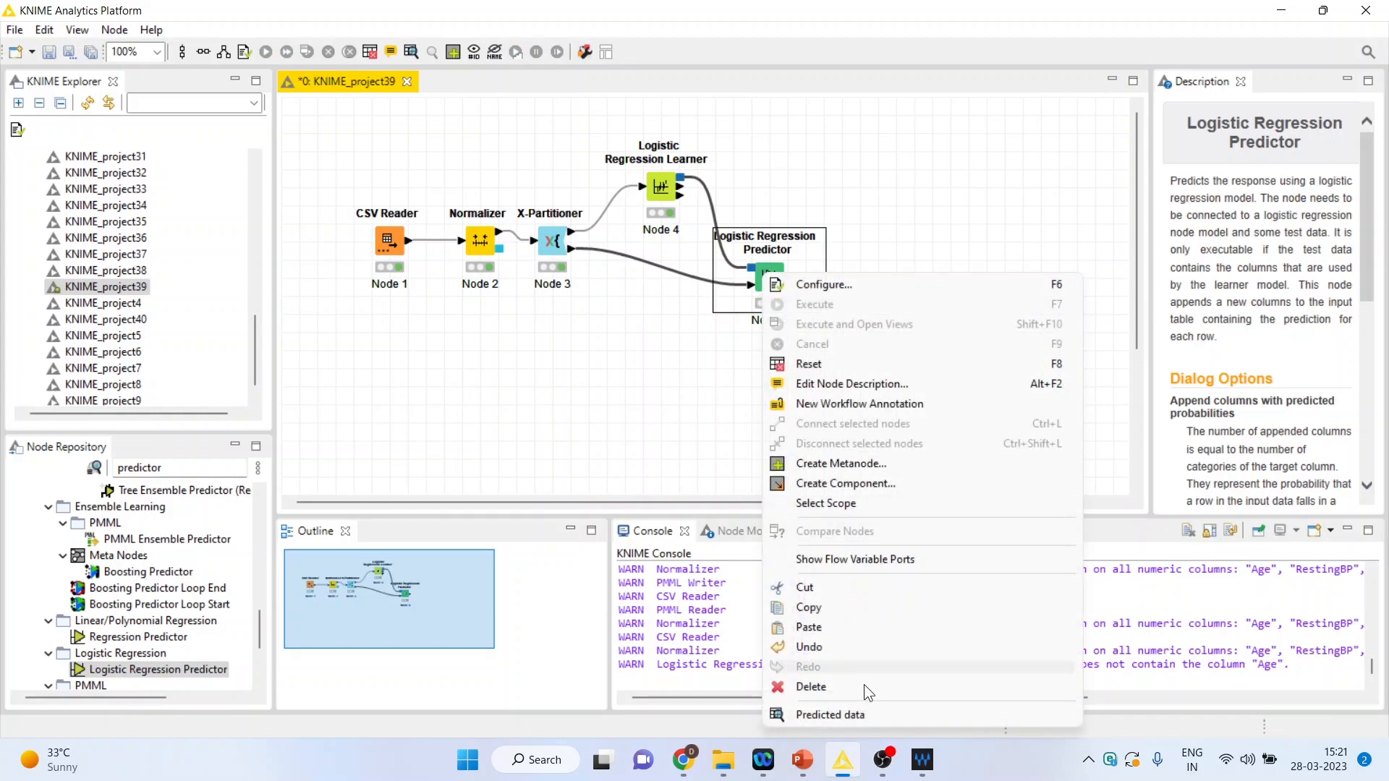
{"action": "left_click", "coordinate": [830, 715]}
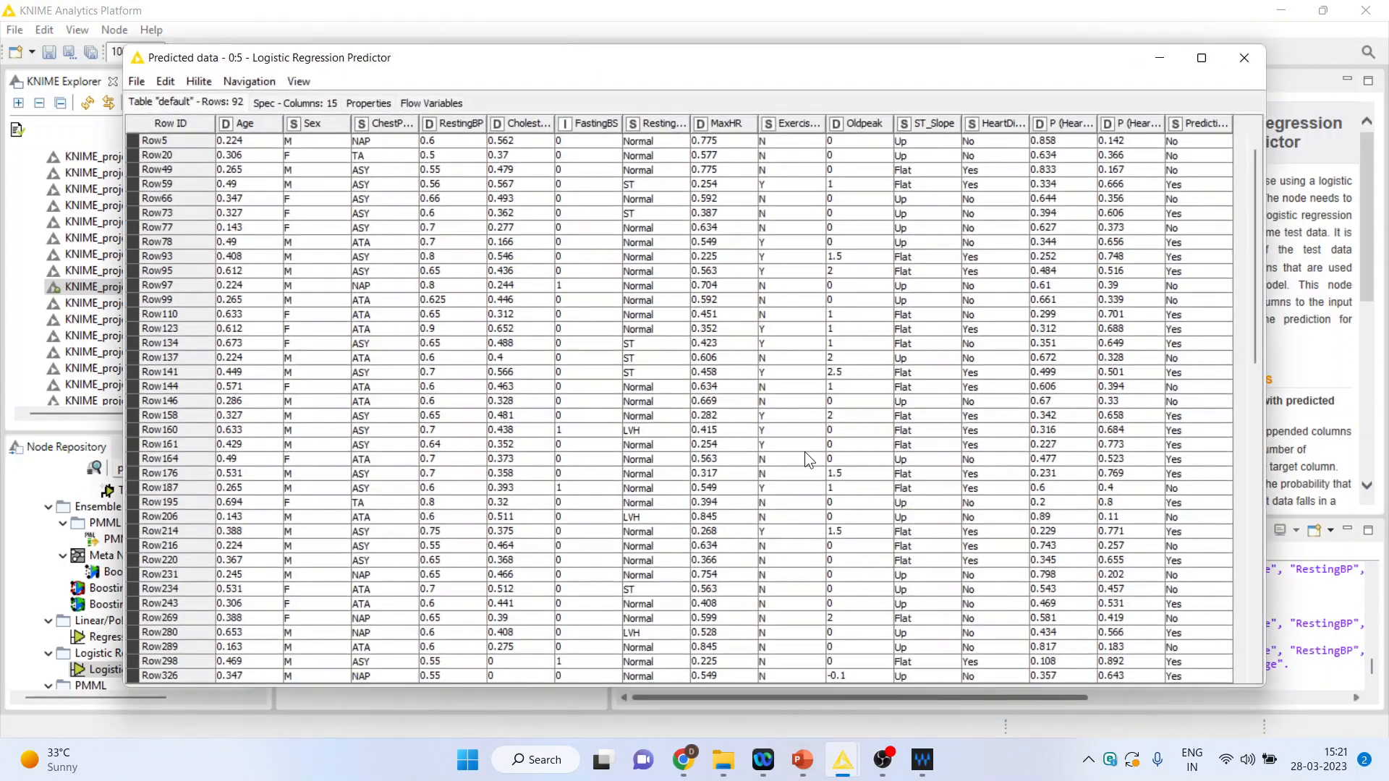
{"action": "left_click", "coordinate": [1201, 58]}
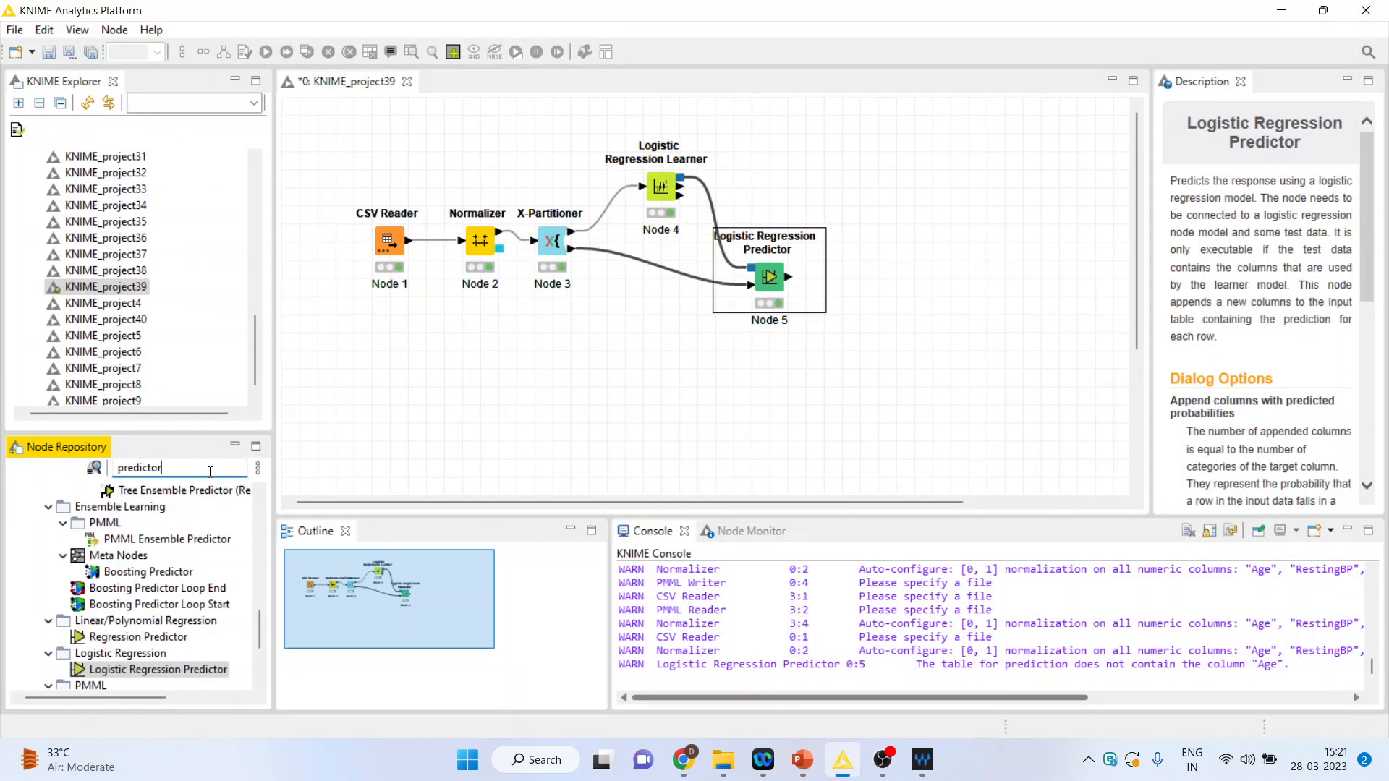
Place an X-Aggregator node after the Logistic Regression Predictor and execute it.
{"action": "type", "text": "a"}
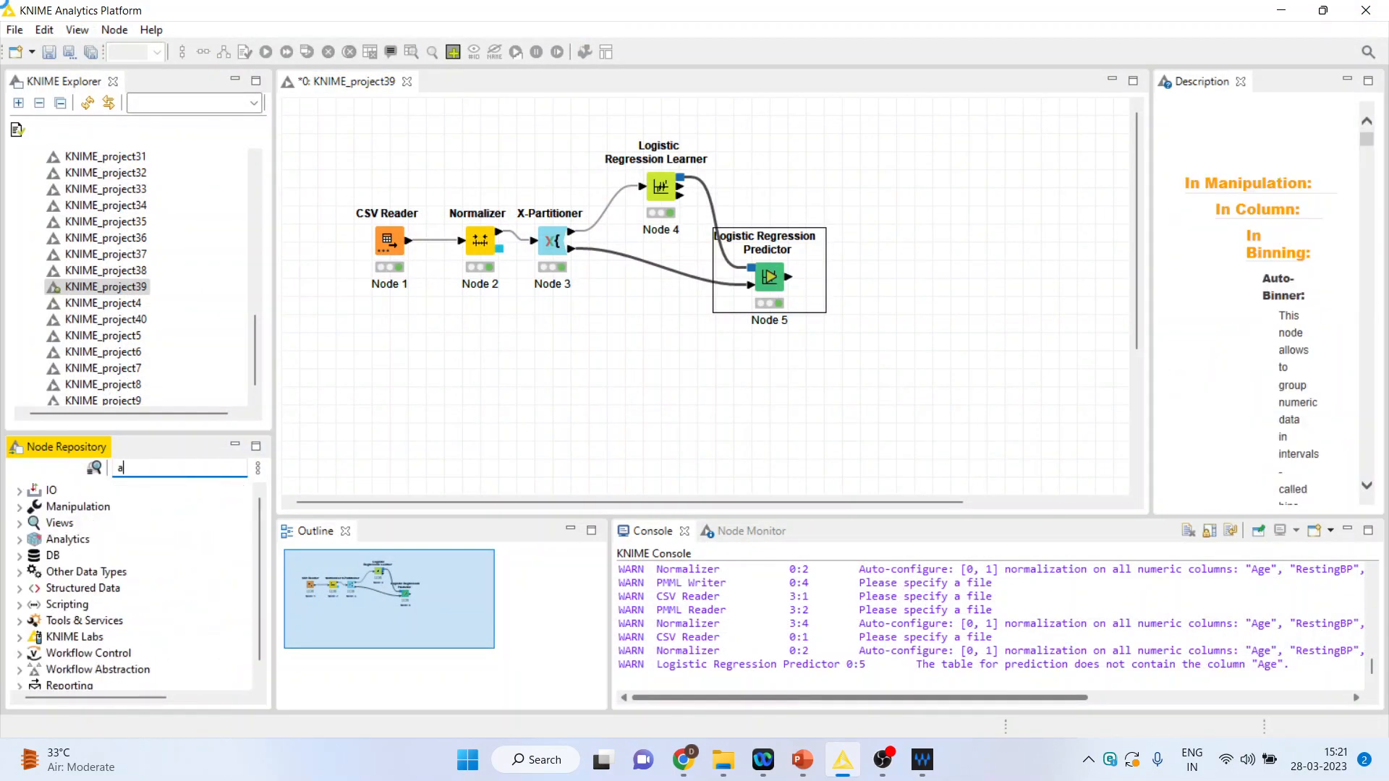
{"action": "type", "text": "ggre"}
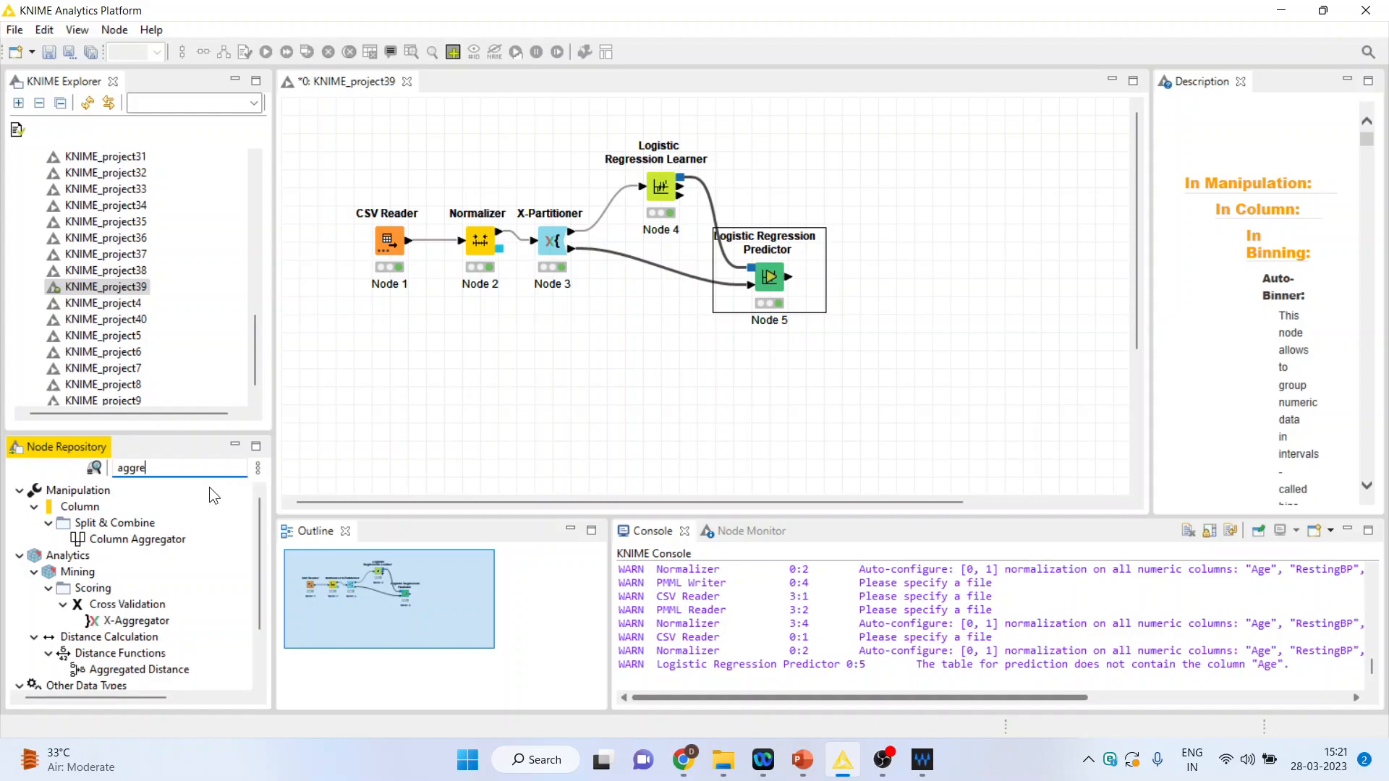
{"action": "left_click_drag", "start_coordinate": [133, 621], "coordinate": [894, 279]}
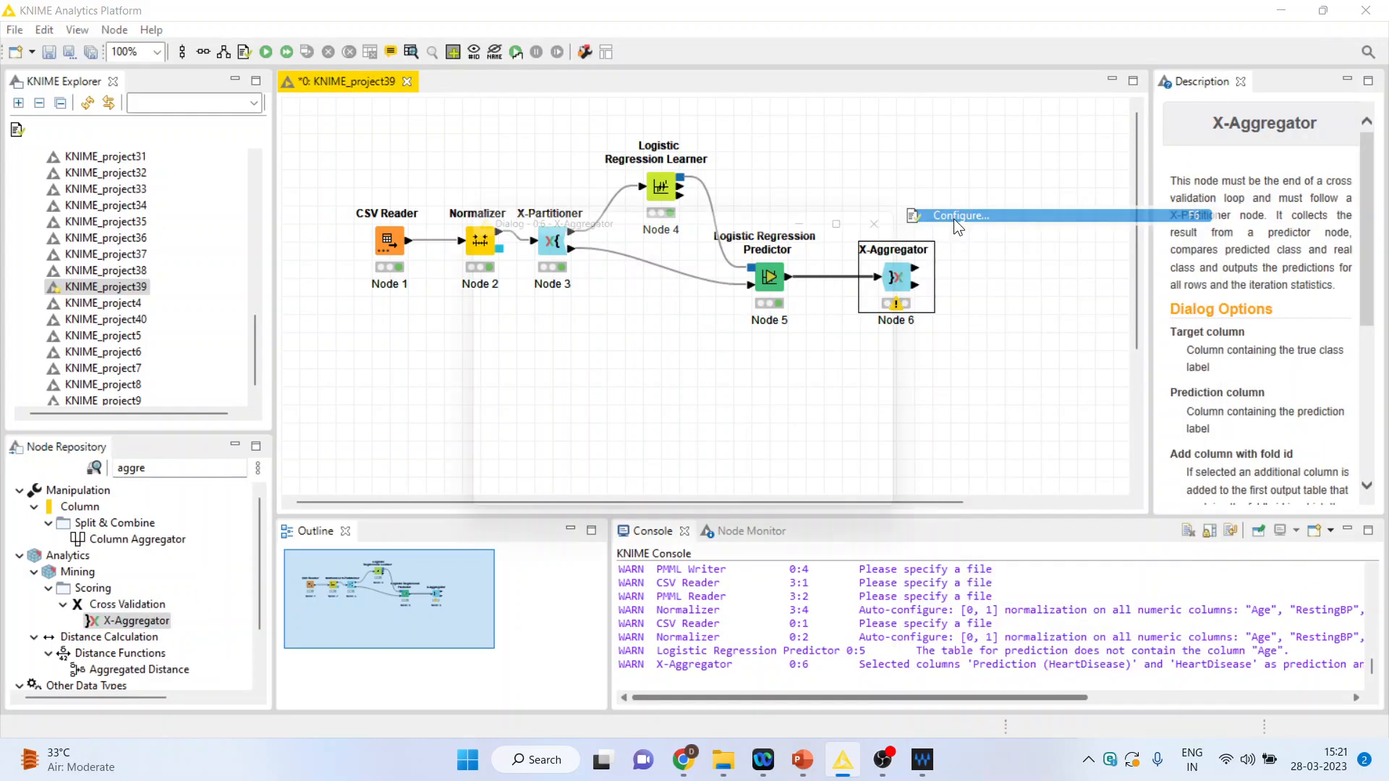
{"action": "left_click", "coordinate": [961, 216]}
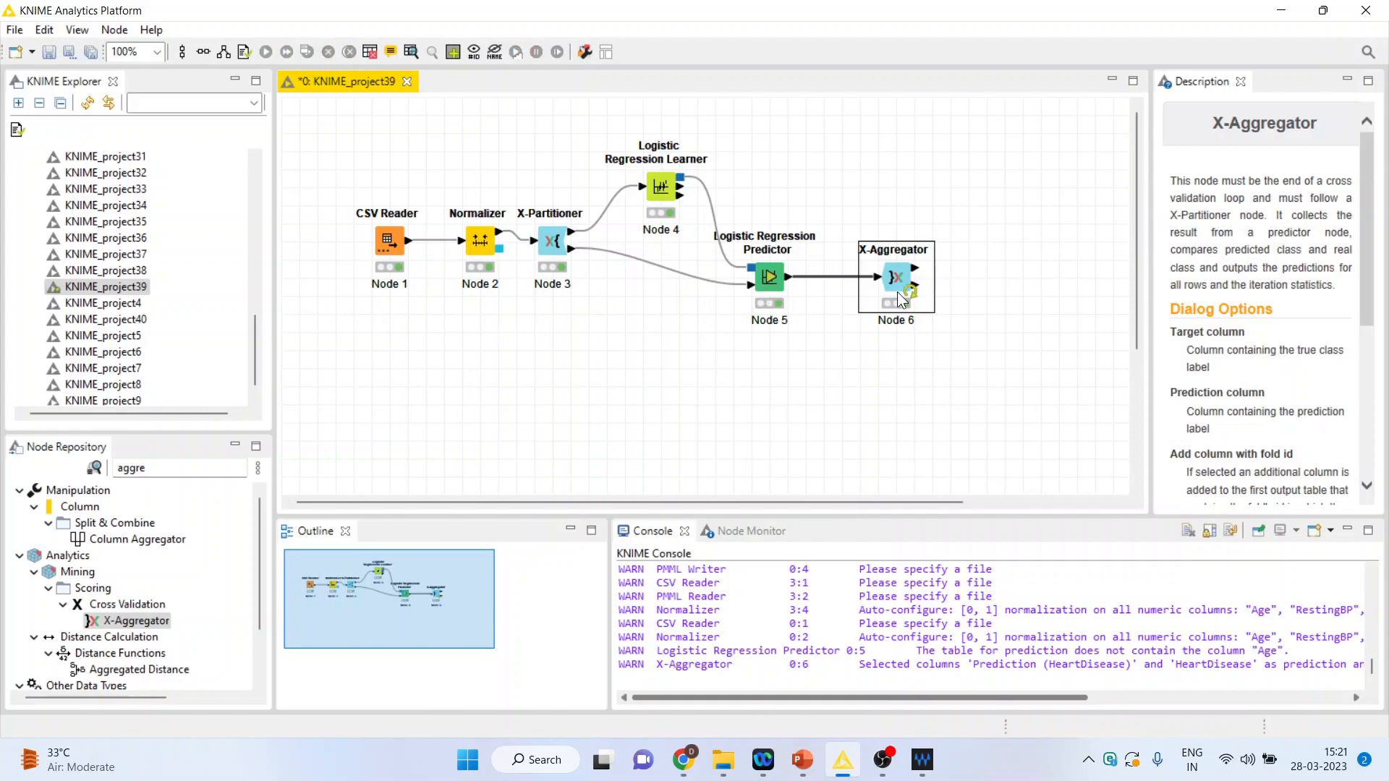
View the X-Aggregator's 918-row prediction table full-screen, then nudge the node slightly left.
{"action": "right_click", "coordinate": [895, 278]}
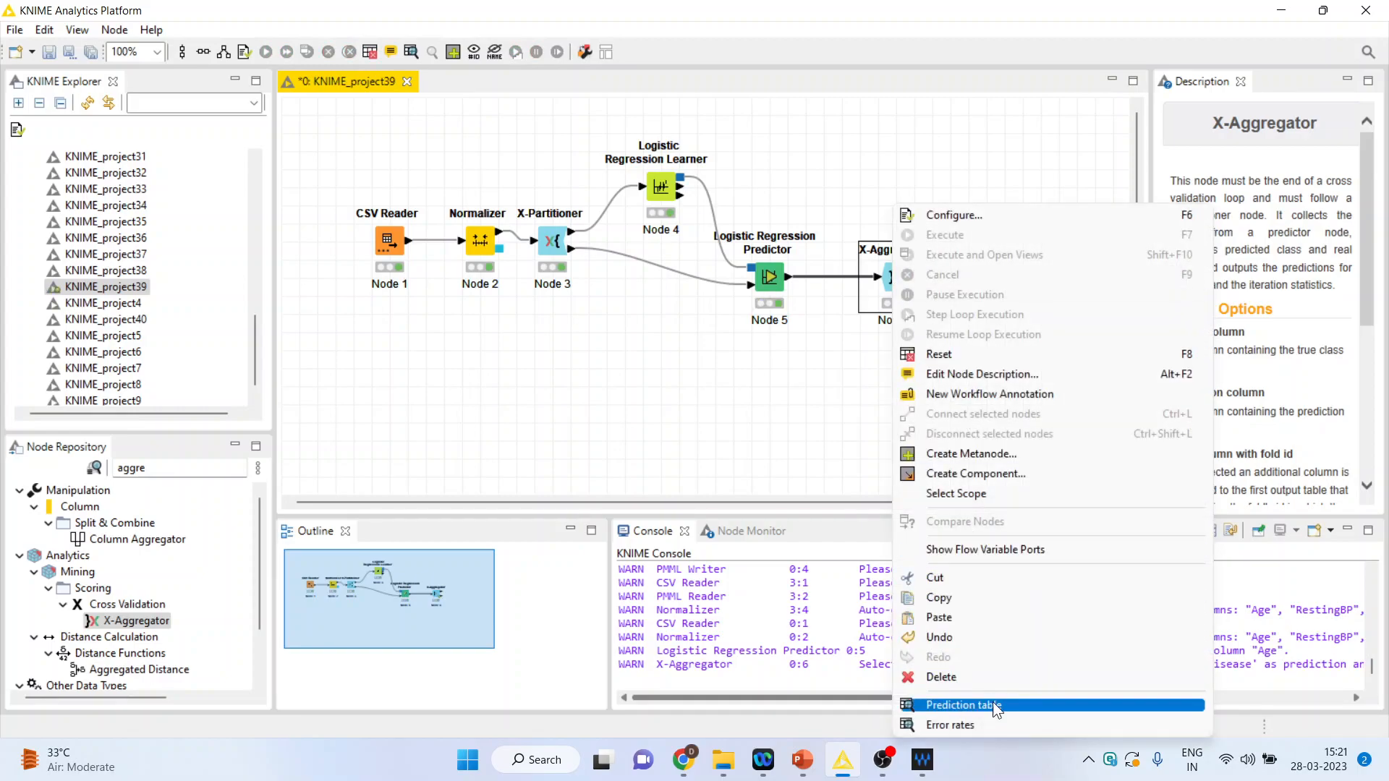
{"action": "left_click", "coordinate": [961, 705]}
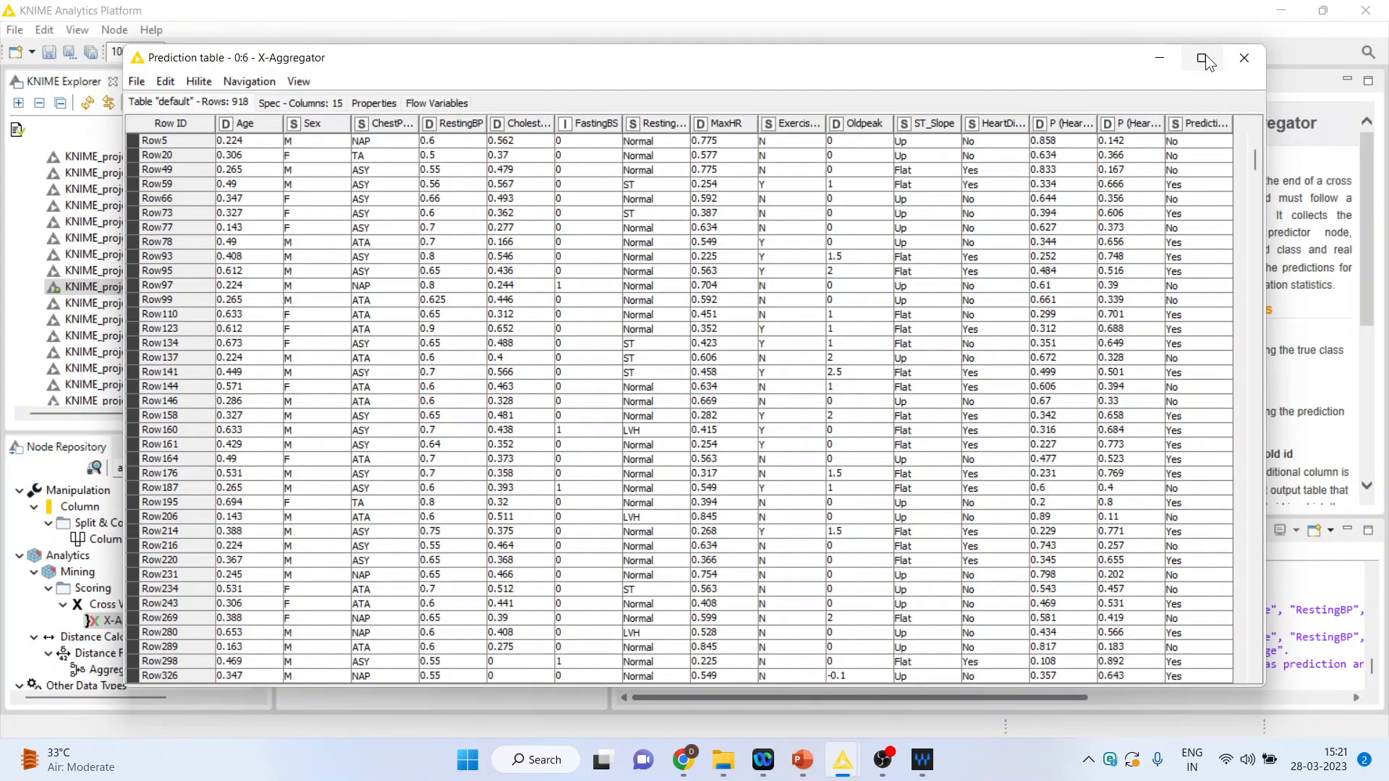
{"action": "left_click", "coordinate": [1205, 58]}
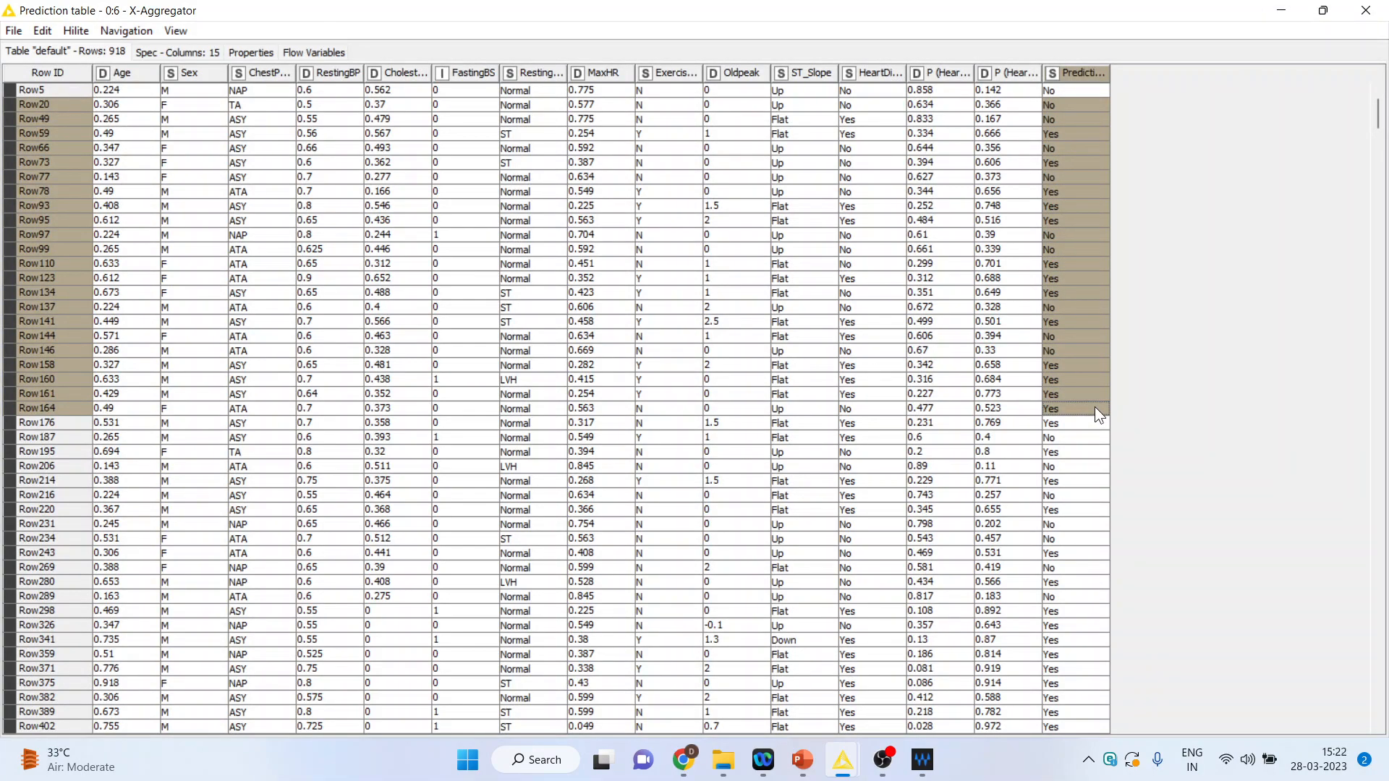
{"action": "mouse_move", "coordinate": [1186, 521]}
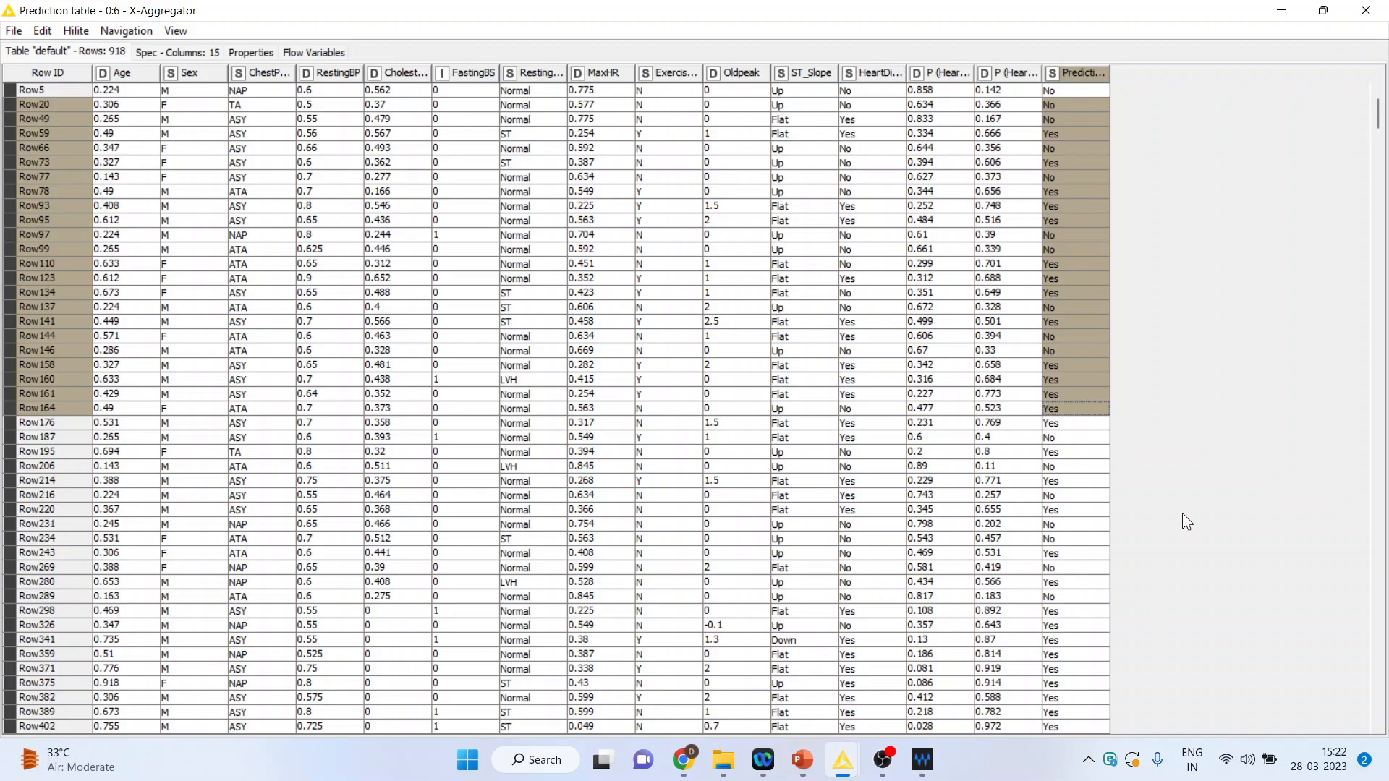
{"action": "scroll", "scroll_direction": "down", "scroll_amount": 3}
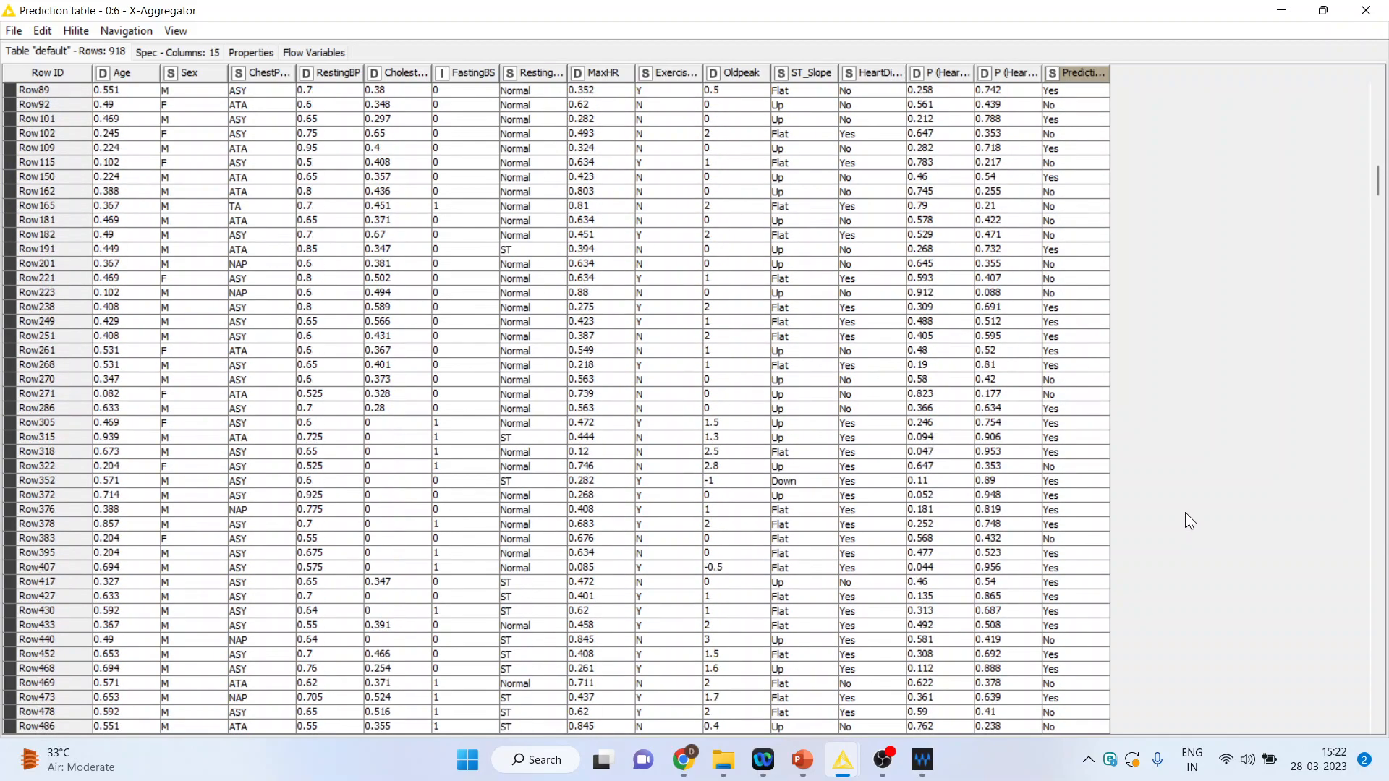
{"action": "scroll", "scroll_direction": "down", "scroll_amount": 3}
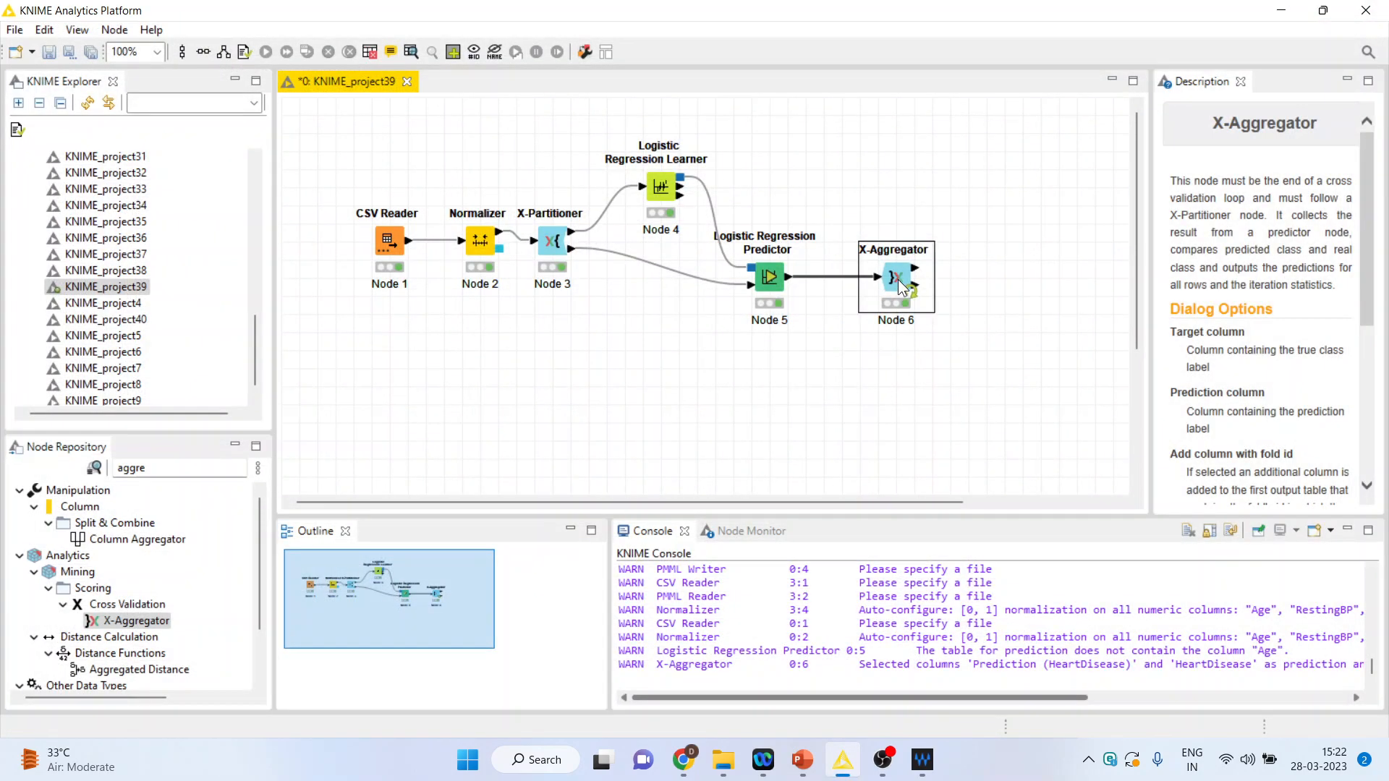
{"action": "left_click_drag", "start_coordinate": [897, 278], "coordinate": [860, 278]}
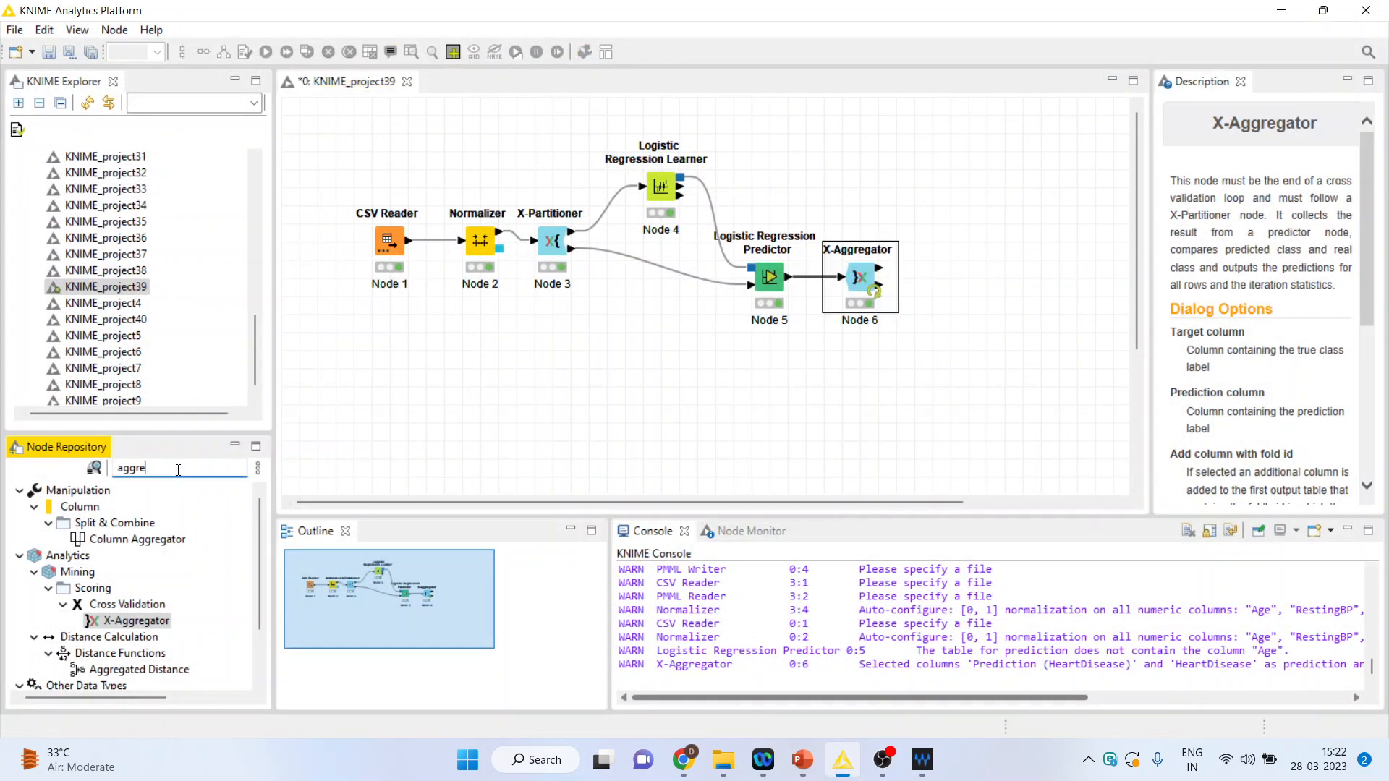
Add a Scorer node after the X-Aggregator and choose its comparison column.
{"action": "type", "text": "scorer"}
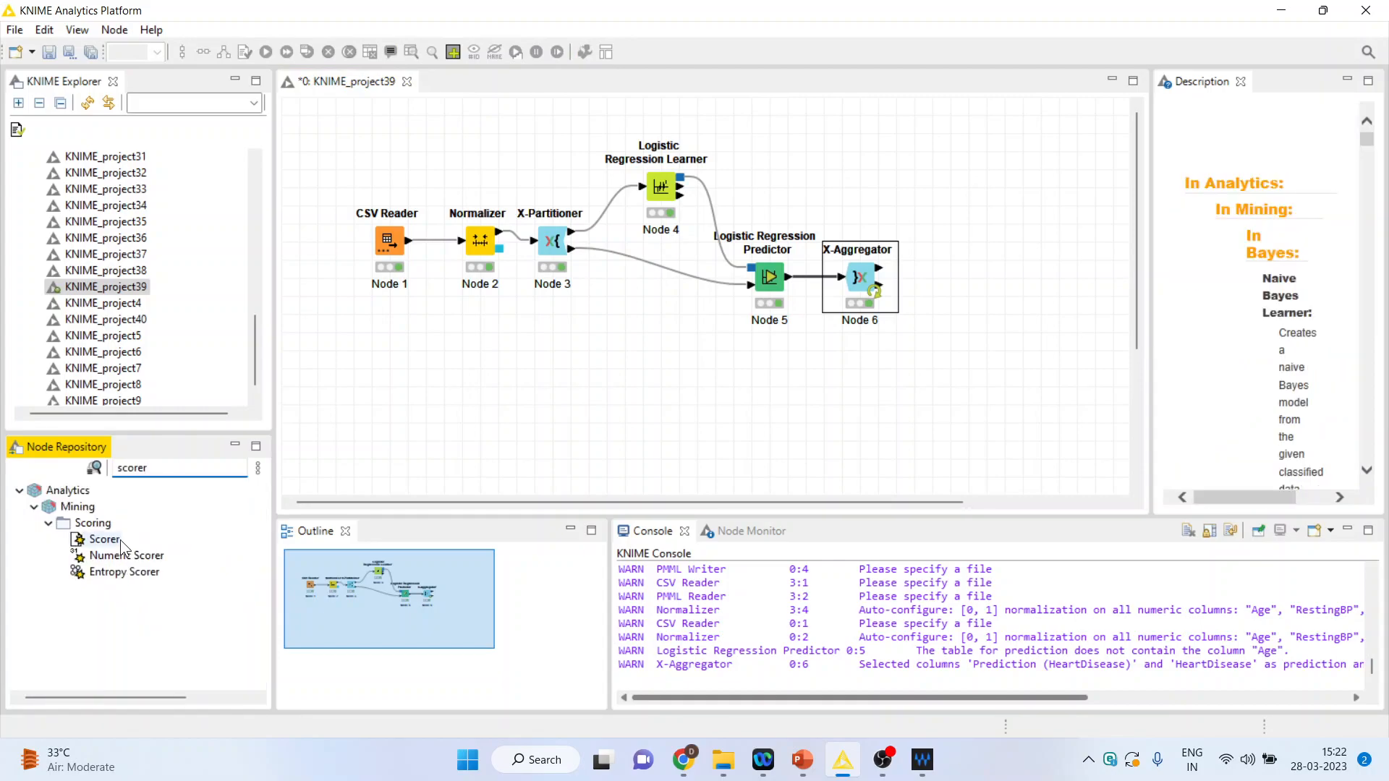
{"action": "left_click", "coordinate": [104, 540]}
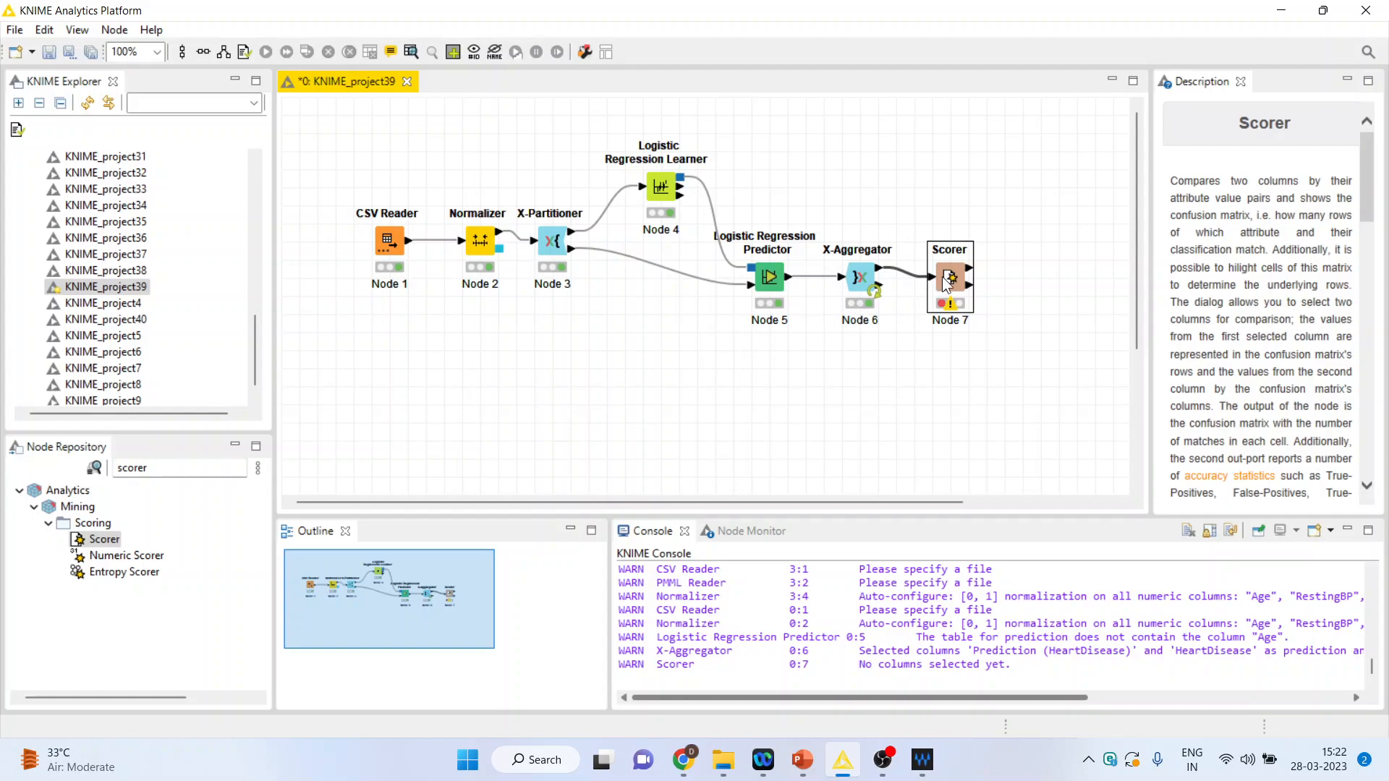
{"action": "double_click", "coordinate": [949, 278]}
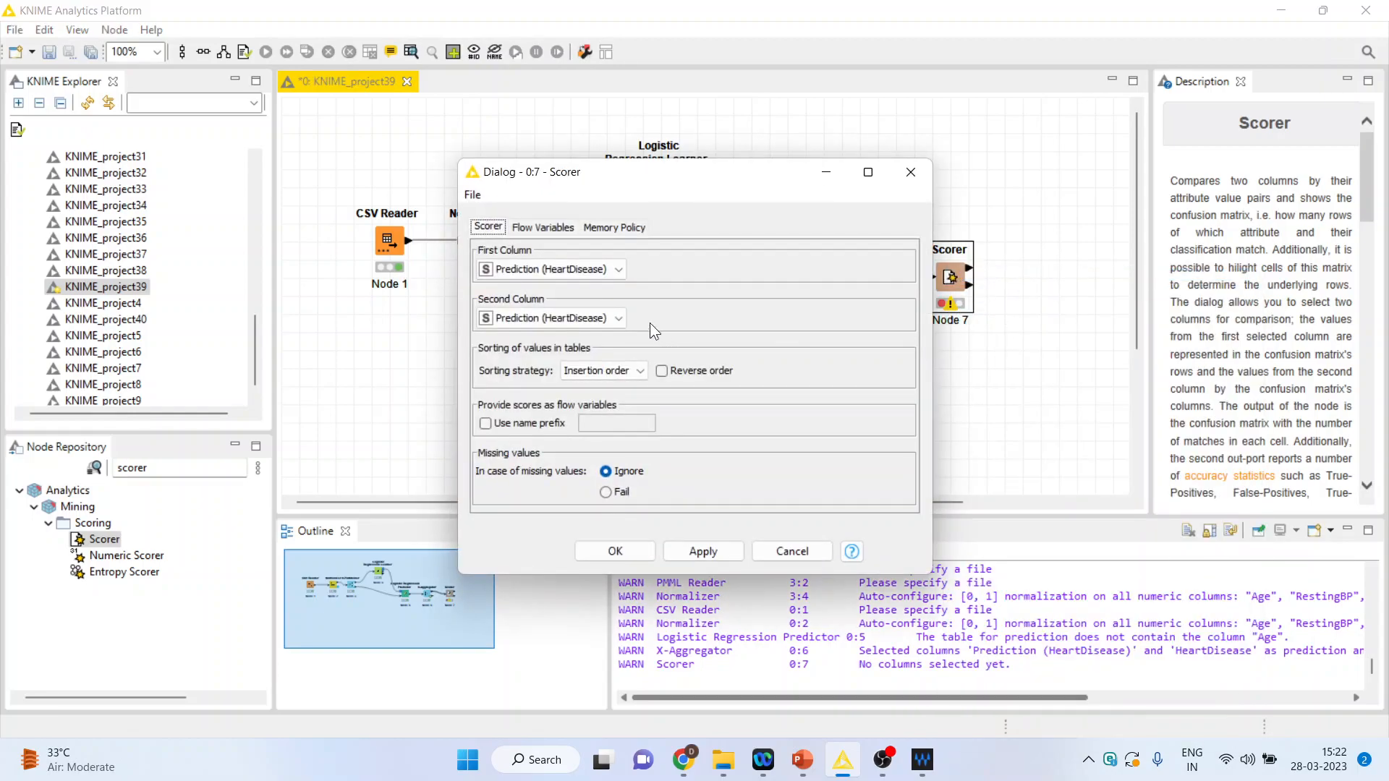
{"action": "left_click", "coordinate": [550, 269]}
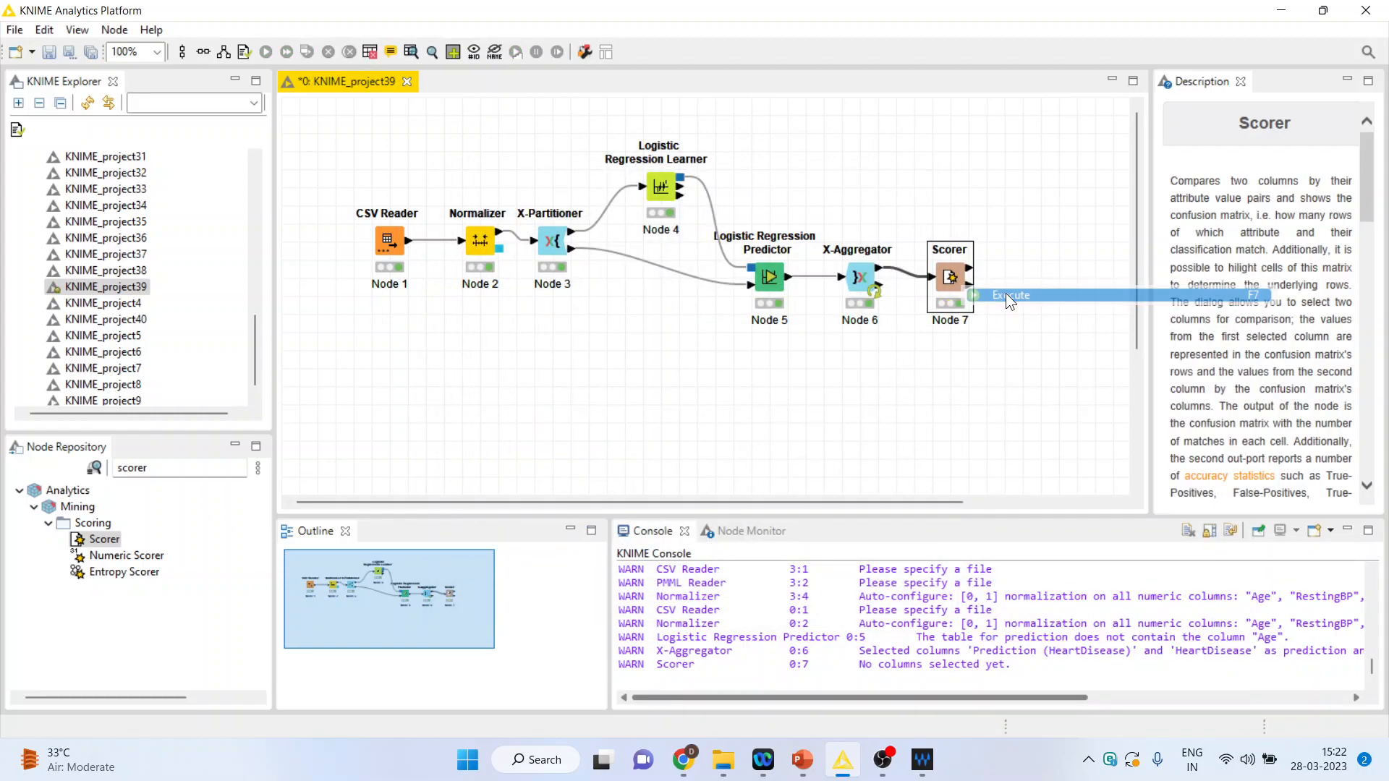
{"action": "right_click", "coordinate": [950, 278]}
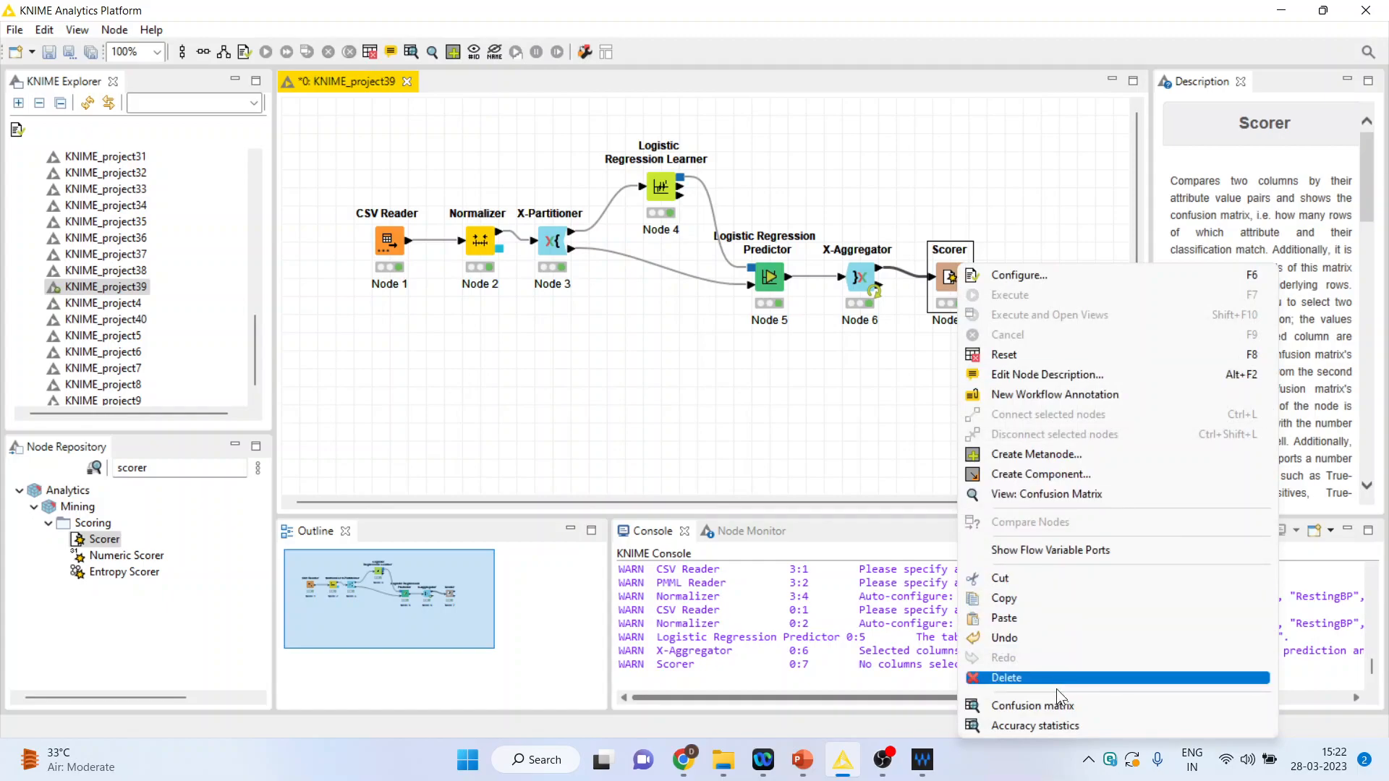
{"action": "left_click", "coordinate": [1032, 705]}
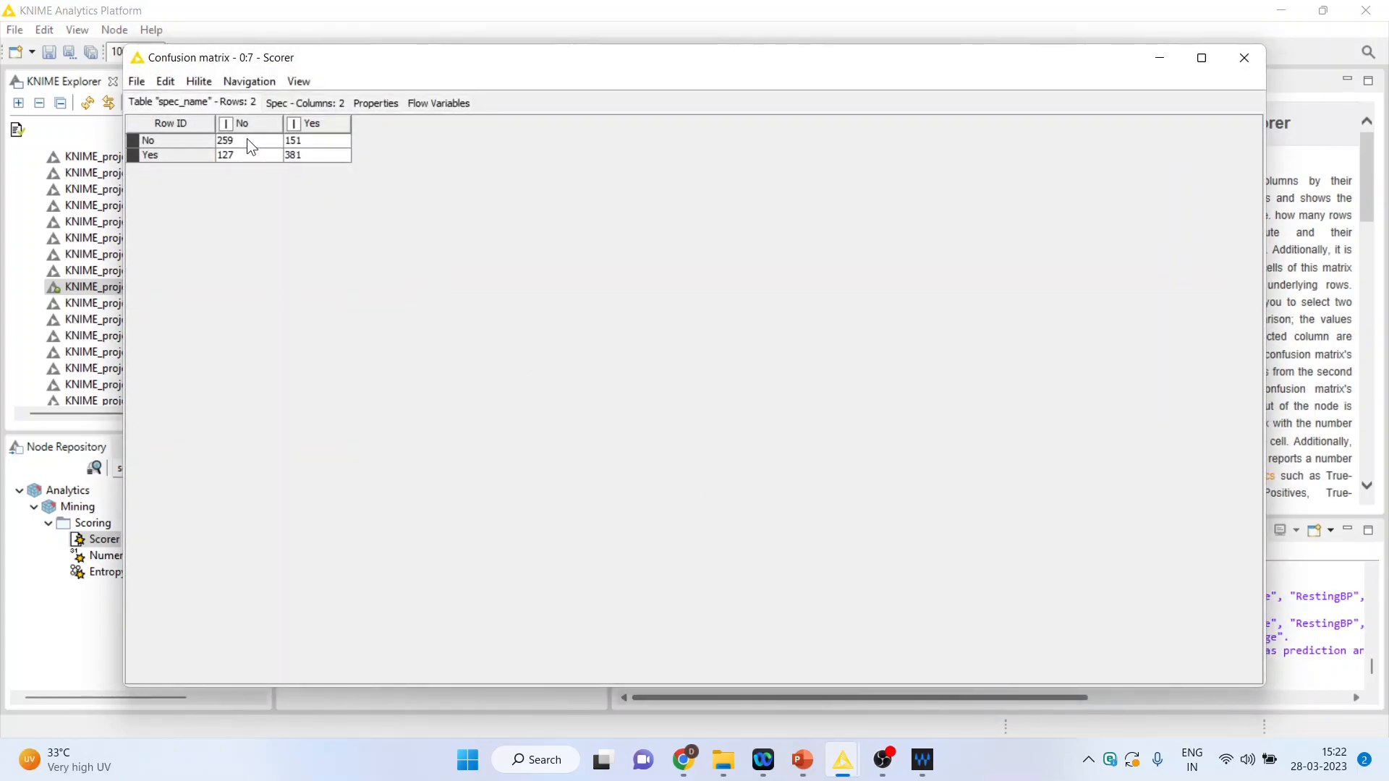
{"action": "left_click", "coordinate": [226, 140]}
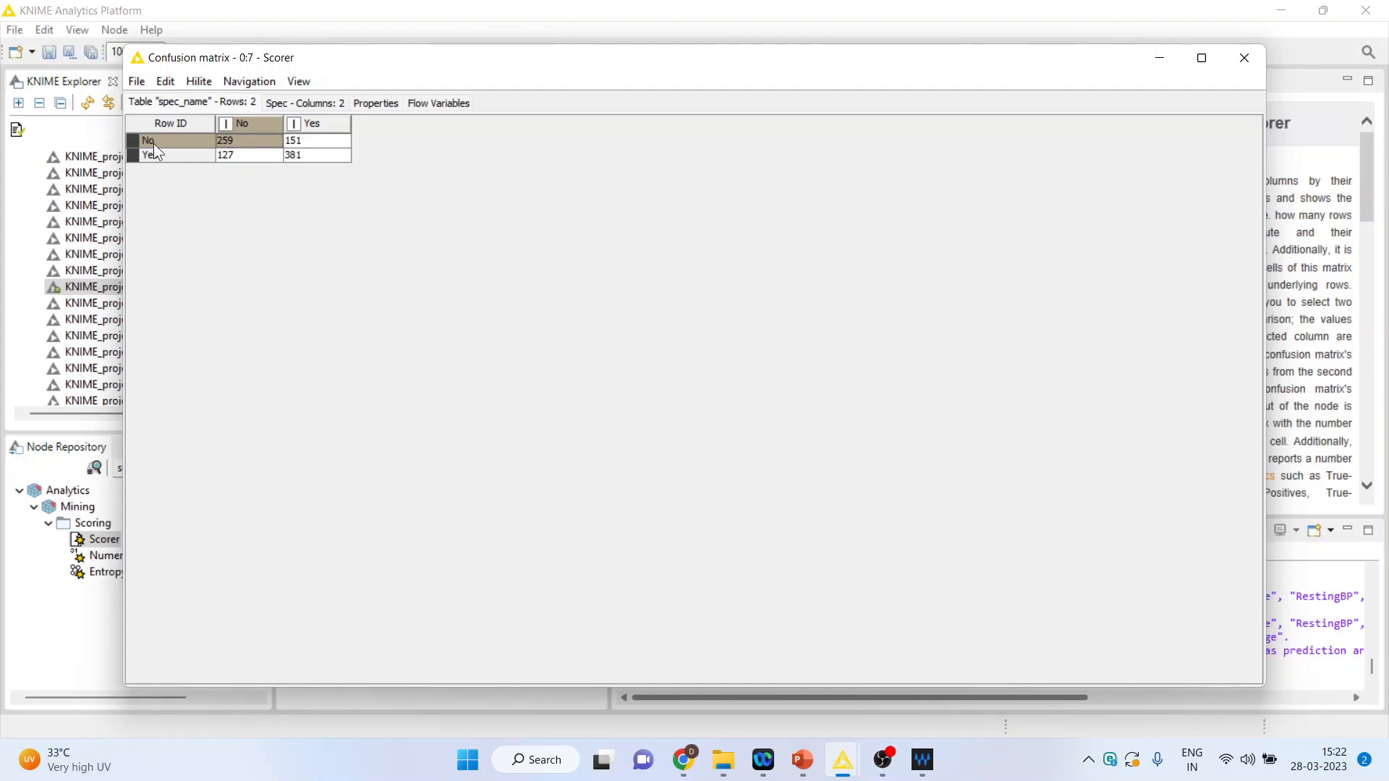
{"action": "mouse_move", "coordinate": [282, 171]}
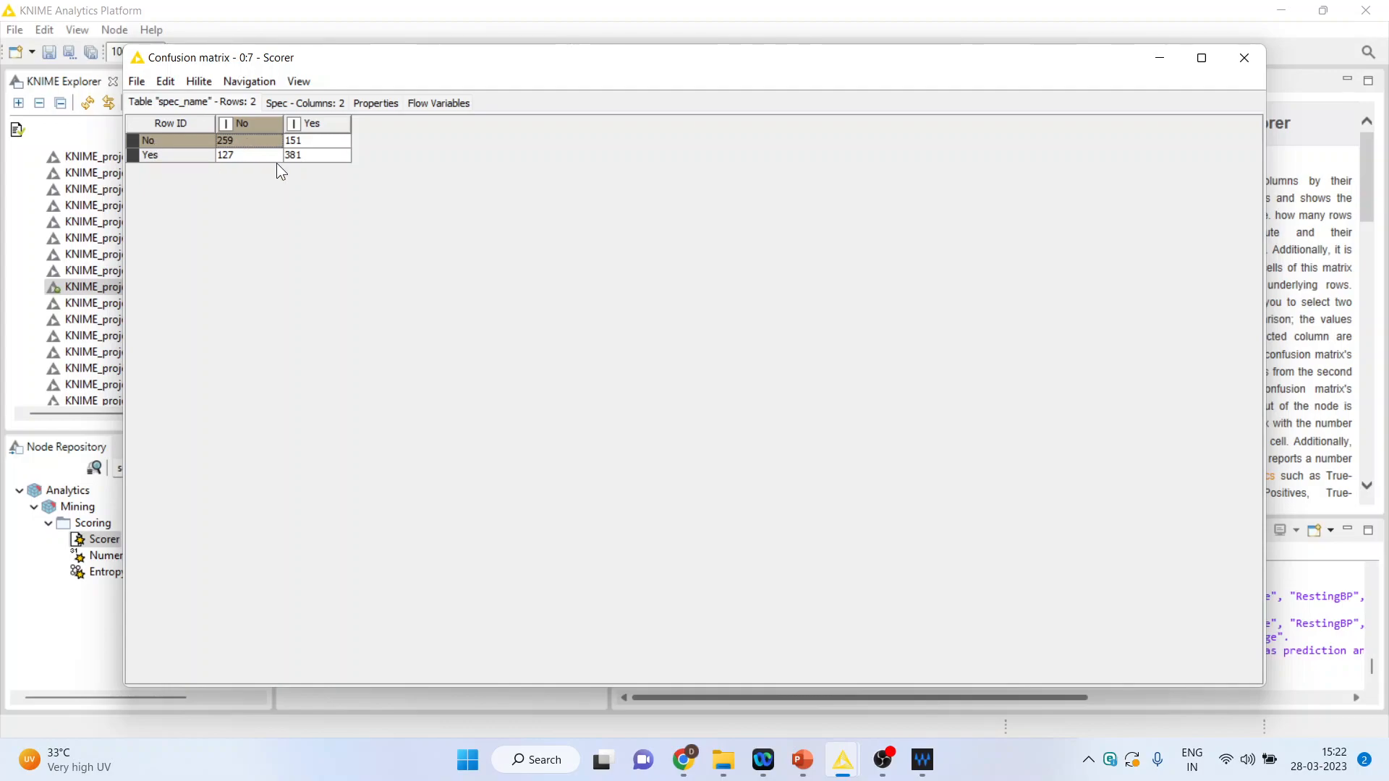
{"action": "mouse_move", "coordinate": [255, 148]}
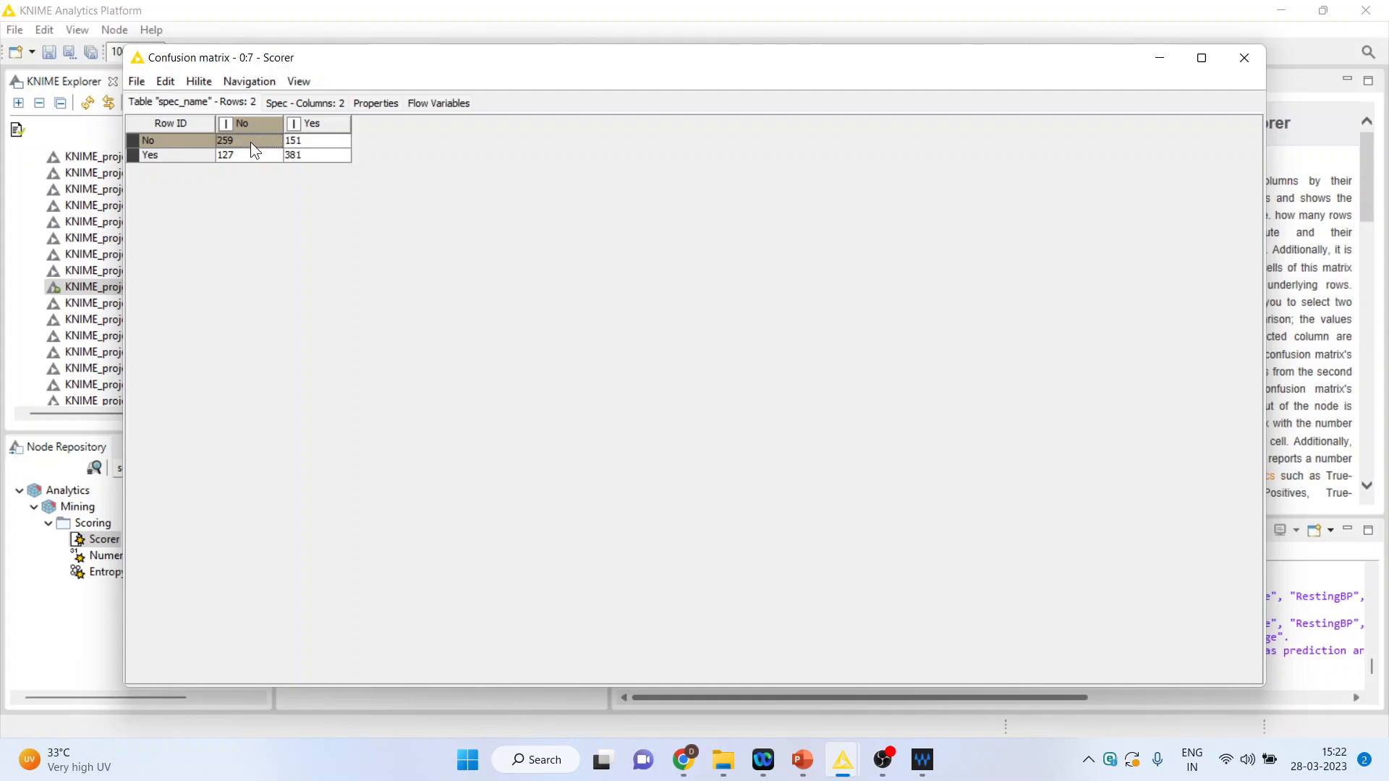
{"action": "mouse_move", "coordinate": [188, 162]}
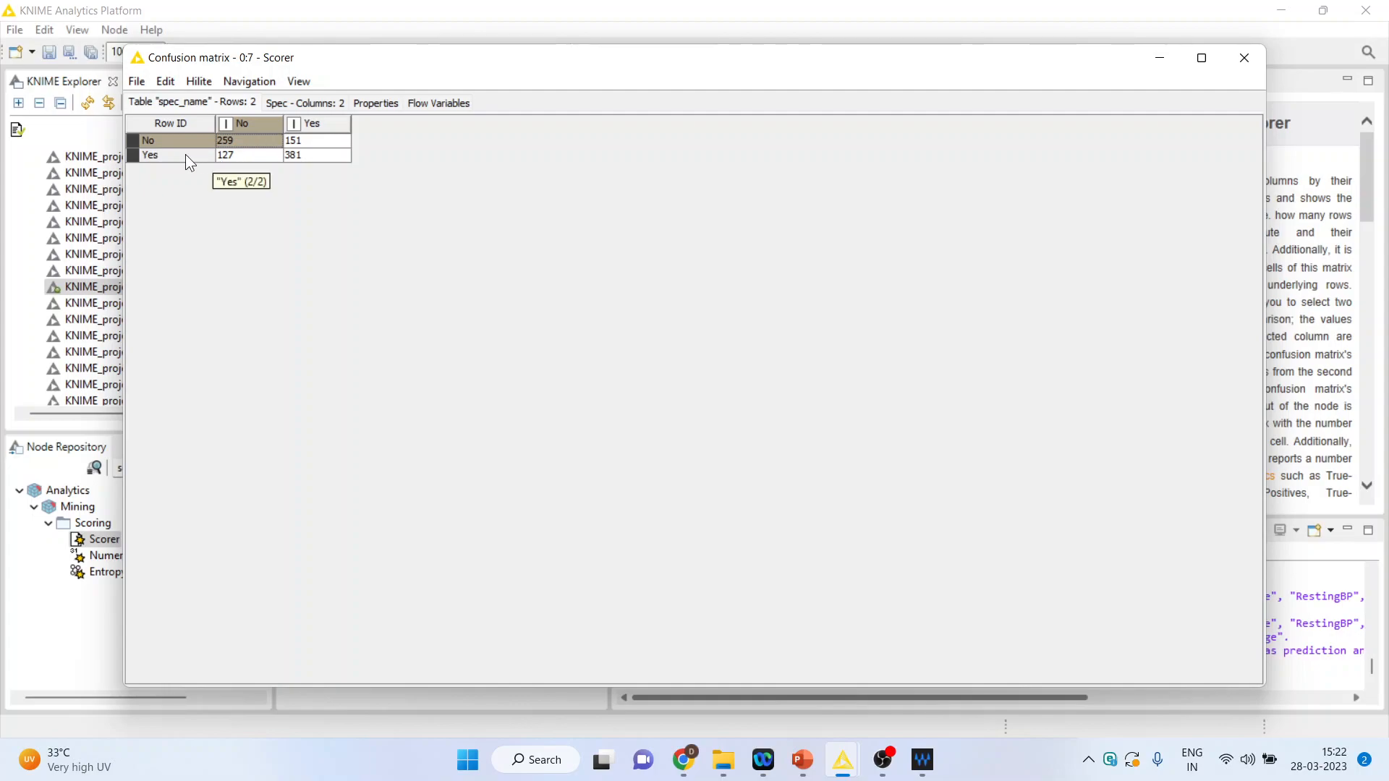
{"action": "left_click", "coordinate": [315, 154]}
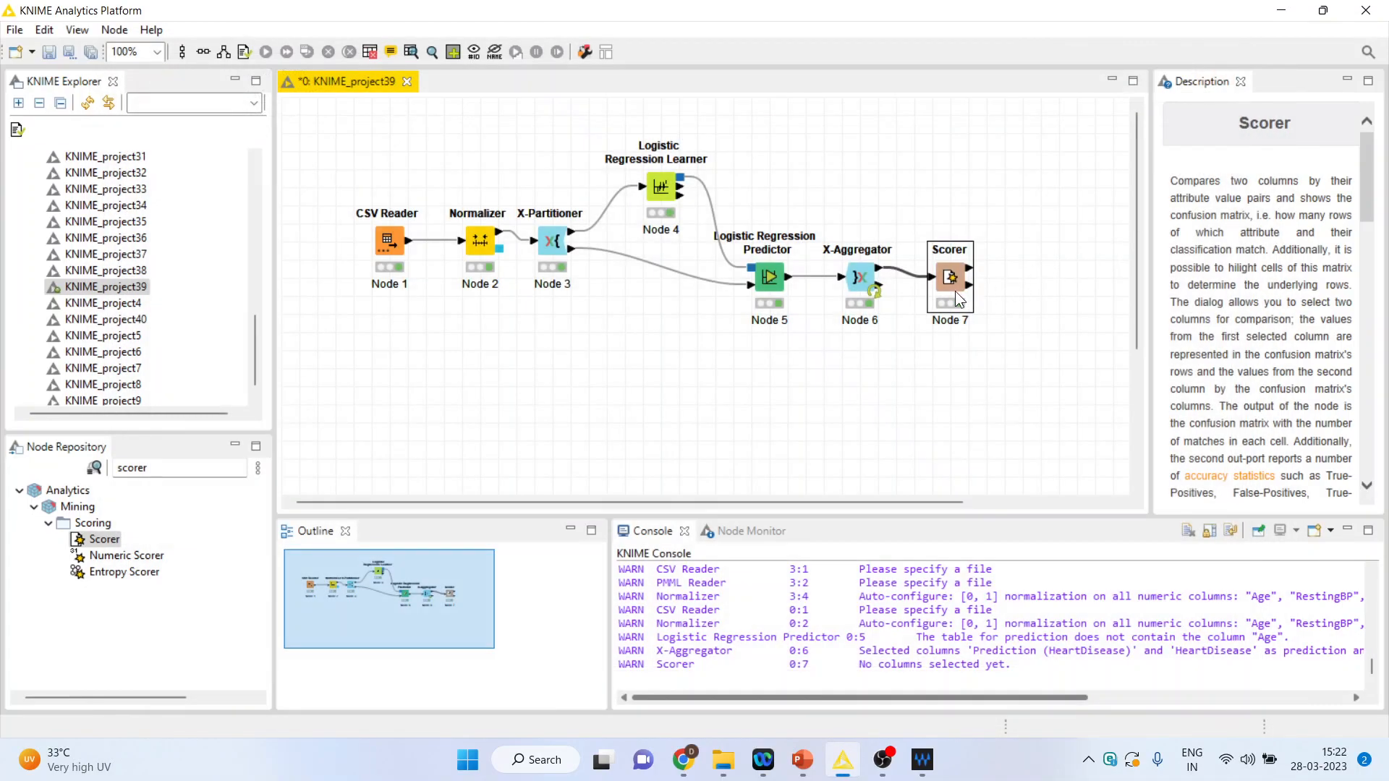
View the Scorer's accuracy statistics (0.697 accuracy, kappa 0.384), then switch to the PowerPoint deck.
{"action": "right_click", "coordinate": [949, 278]}
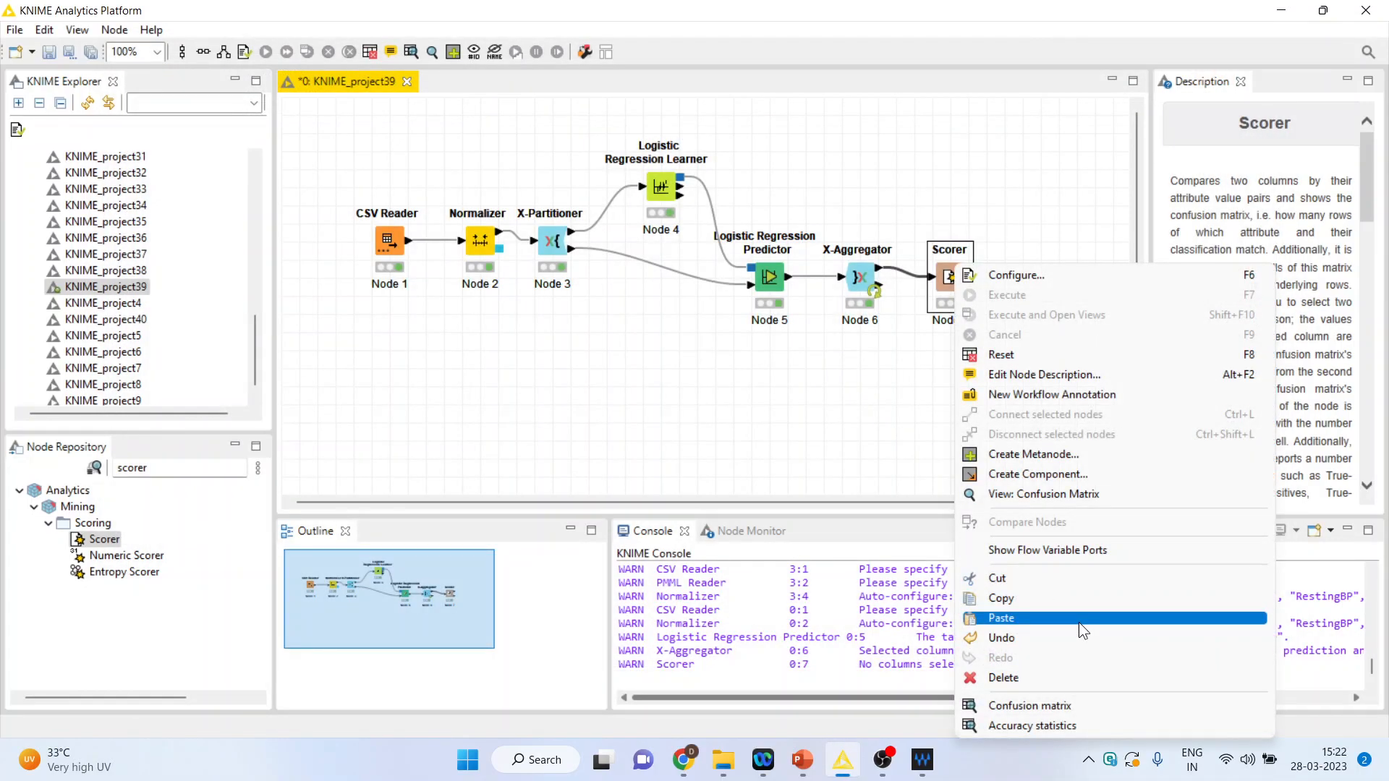
{"action": "left_click", "coordinate": [1032, 725]}
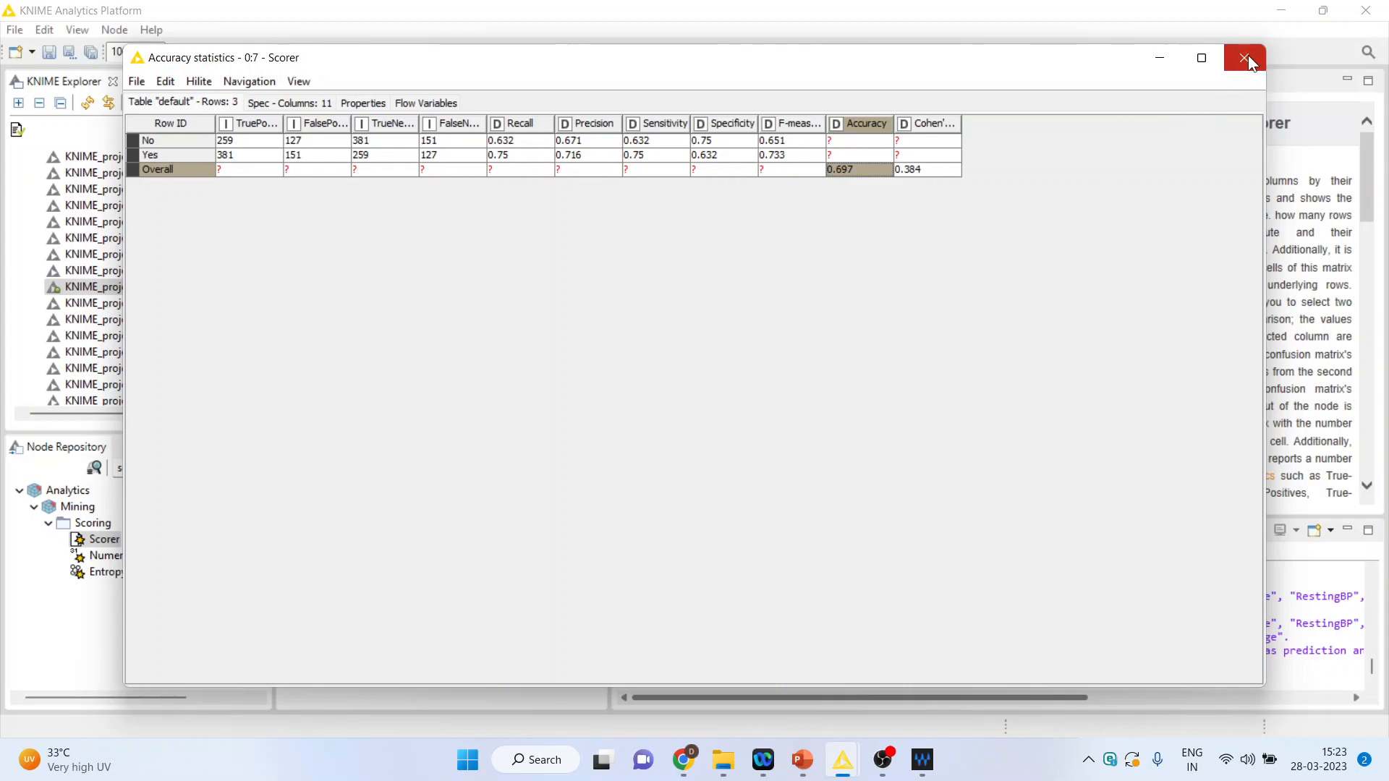
{"action": "left_click", "coordinate": [1244, 58]}
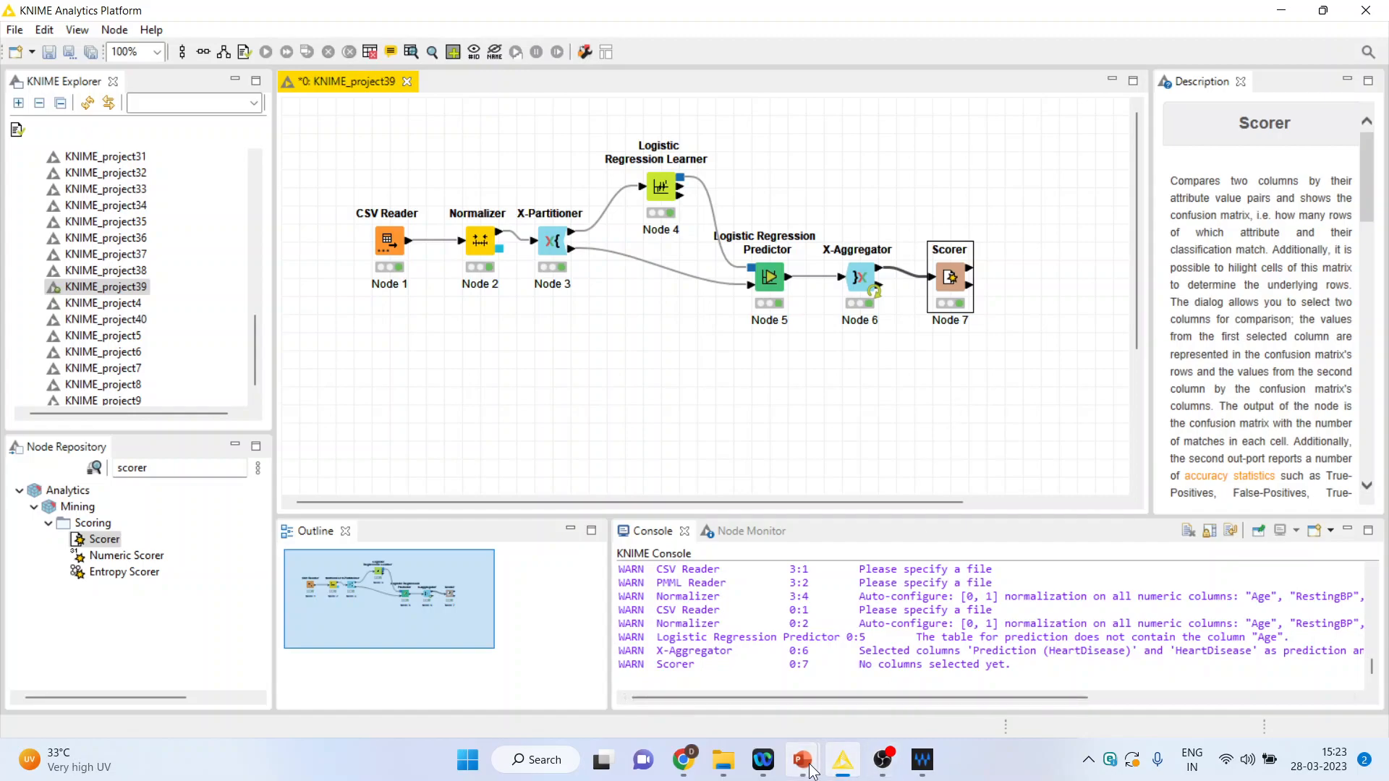
{"action": "left_click", "coordinate": [800, 759]}
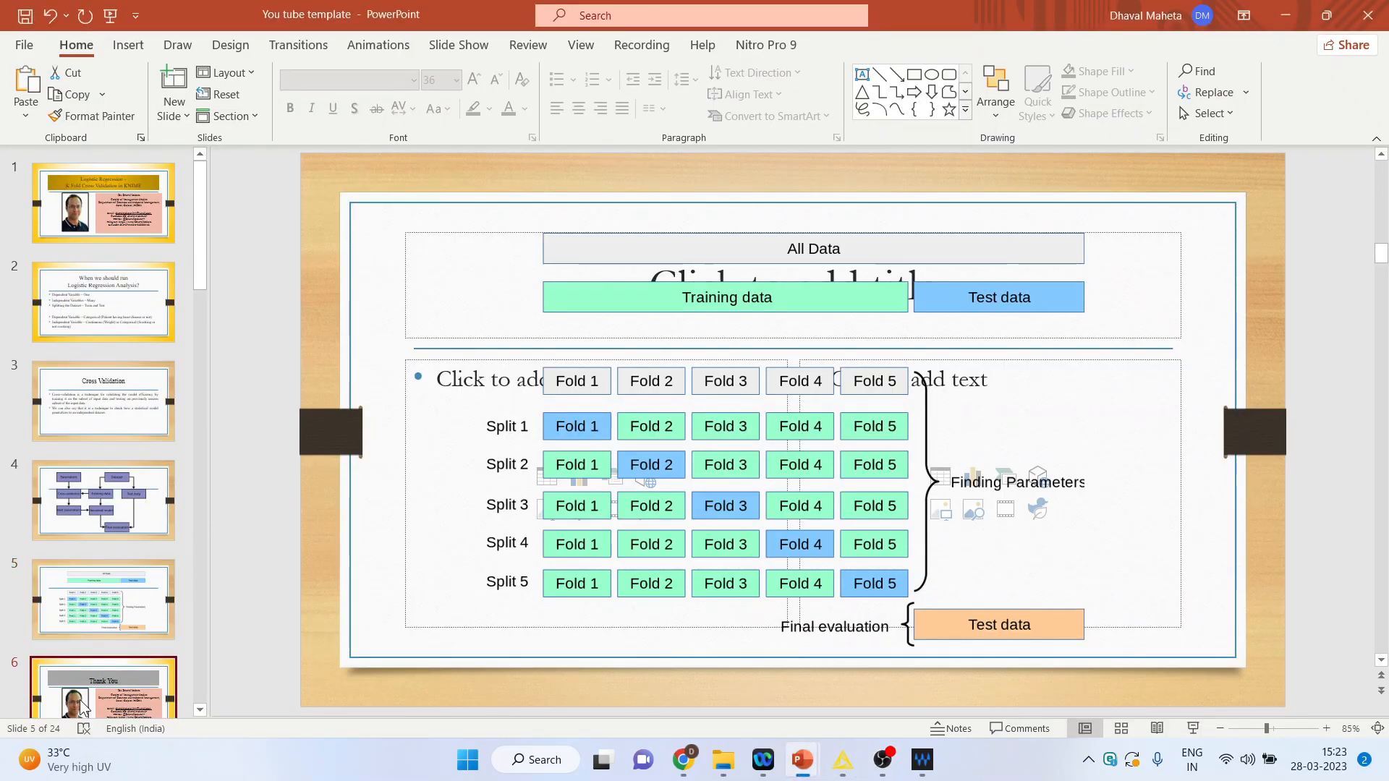